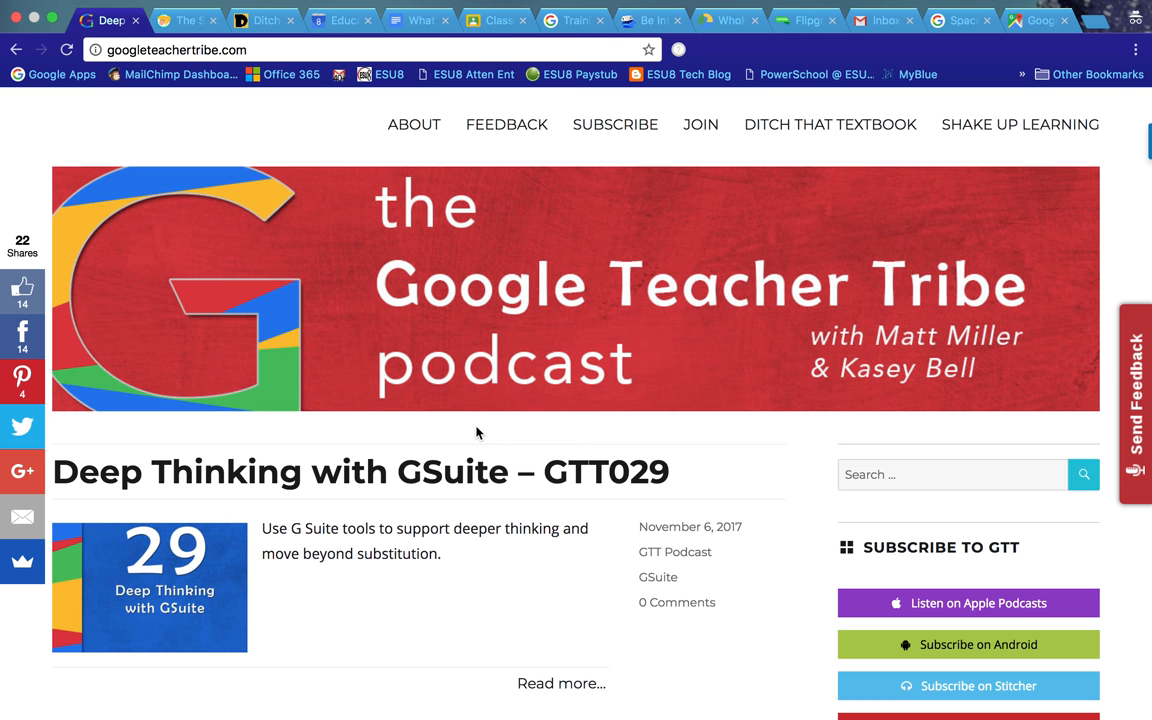
mouse_move(144, 8)
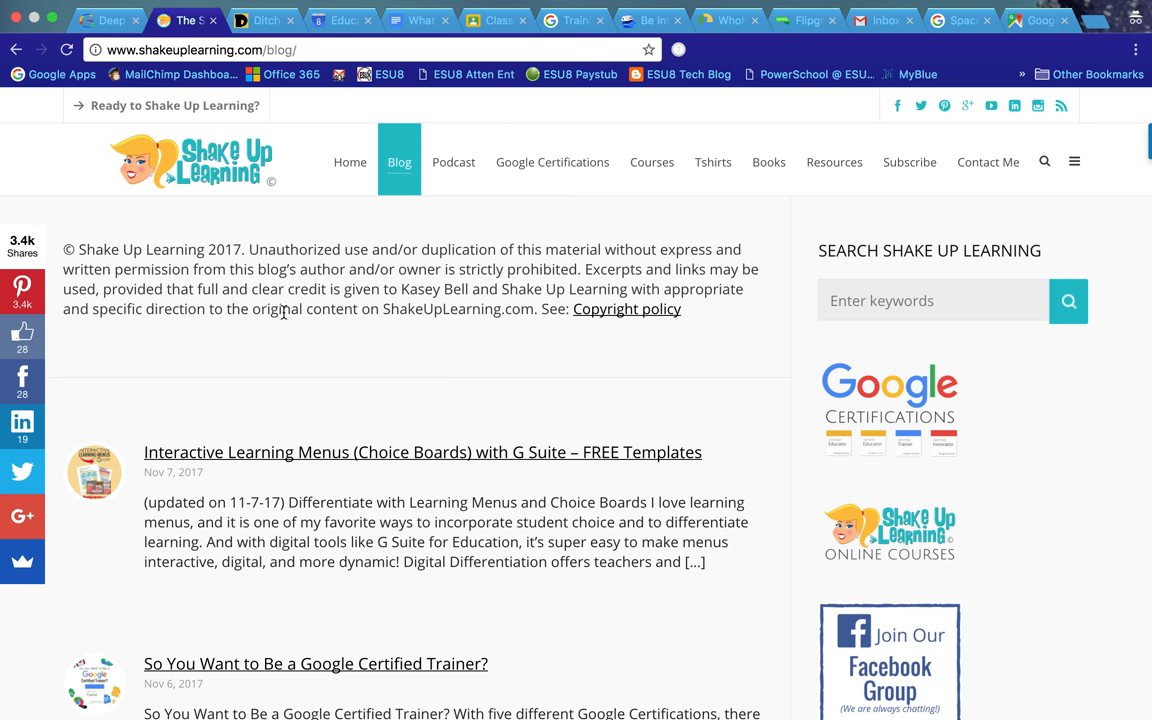
mouse_move(308, 432)
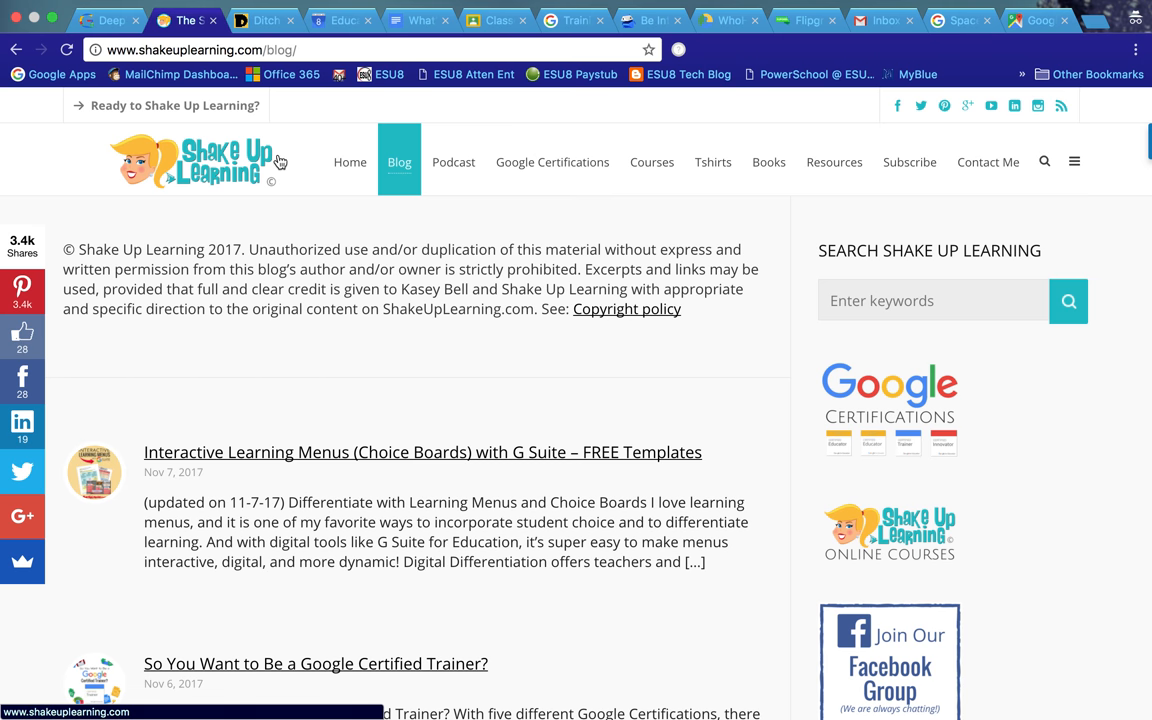
Step: Bring up the November 2017 Google Calendar month view
left_click(264, 20)
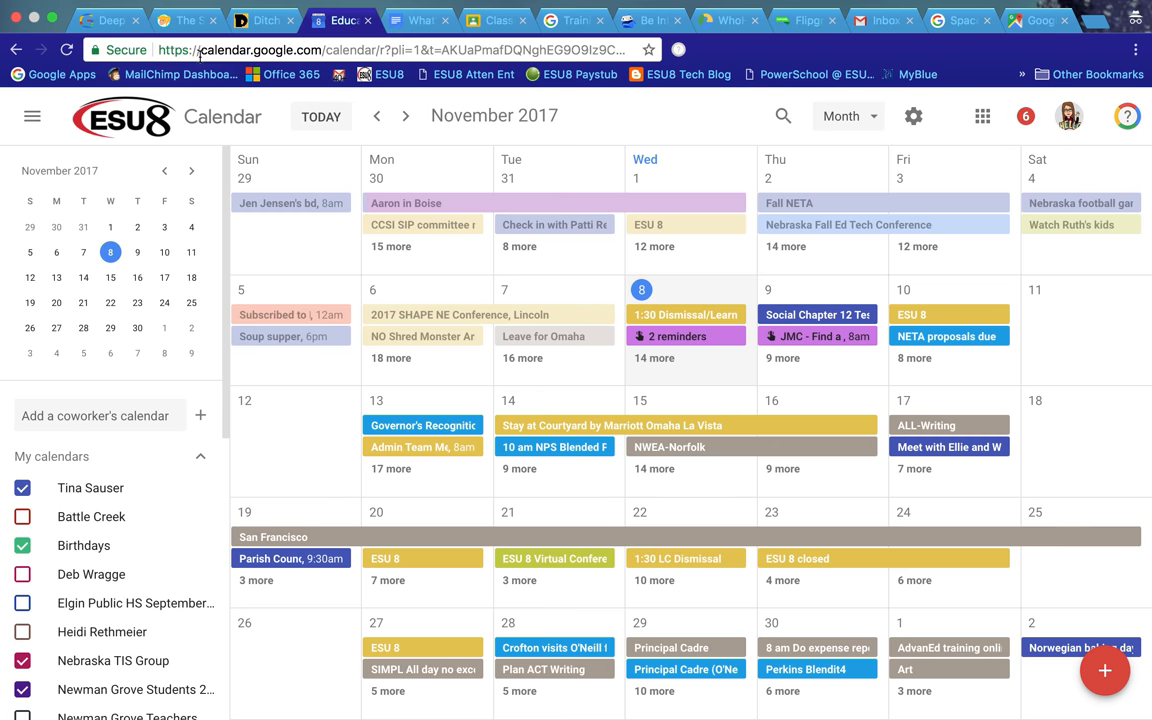
mouse_move(290, 204)
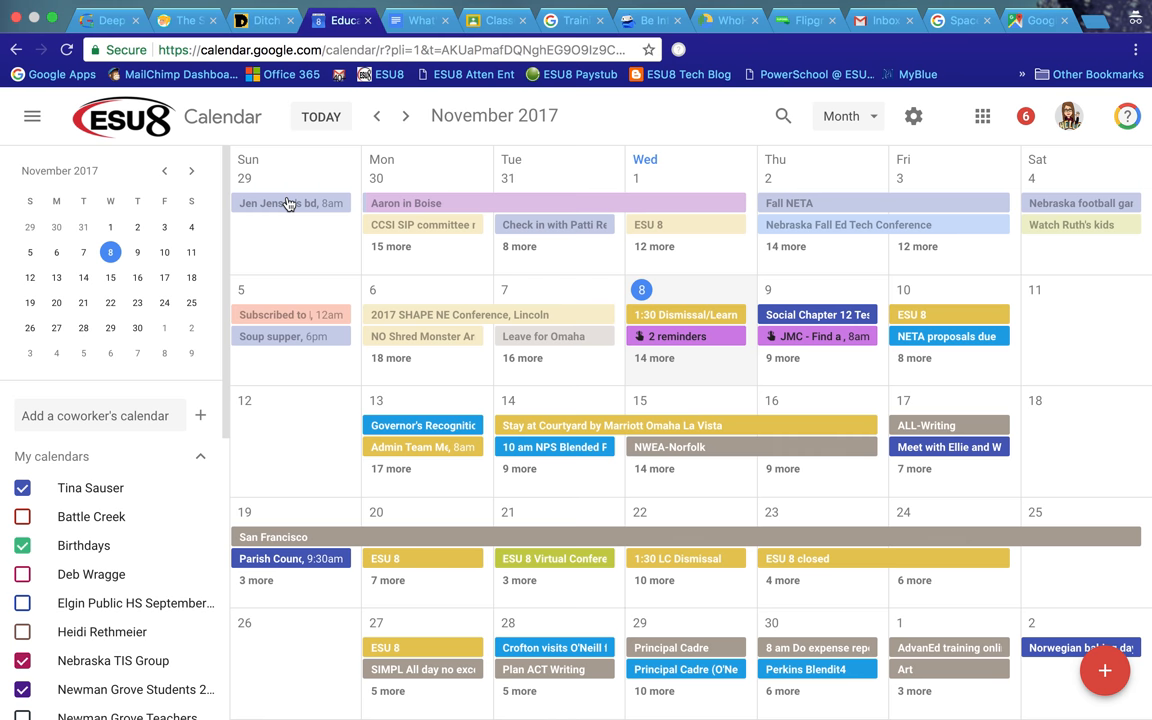
mouse_move(120, 318)
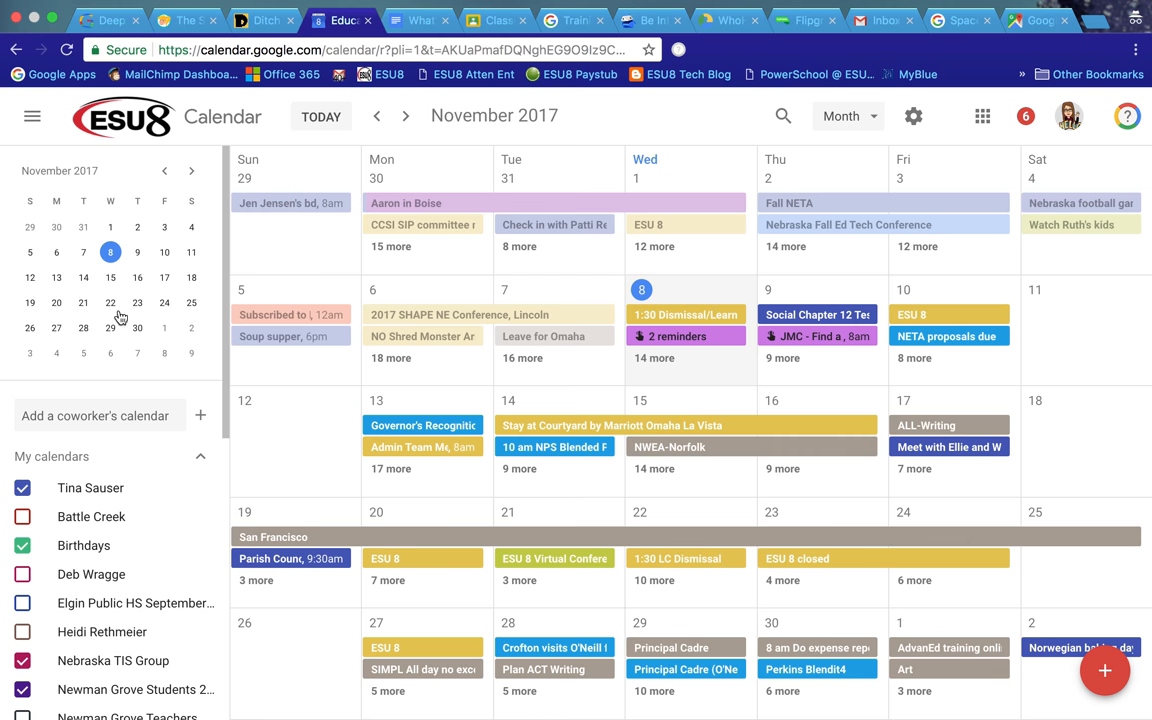
mouse_move(544, 632)
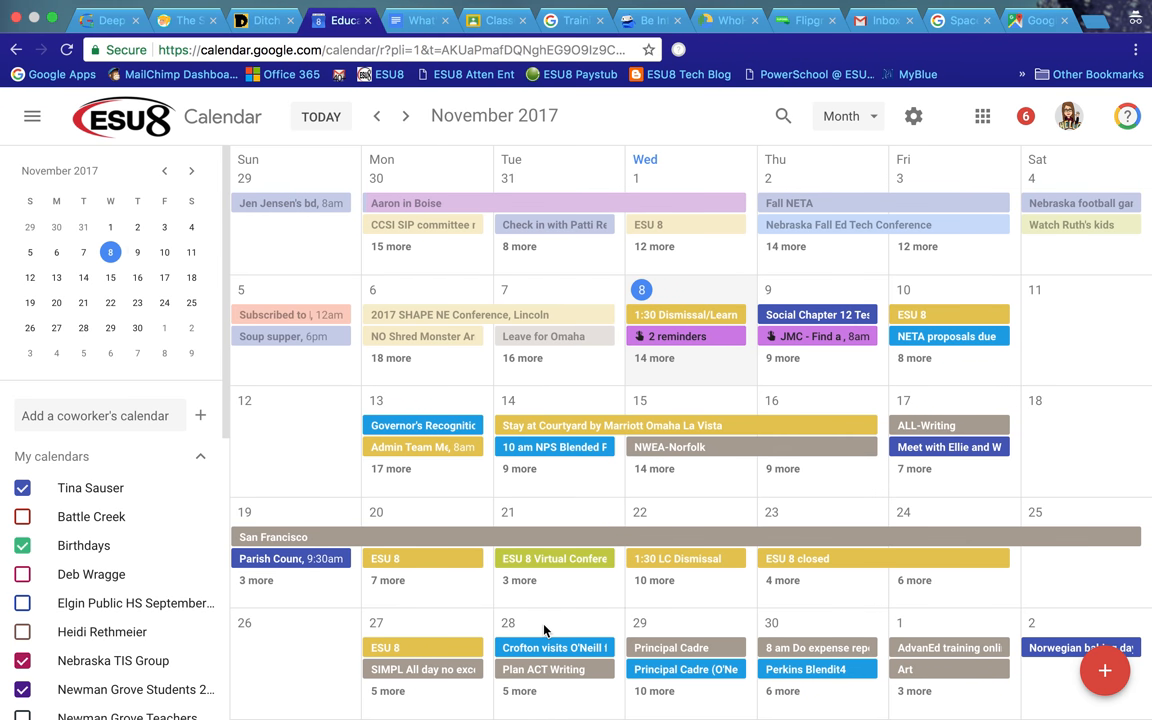
mouse_move(56, 408)
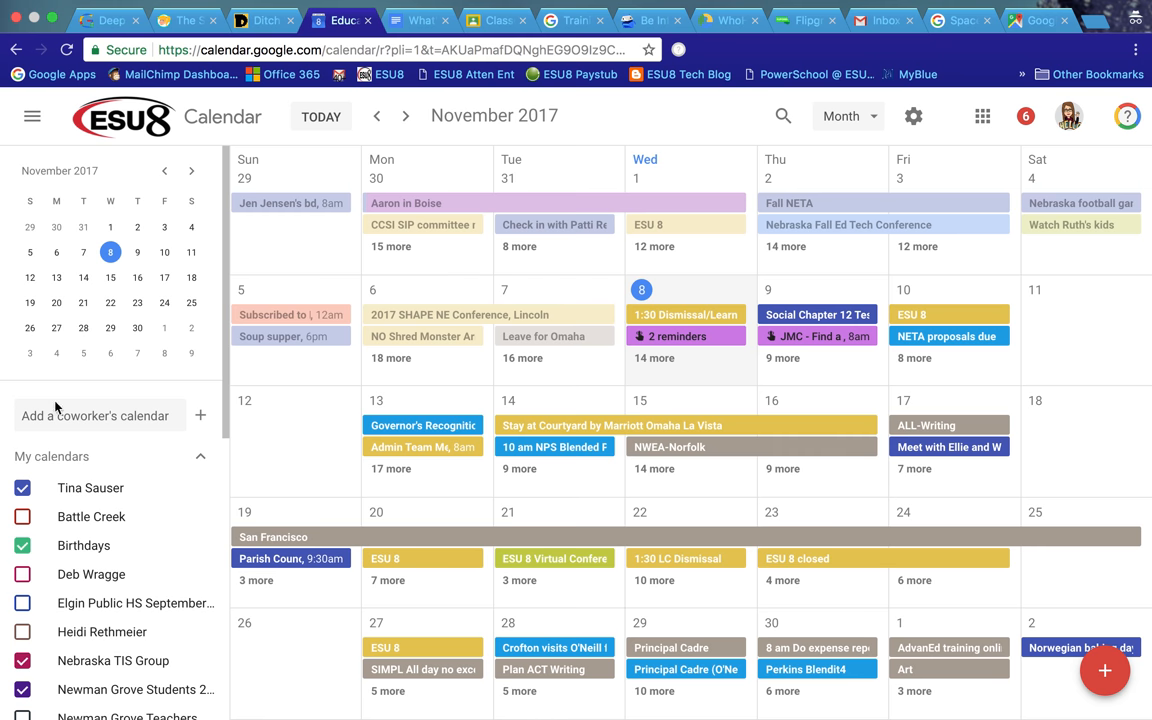
left_click(848, 114)
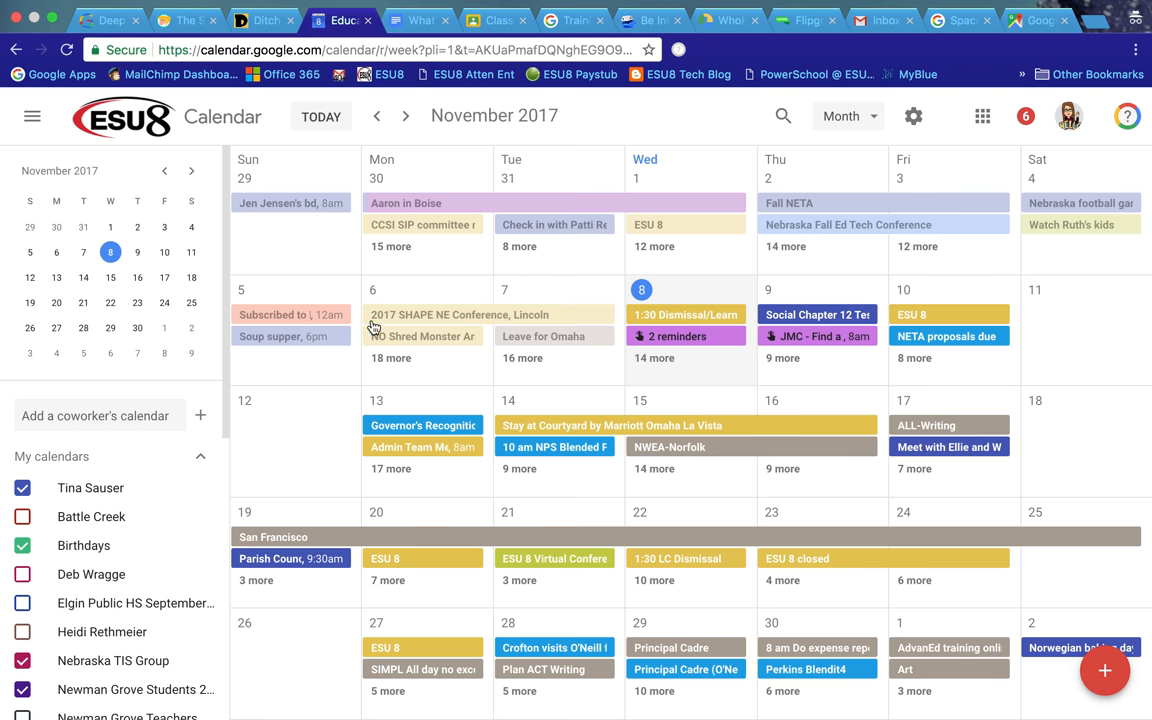
Step: Switch Google Calendar to the Week view for November 5–11, 2017
left_click(848, 116)
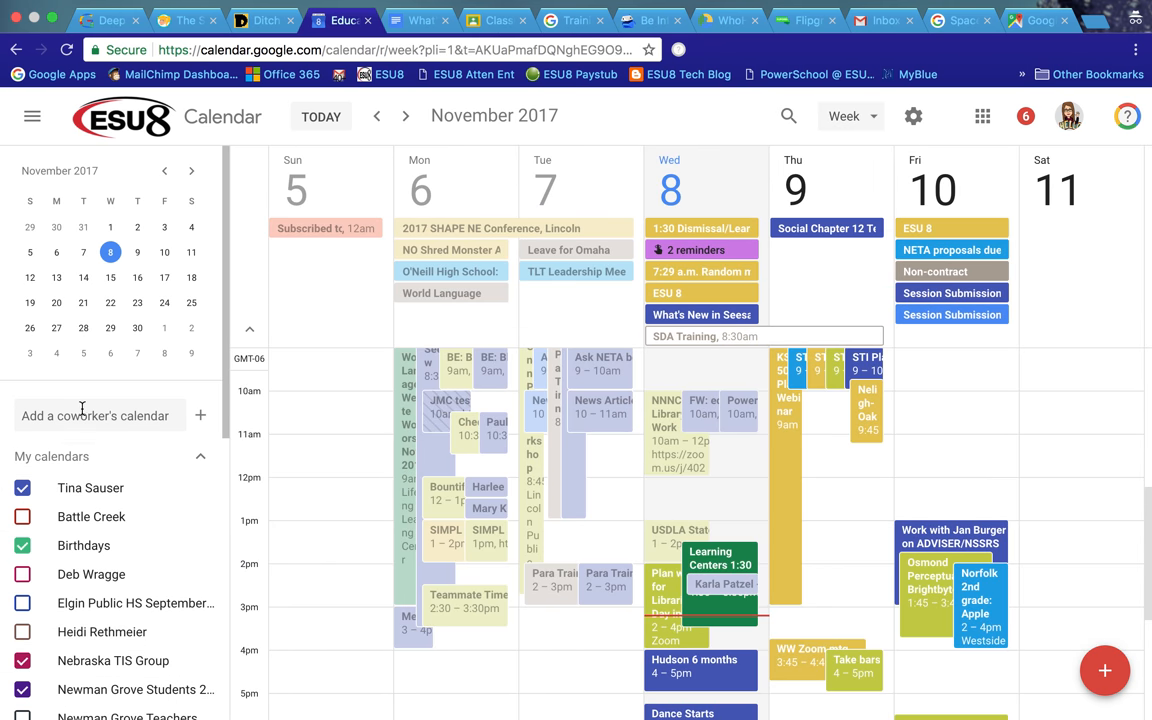
mouse_move(546, 456)
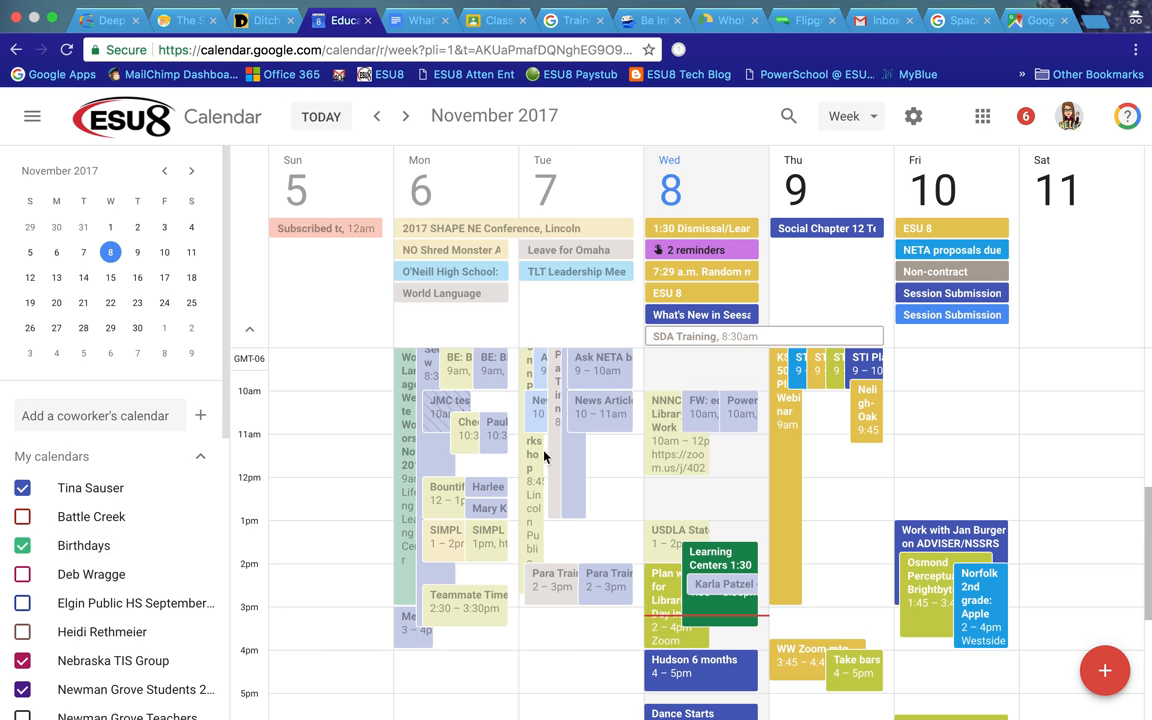
mouse_move(854, 560)
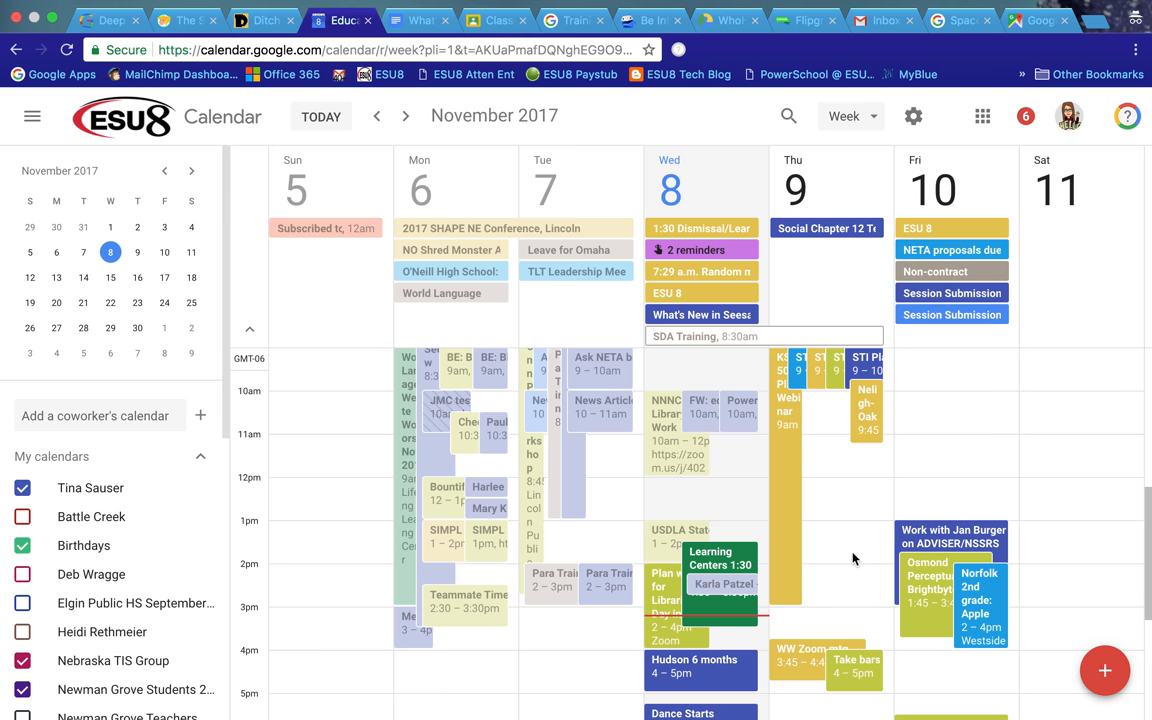
left_click(828, 560)
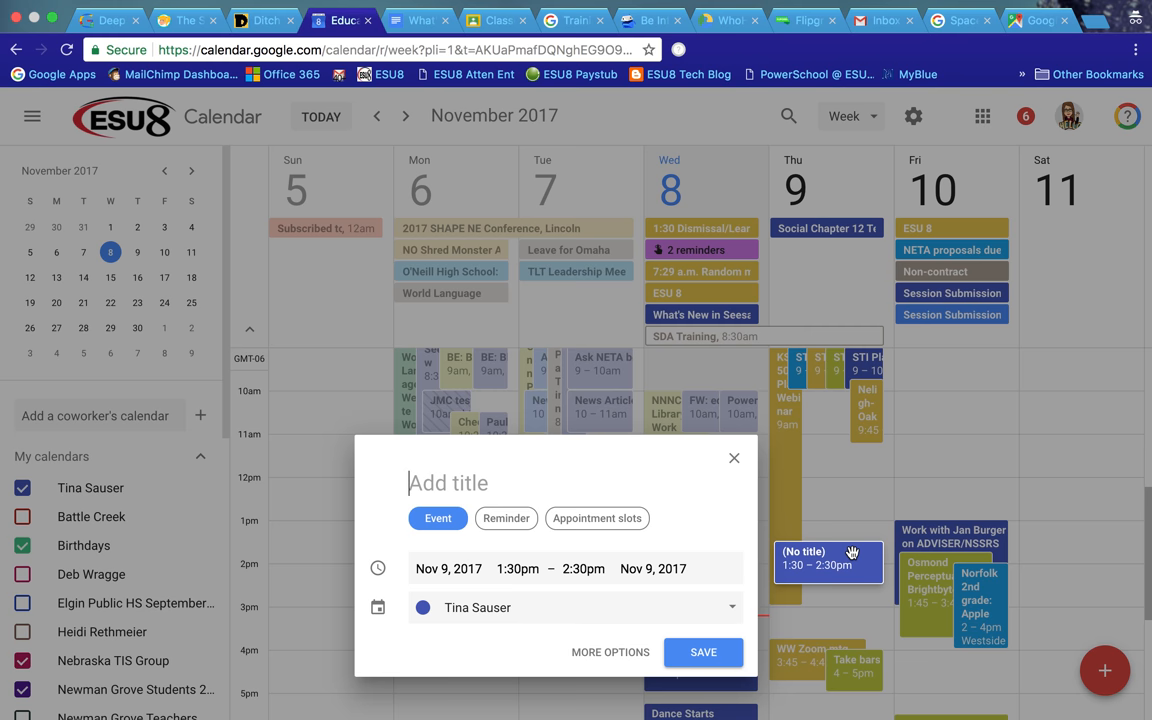
mouse_move(404, 528)
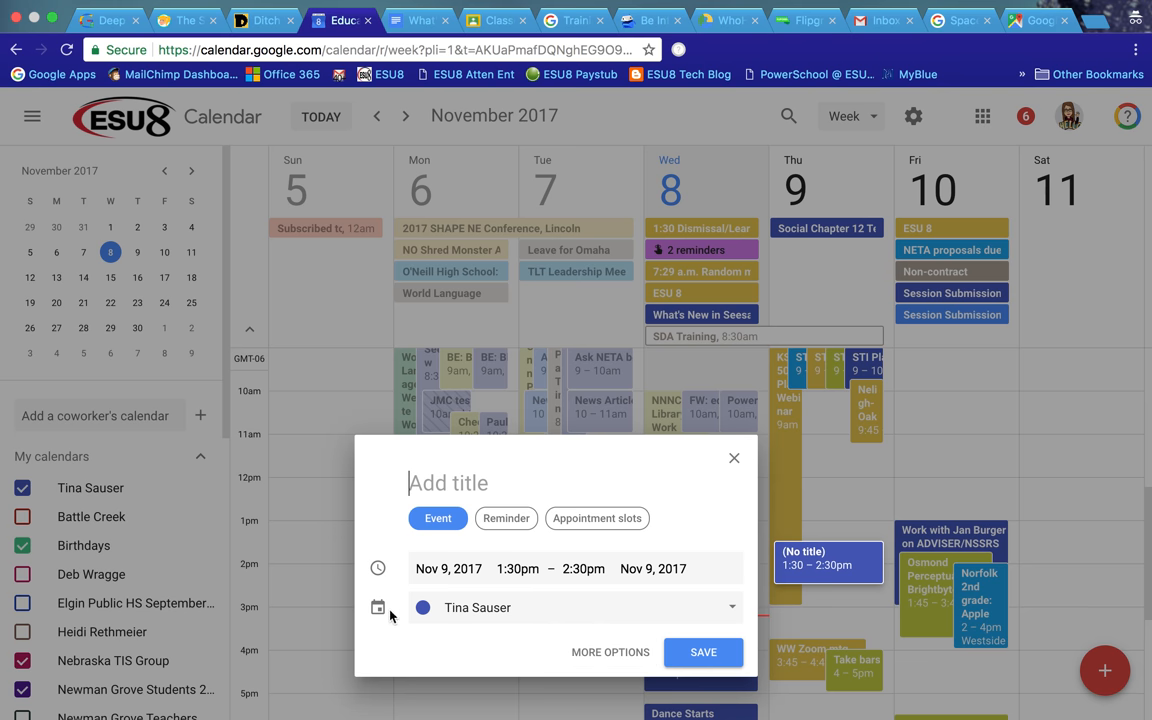
mouse_move(488, 542)
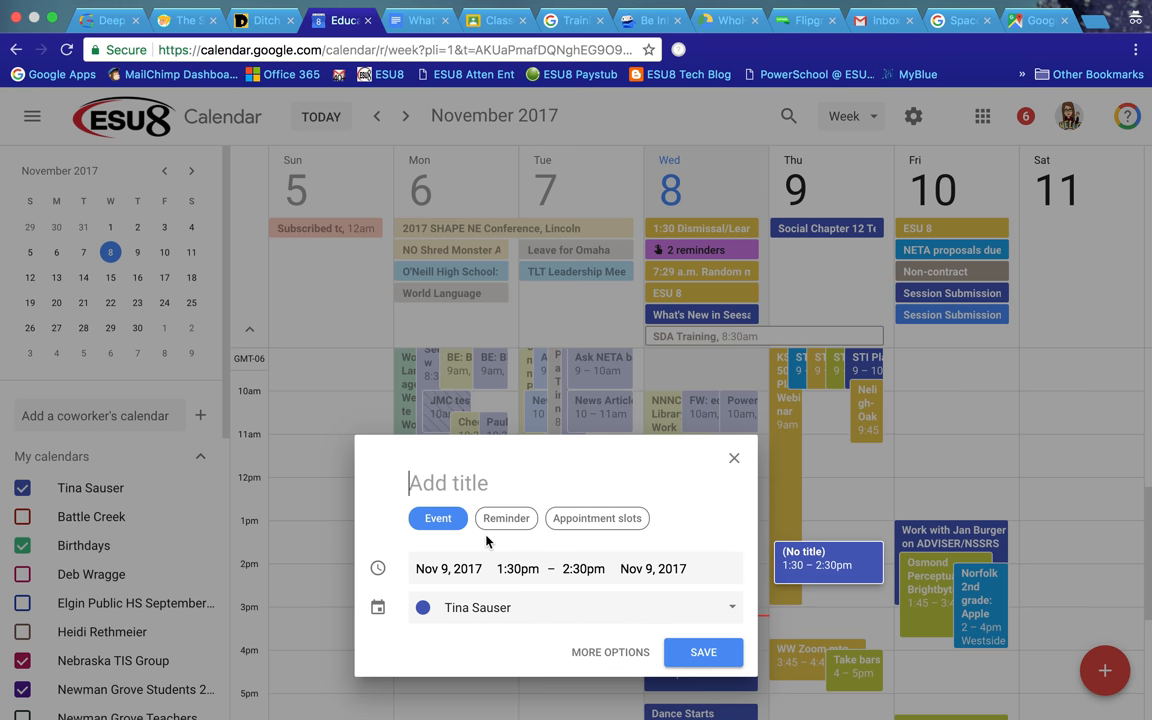
mouse_move(622, 532)
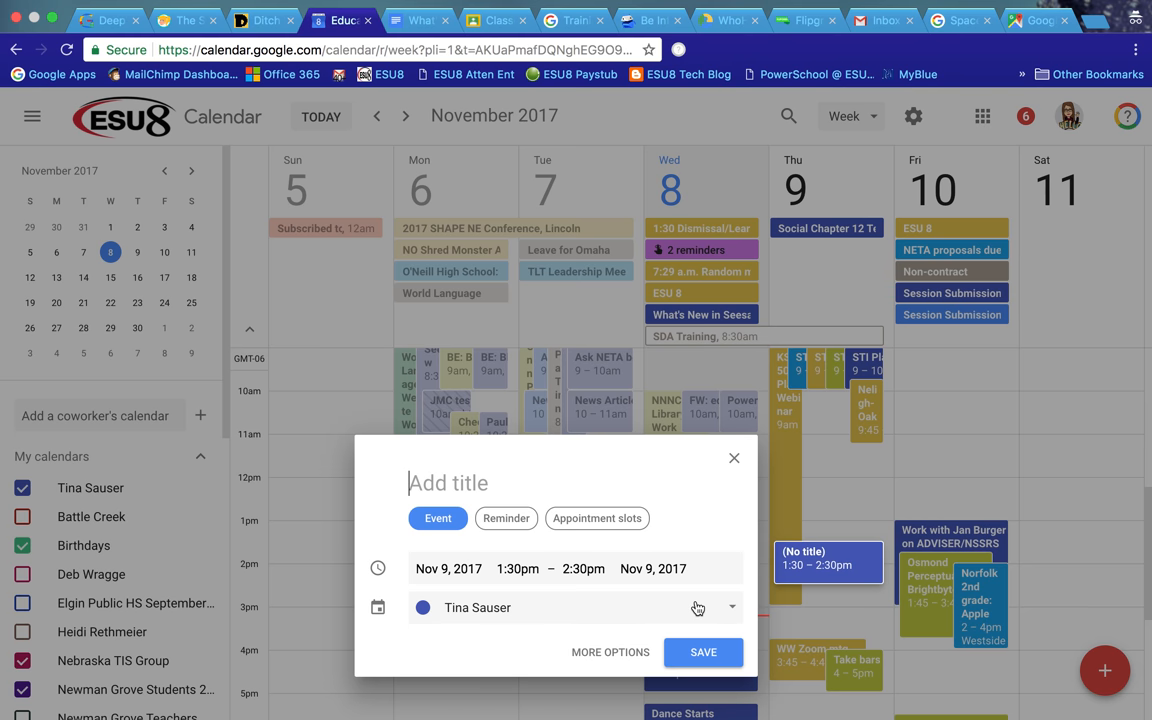
mouse_move(734, 458)
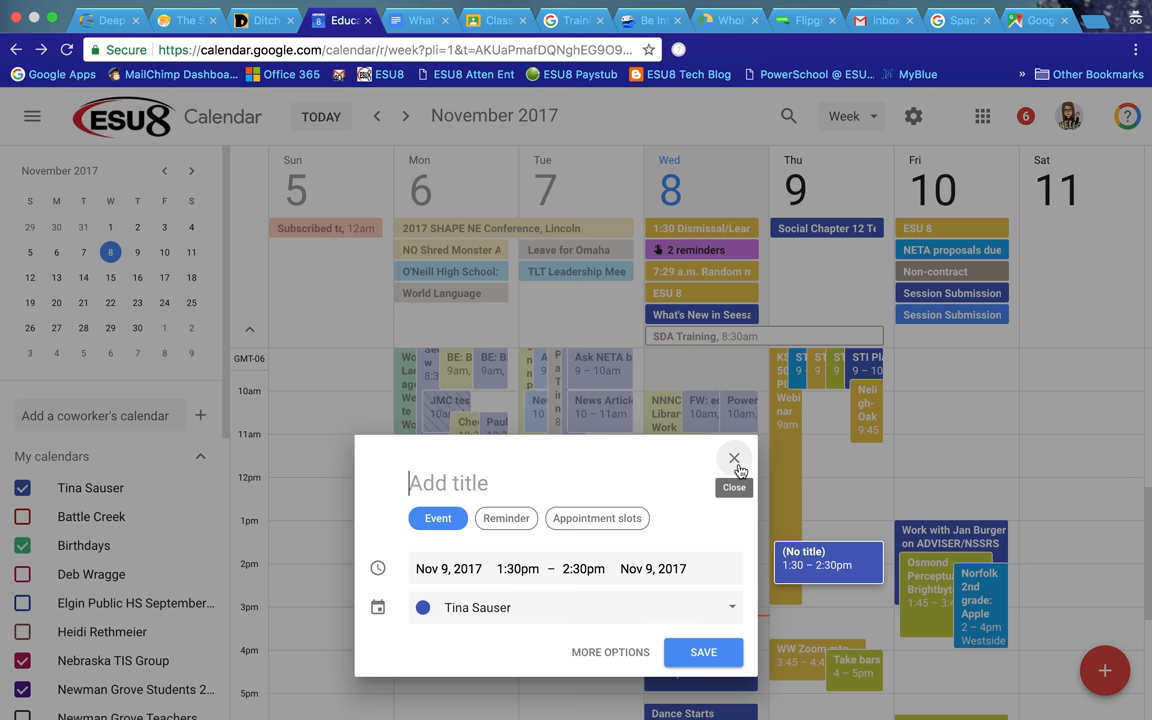
left_click(734, 458)
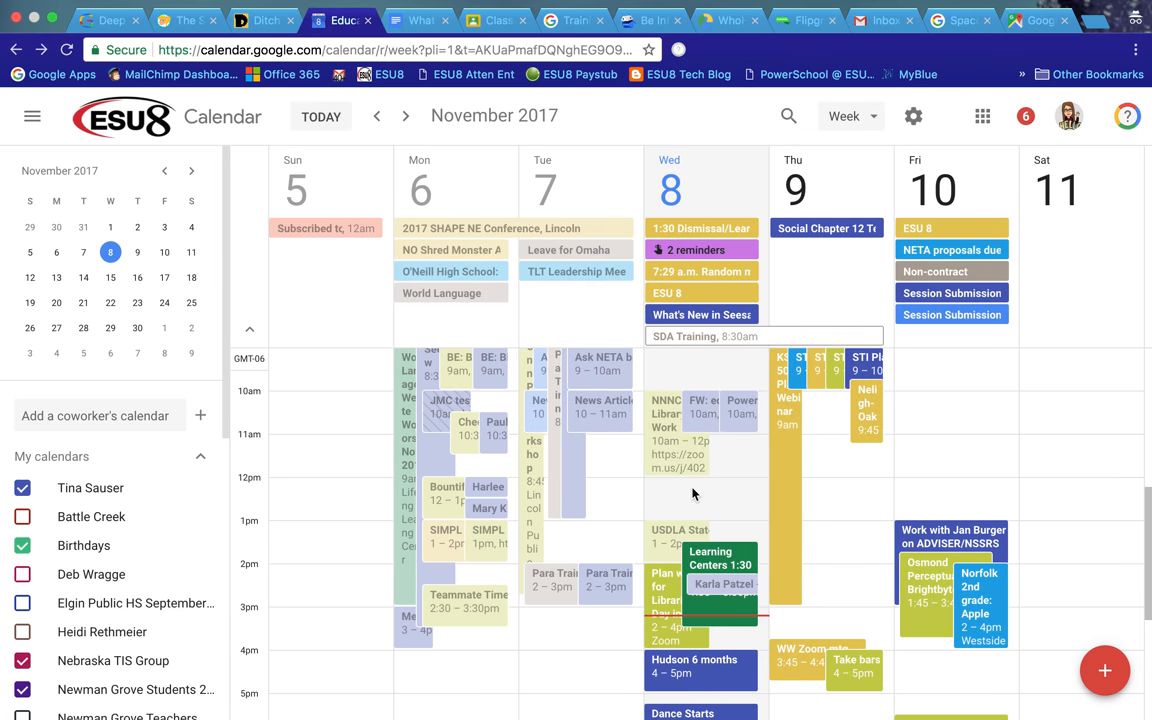
mouse_move(410, 324)
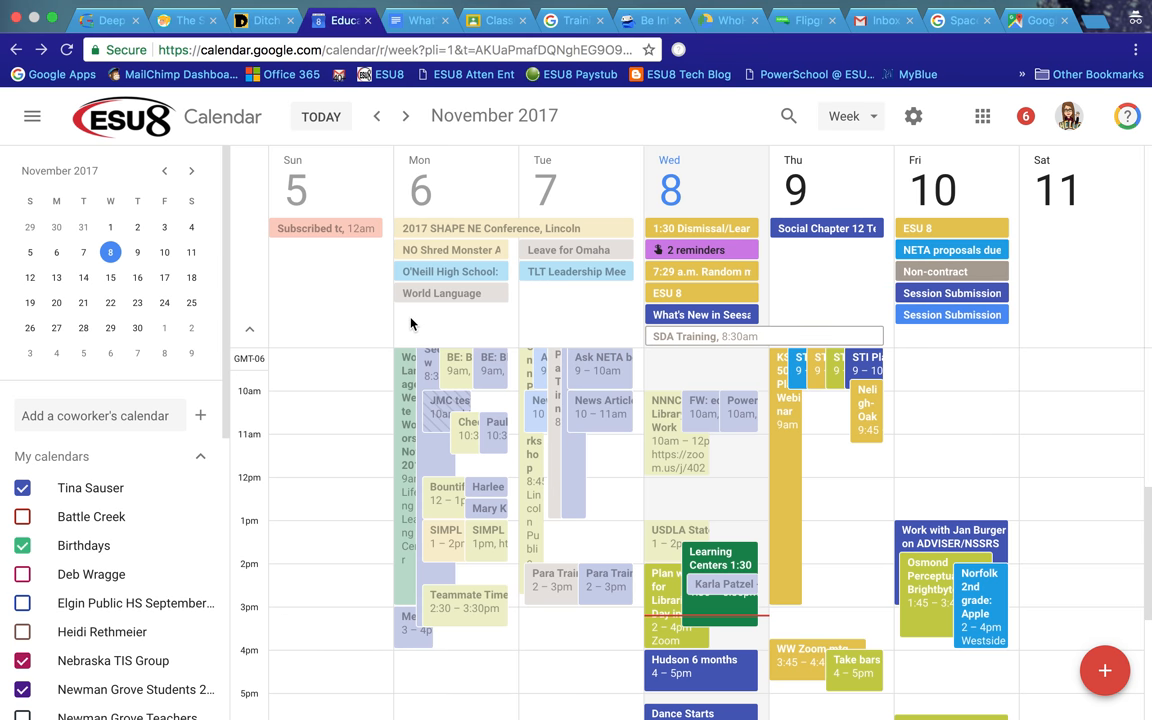
Step: Show the 'What's New and Cool in Google Classroom' notes document in Google Docs
left_click(418, 20)
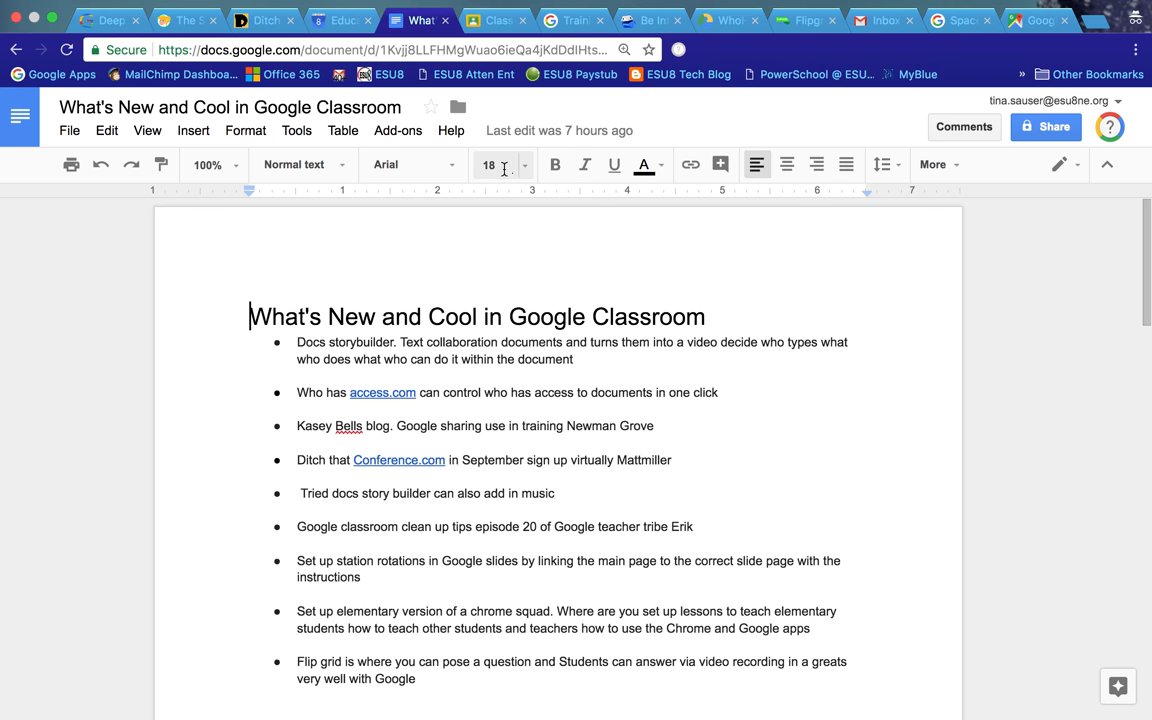
mouse_move(780, 192)
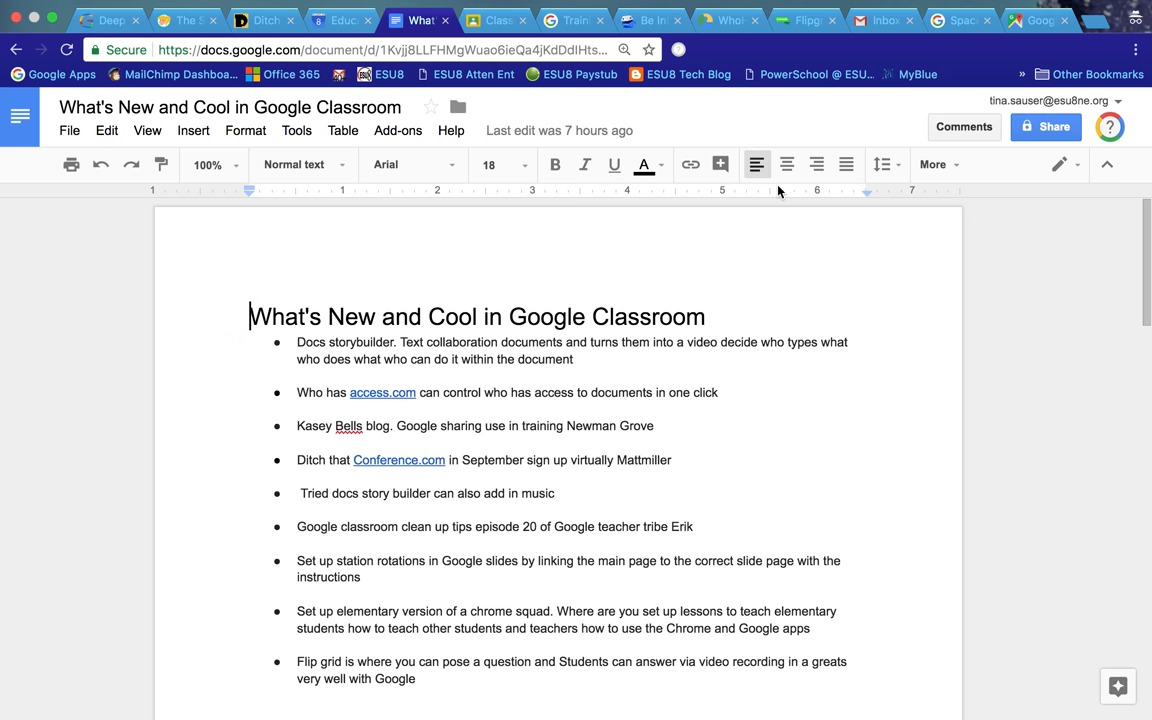
mouse_move(736, 196)
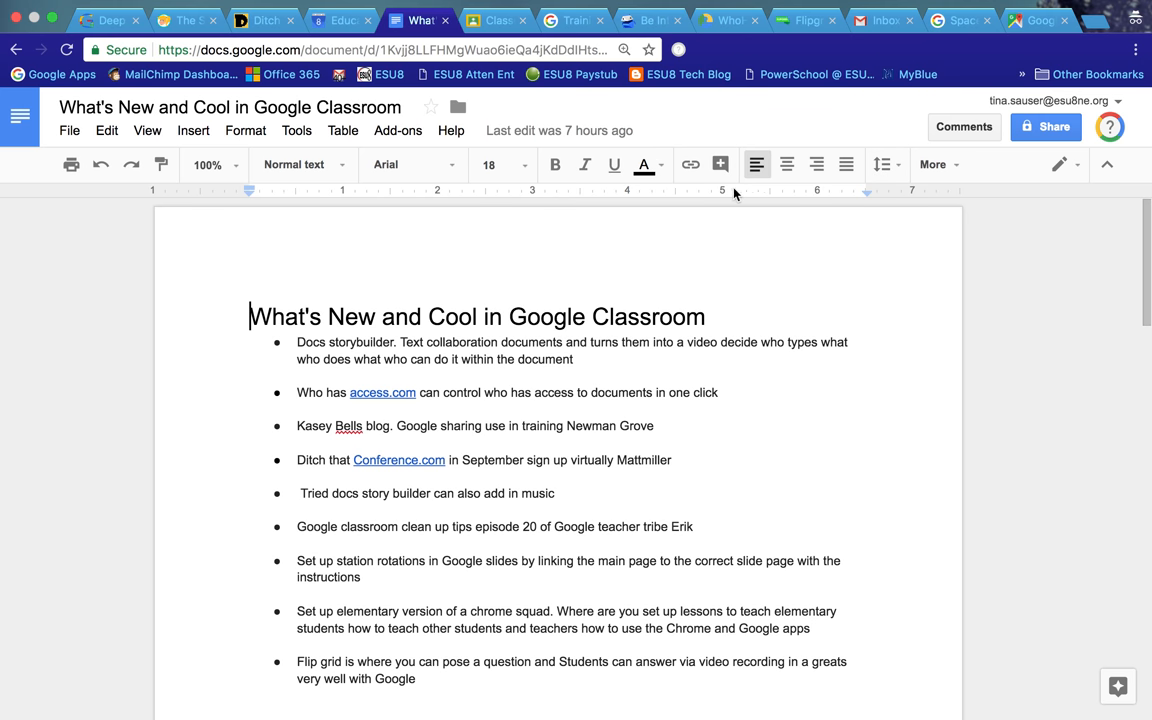
mouse_move(564, 172)
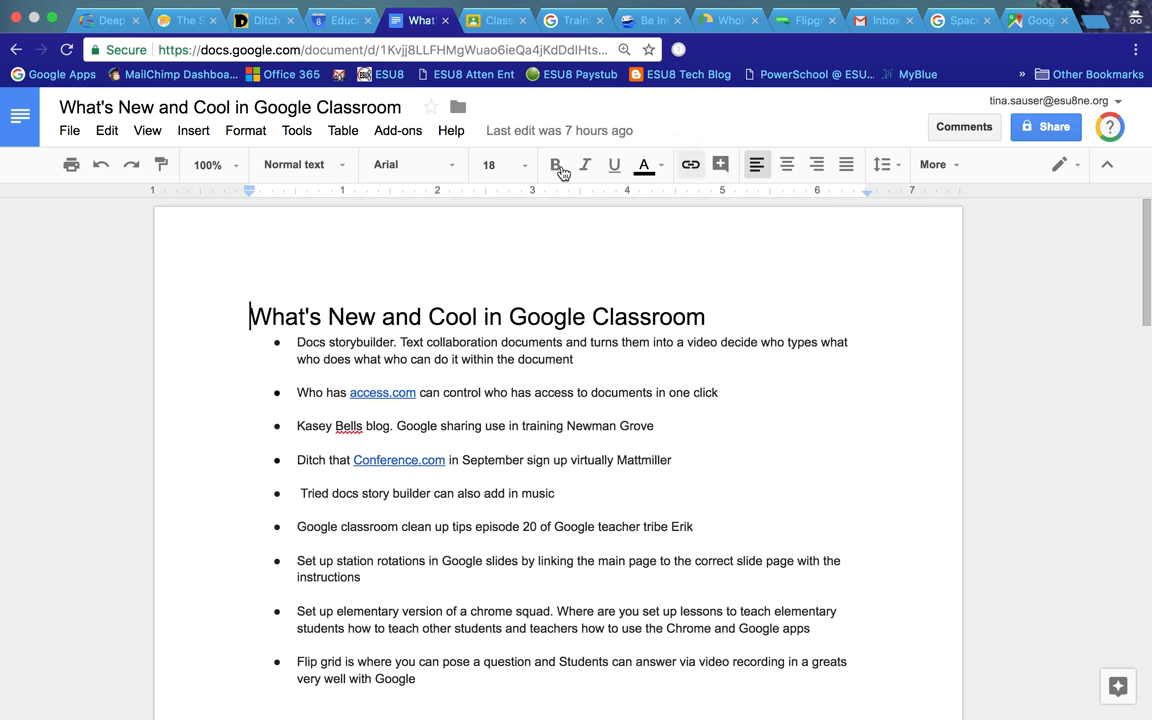
mouse_move(210, 164)
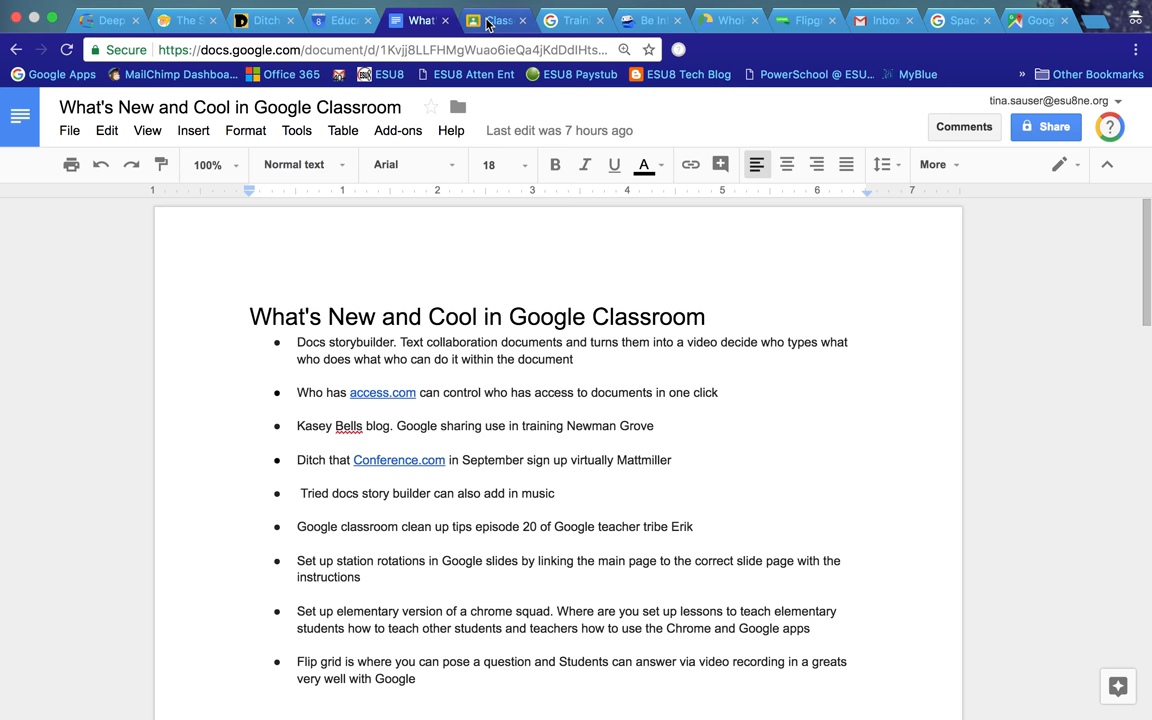
Step: Show the Google Classroom home page with the Practice Class and other class cards
left_click(496, 20)
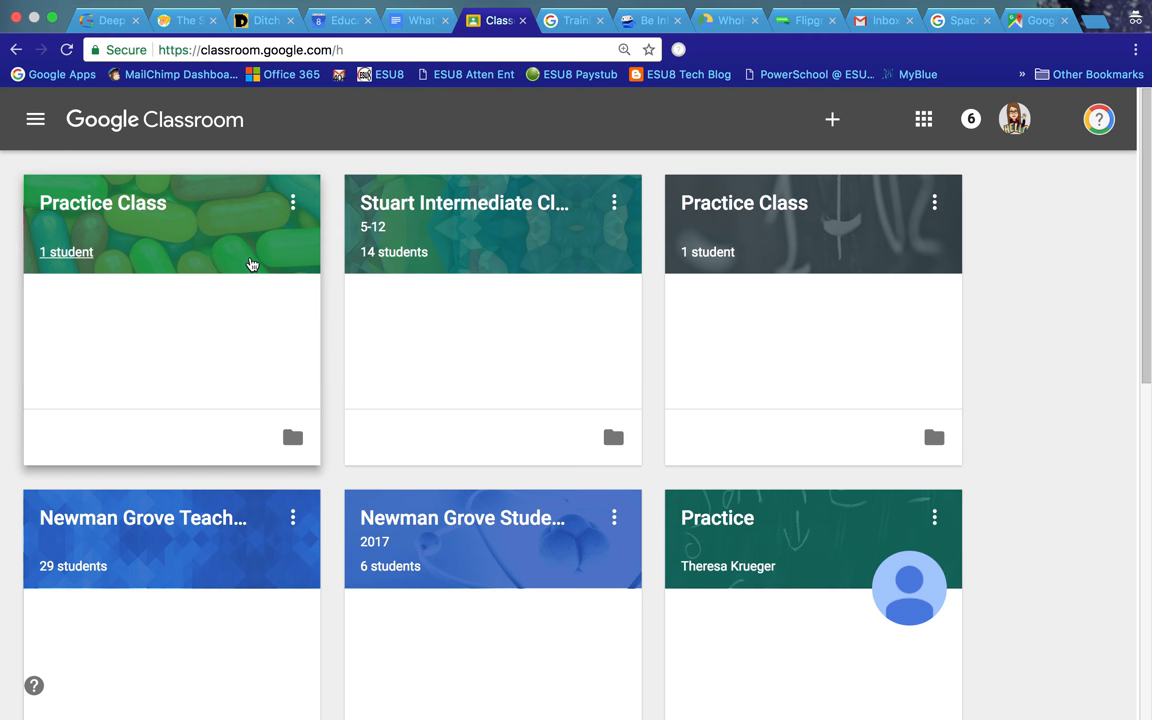
mouse_move(238, 246)
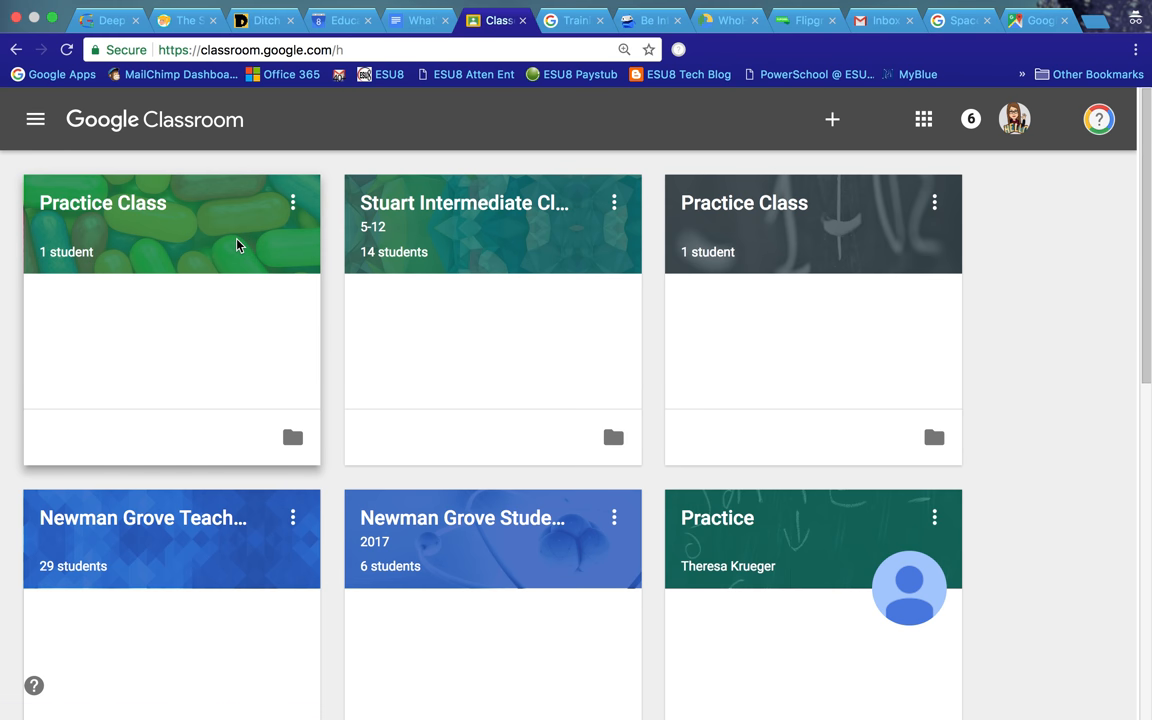
mouse_move(198, 204)
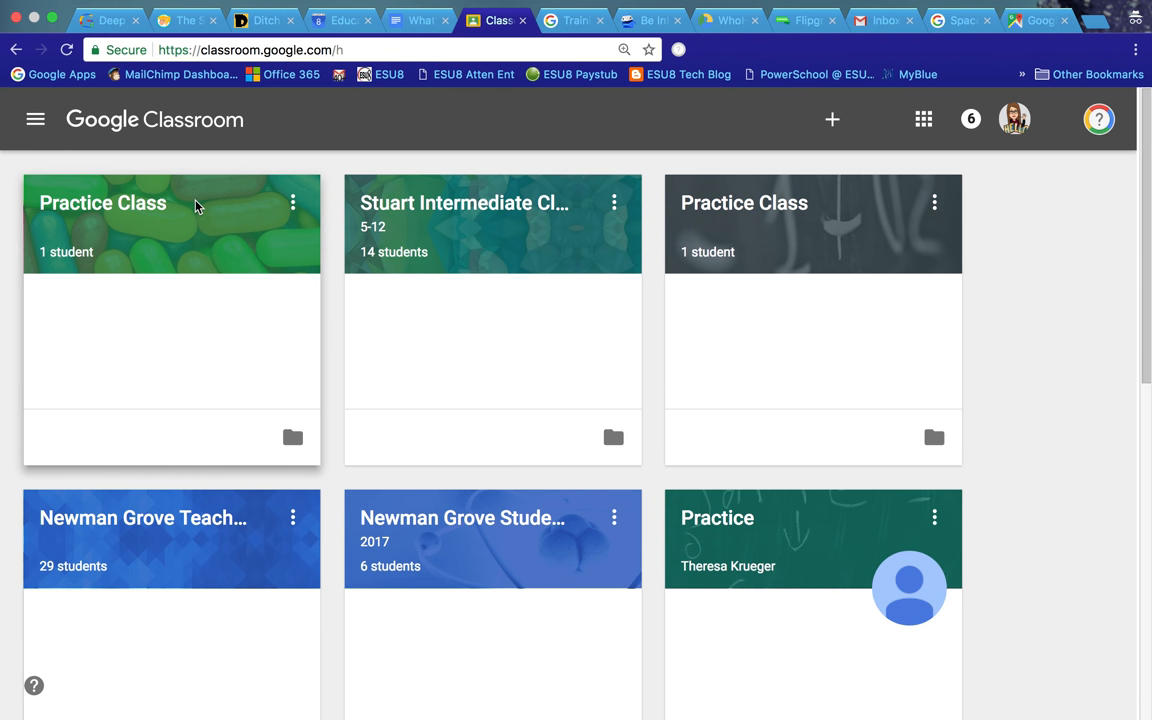
mouse_move(888, 252)
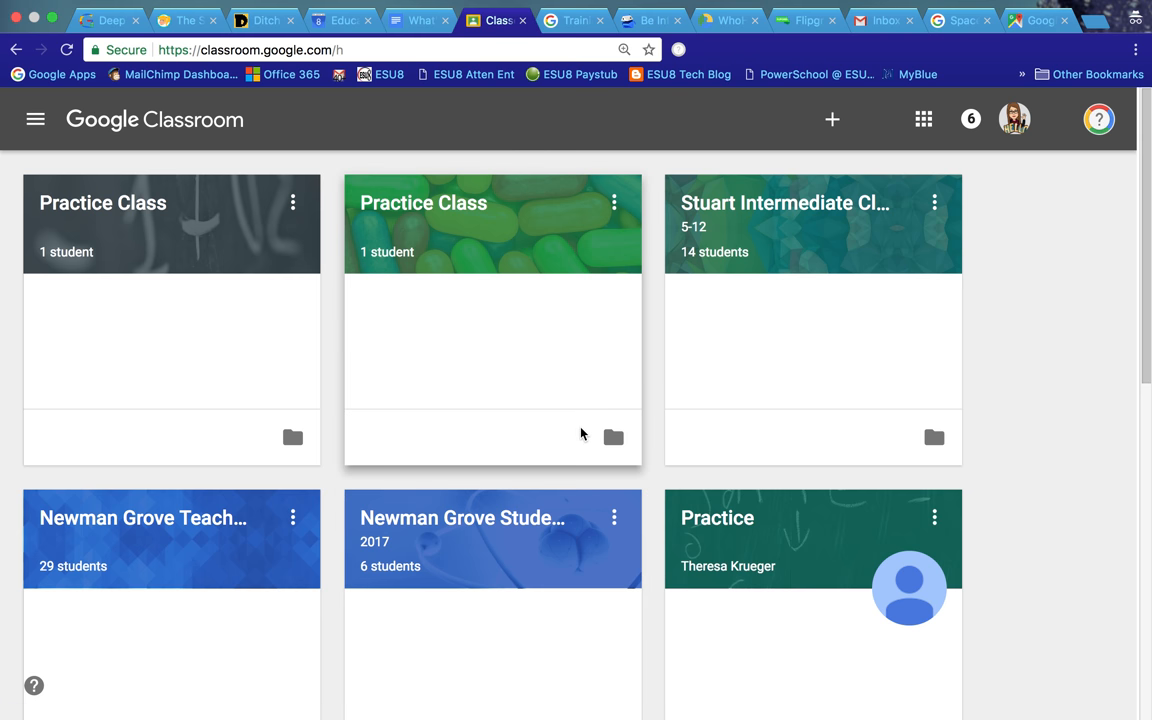
mouse_move(576, 358)
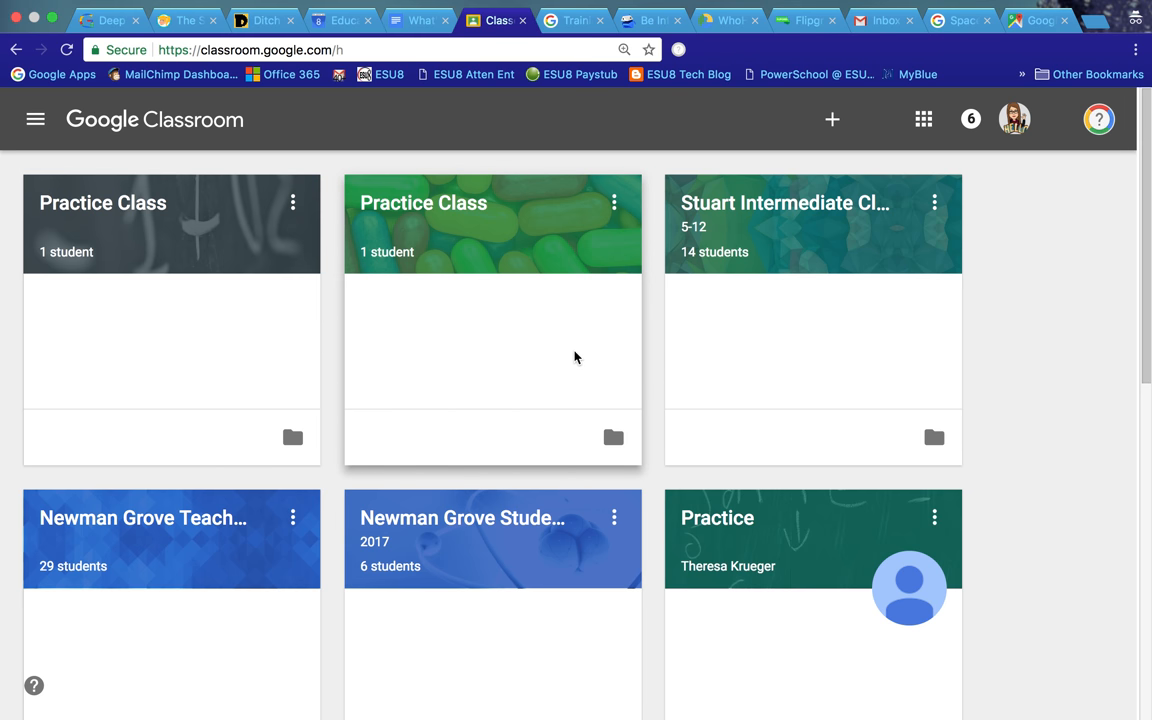
mouse_move(136, 628)
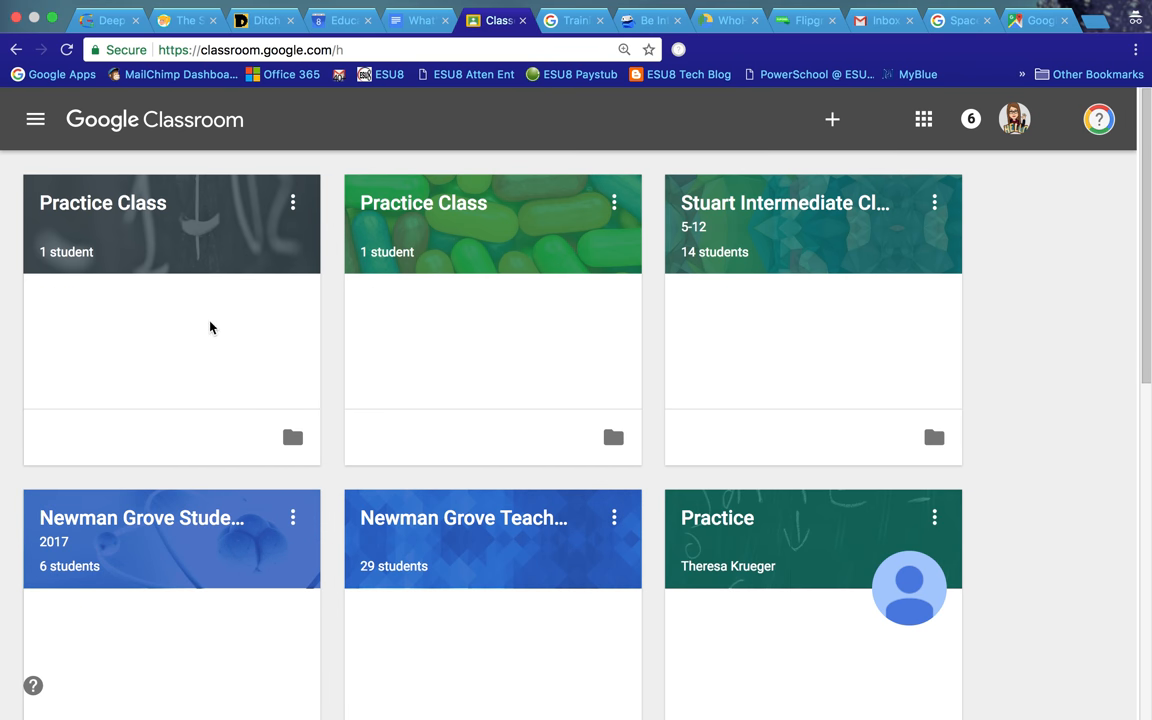
mouse_move(112, 200)
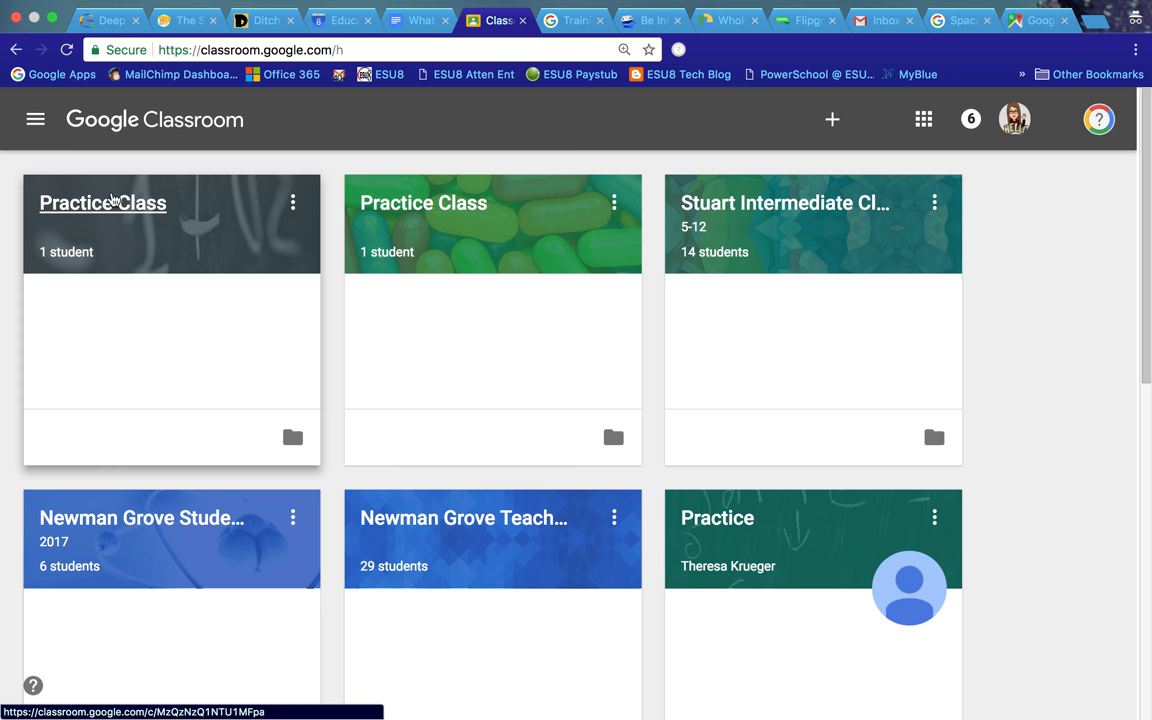
Step: Show Practice Class's student roster, display its class code enlarged, then close it
left_click(424, 204)
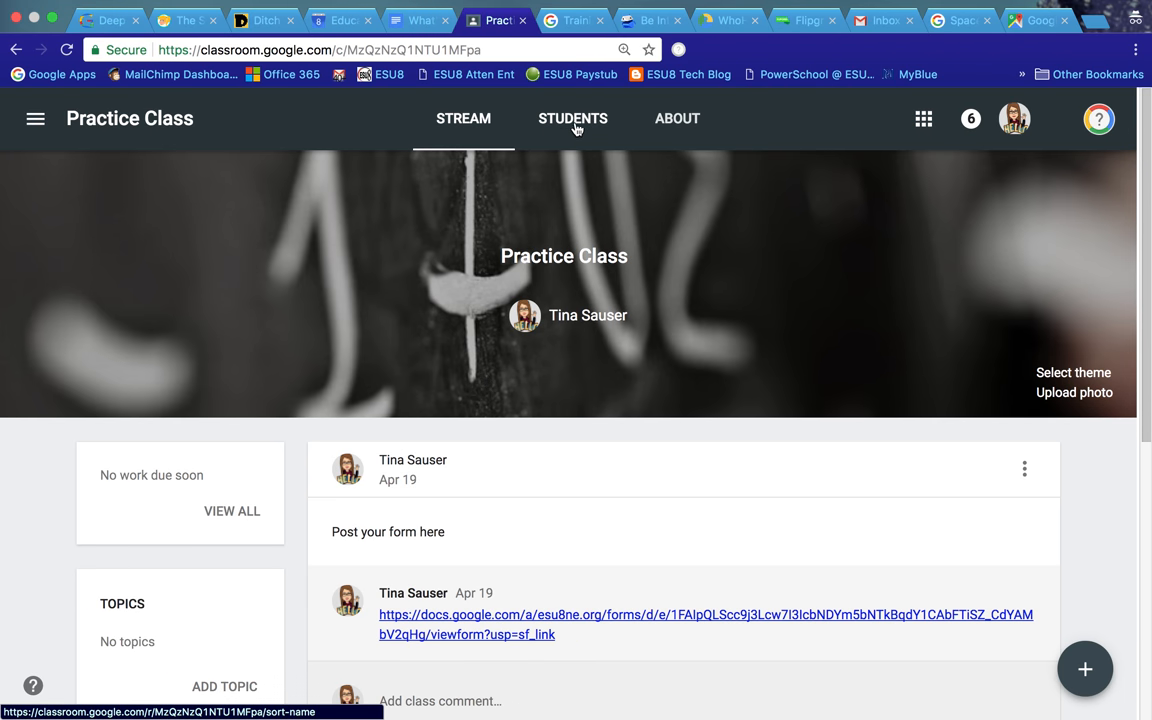
left_click(572, 118)
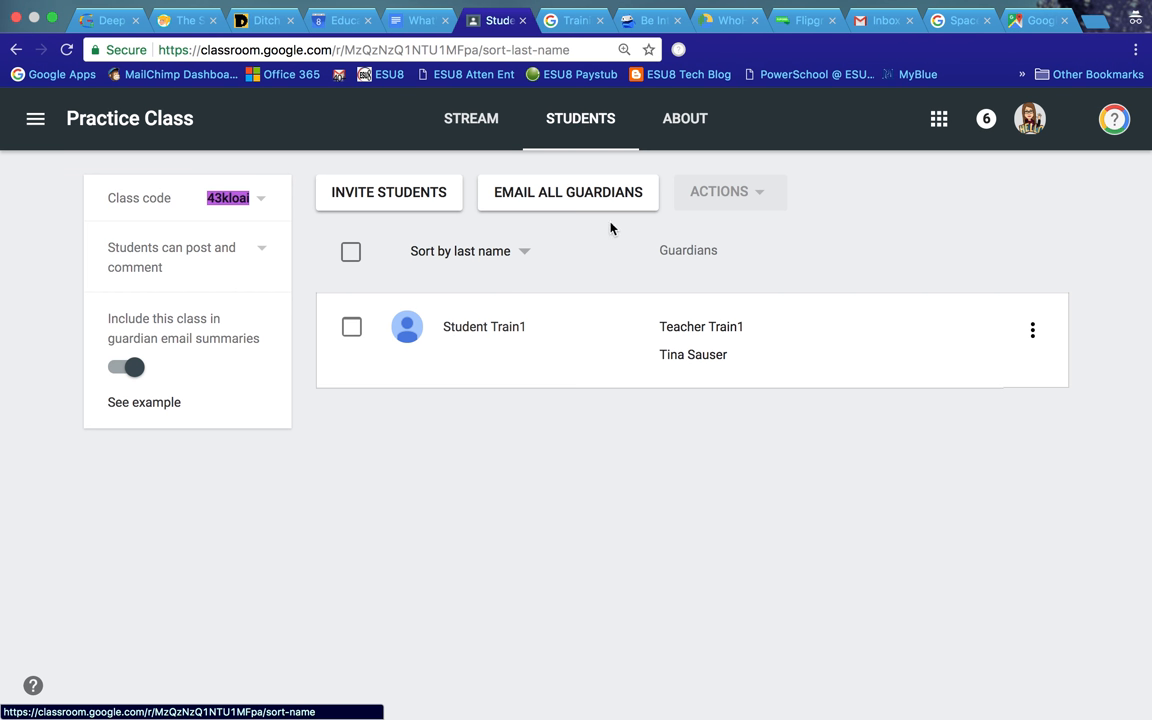
mouse_move(510, 368)
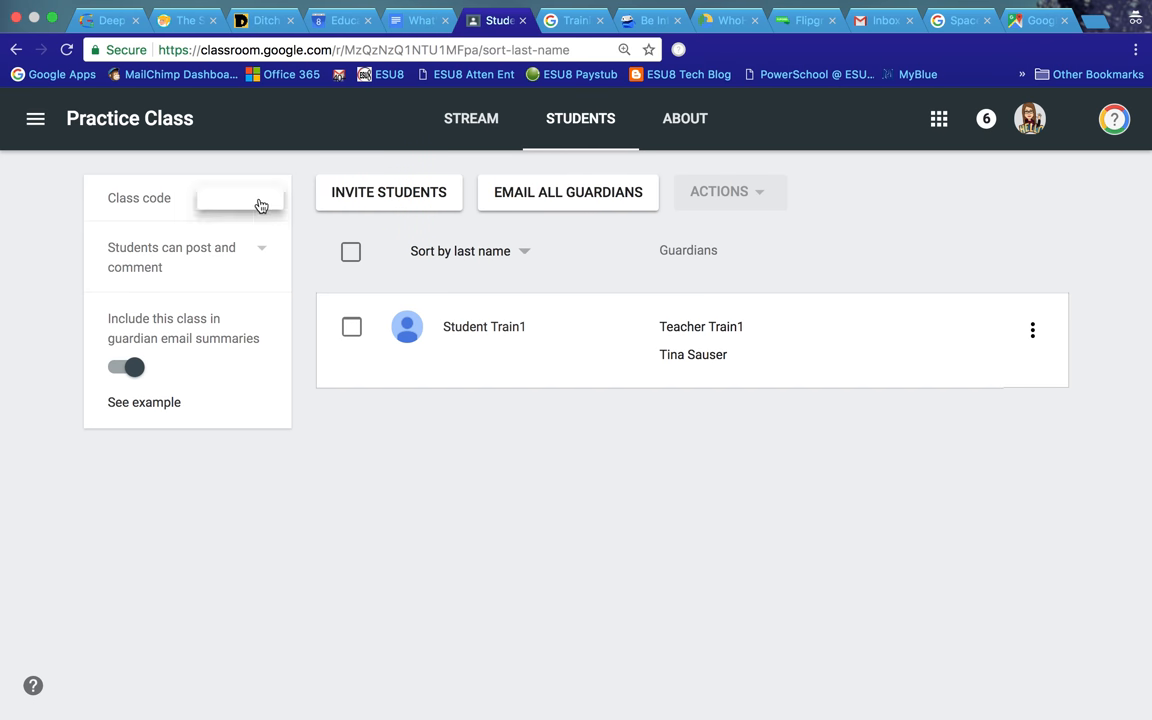
left_click(260, 198)
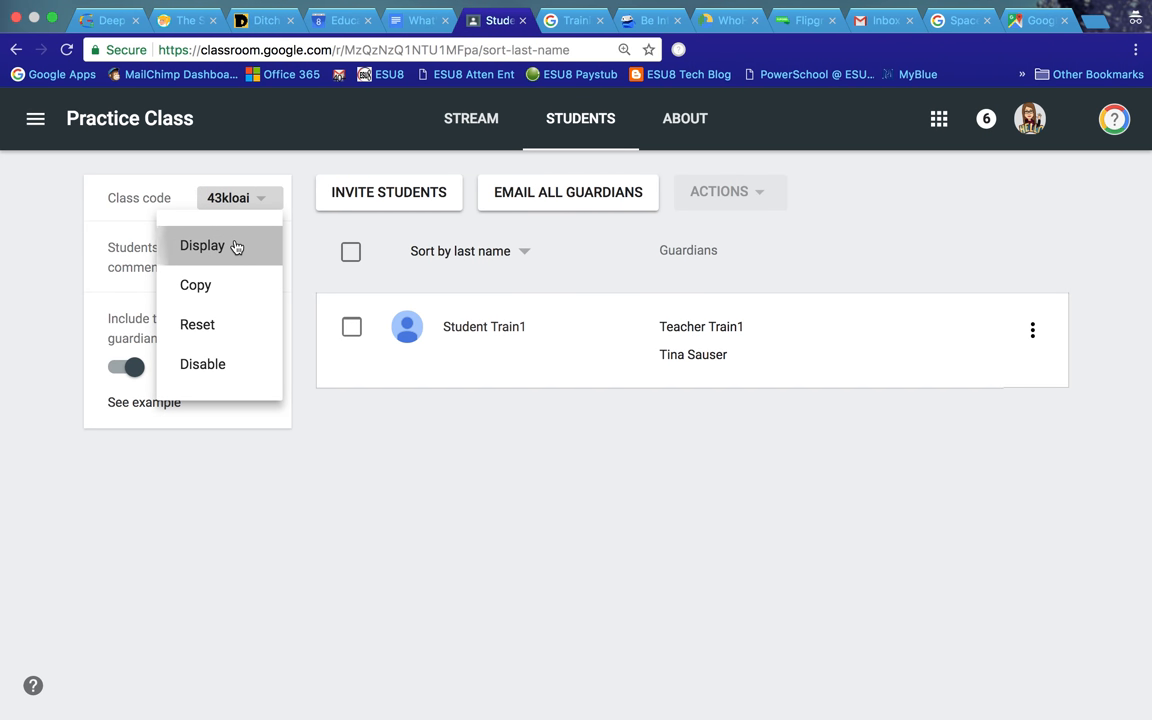
left_click(202, 244)
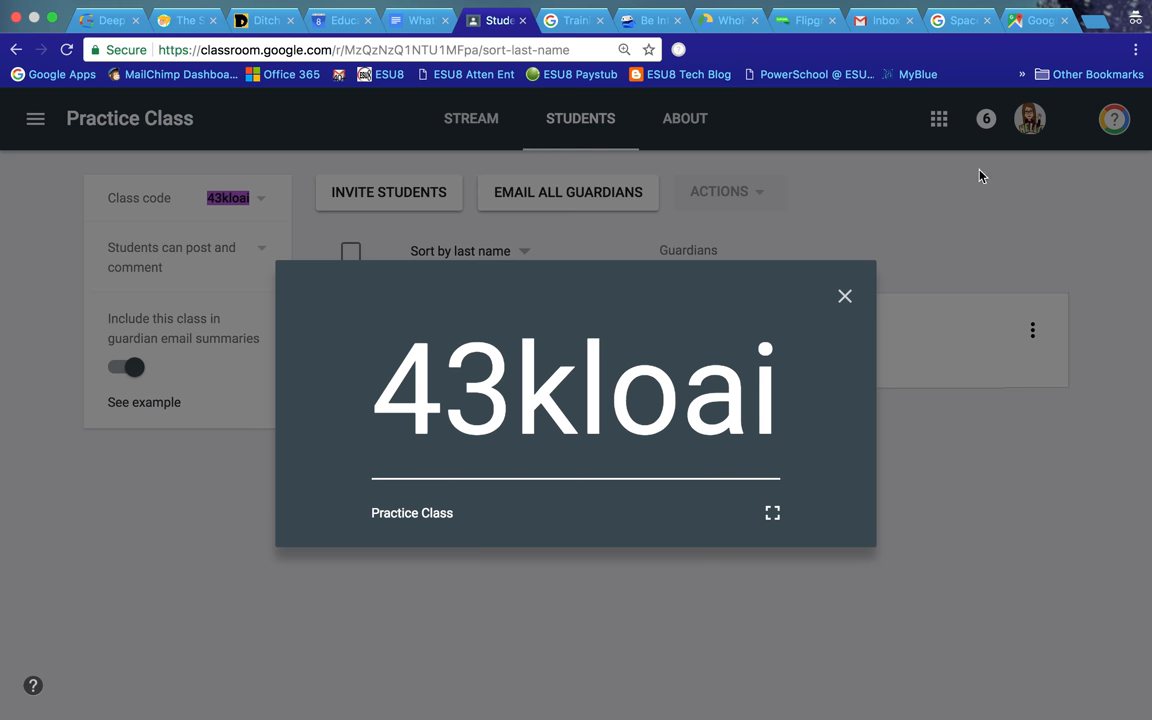
mouse_move(896, 450)
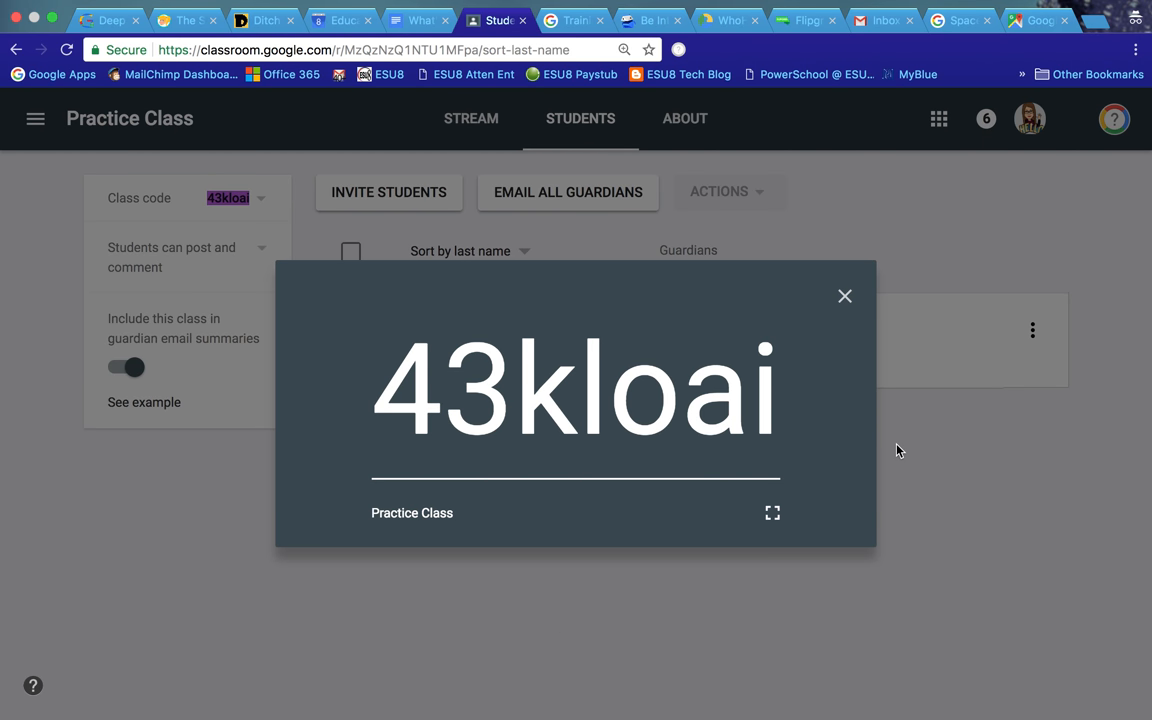
mouse_move(892, 448)
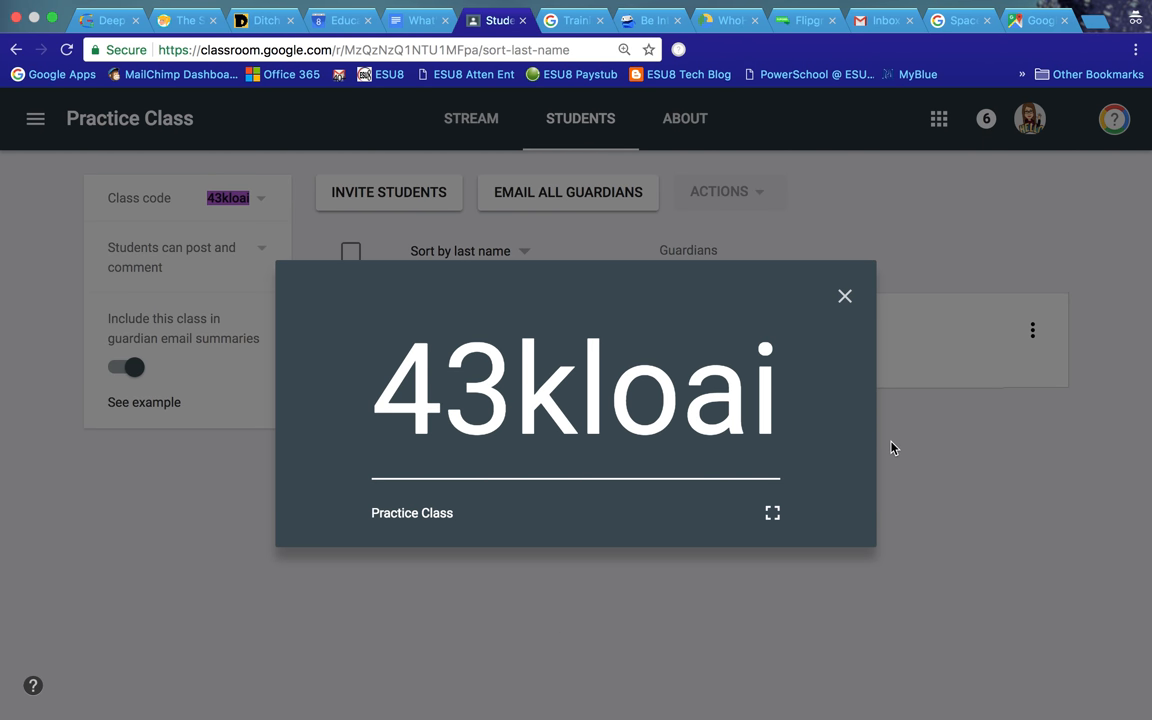
mouse_move(844, 296)
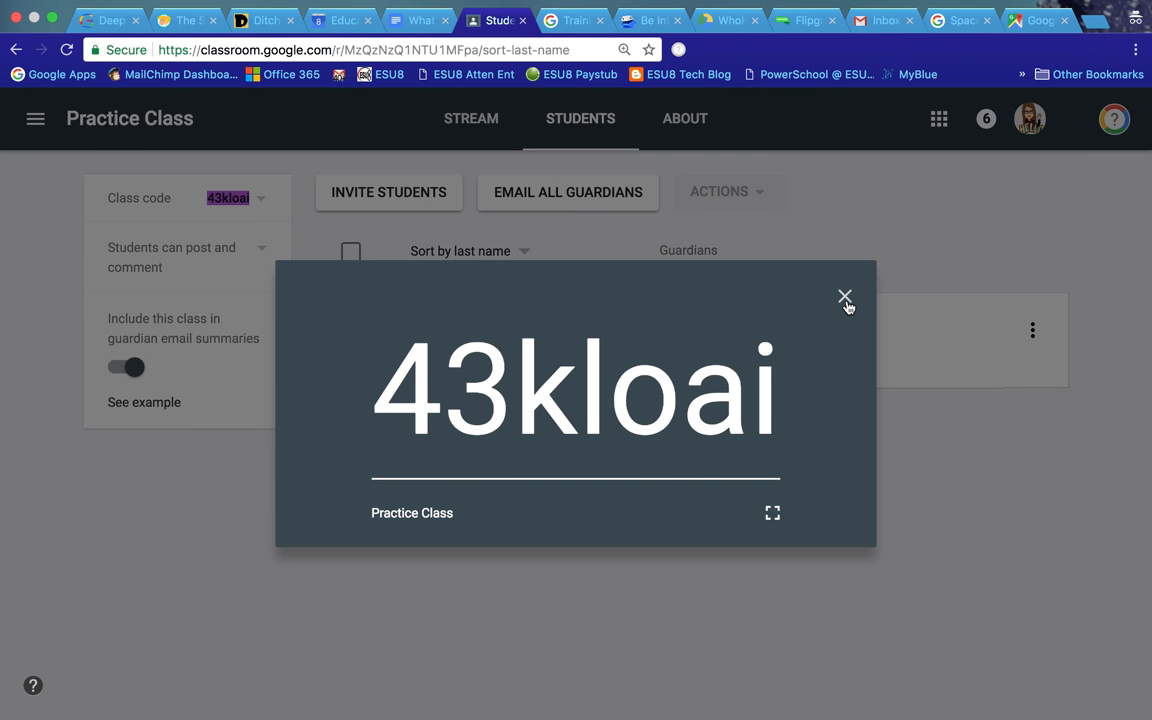
left_click(844, 298)
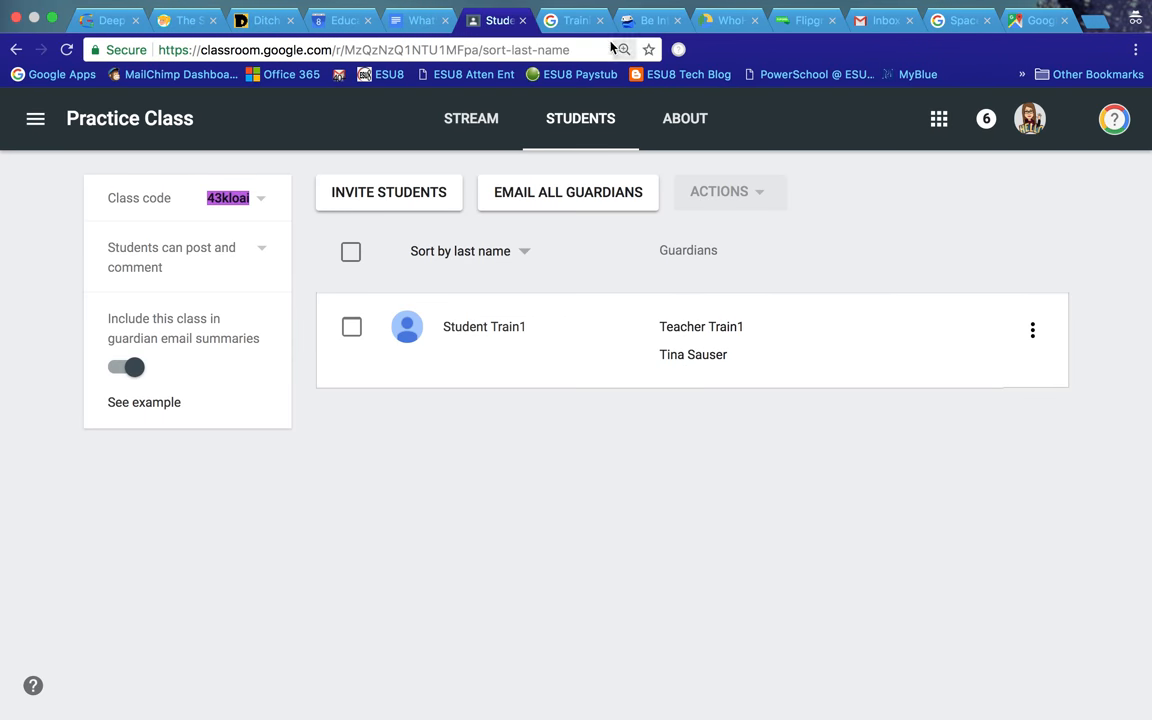
Step: Show the Training Center's Training page down to the Digital Citizenship and Safety Course card
left_click(572, 20)
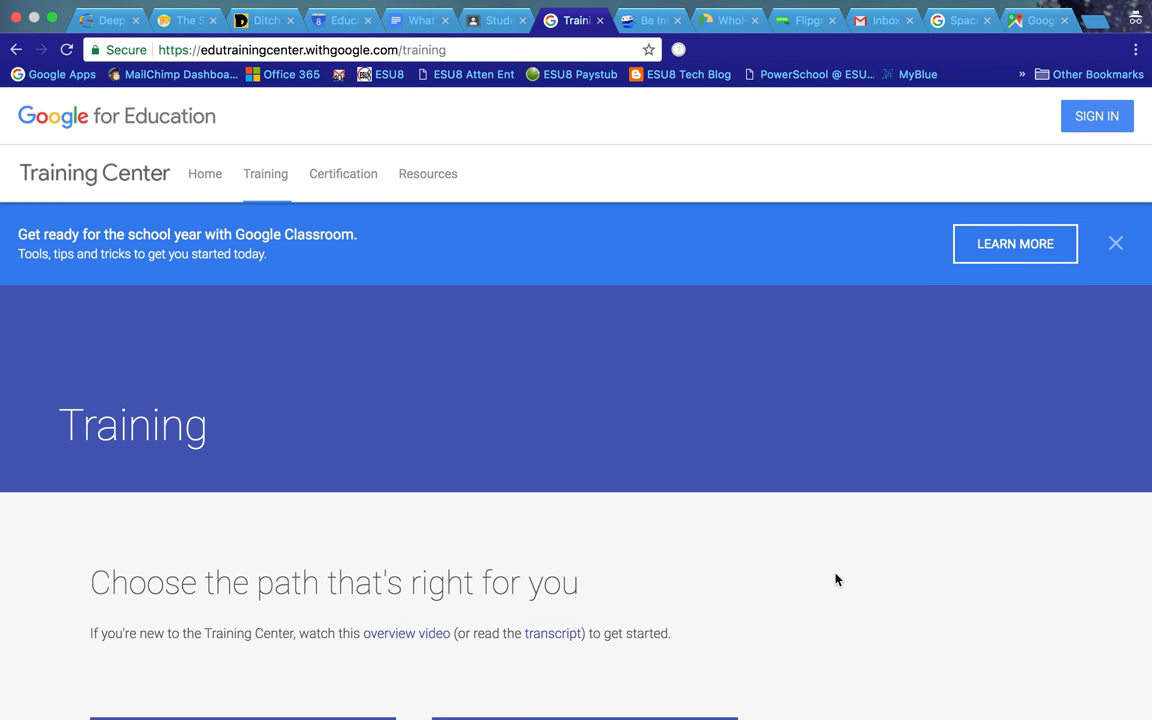
mouse_move(390, 418)
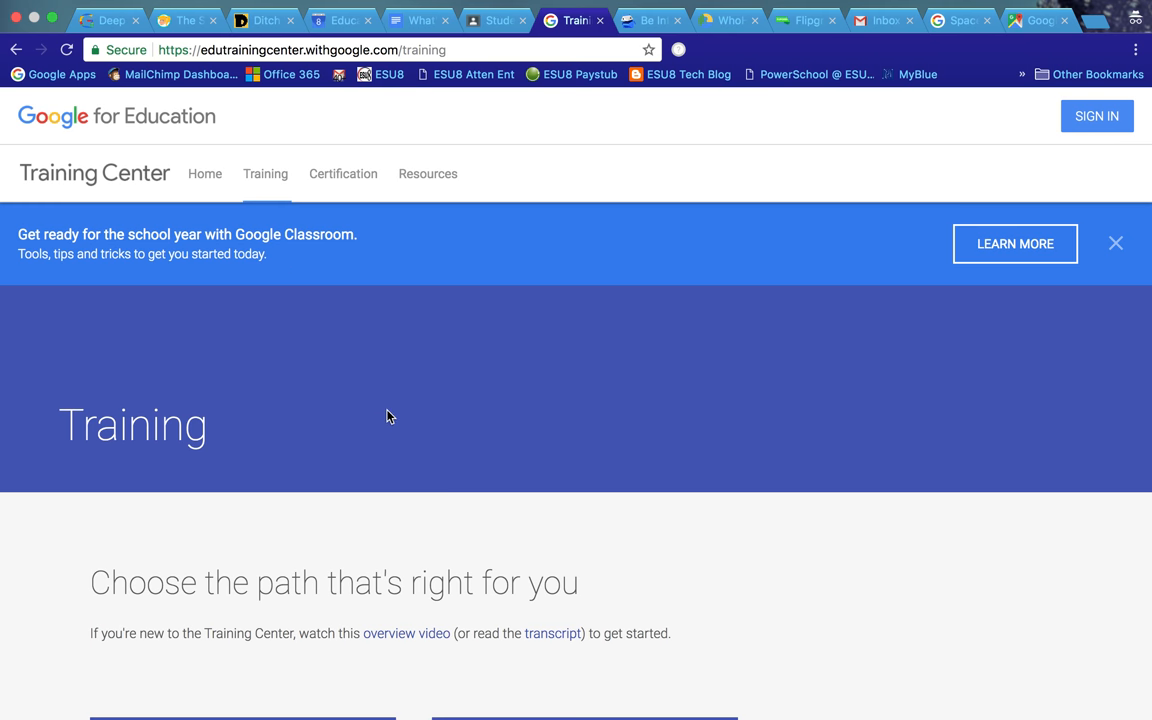
scroll("down", 3)
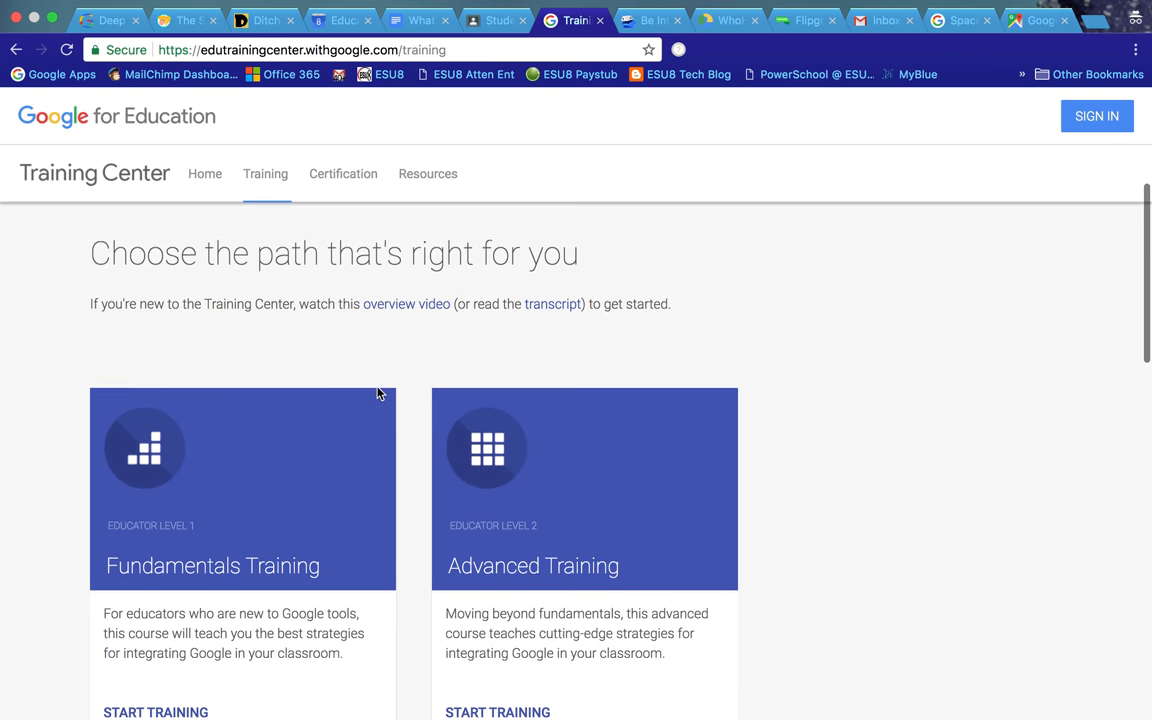
scroll("down", 3)
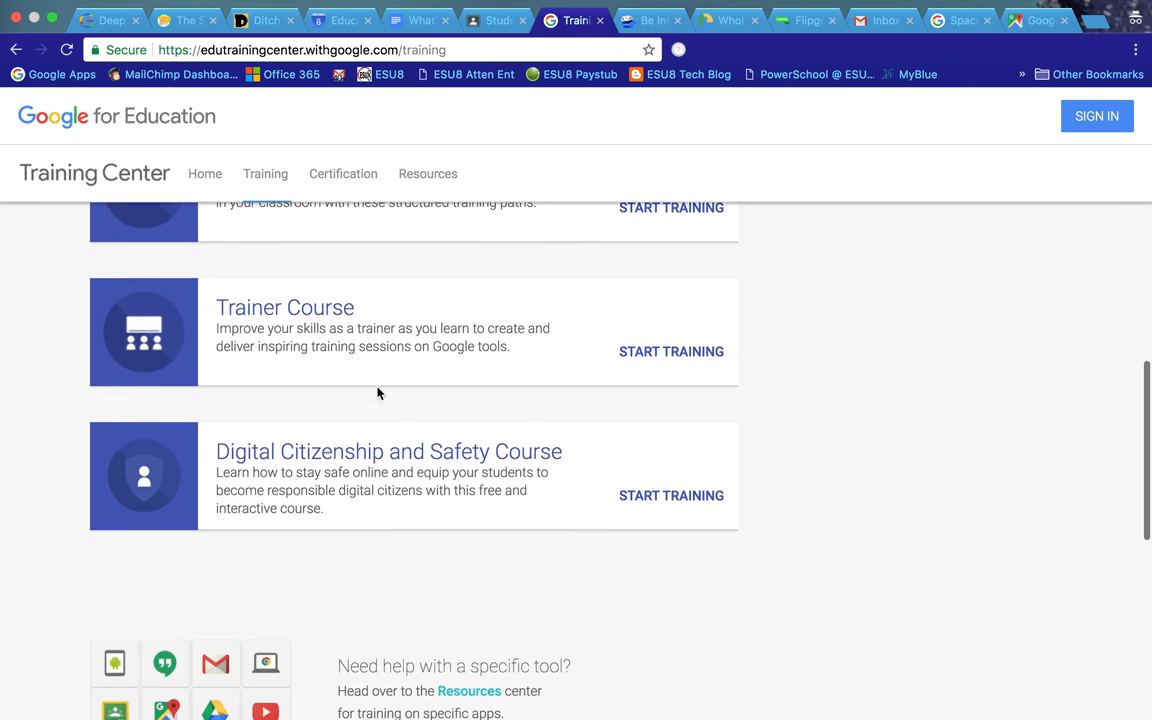
scroll("down", 3)
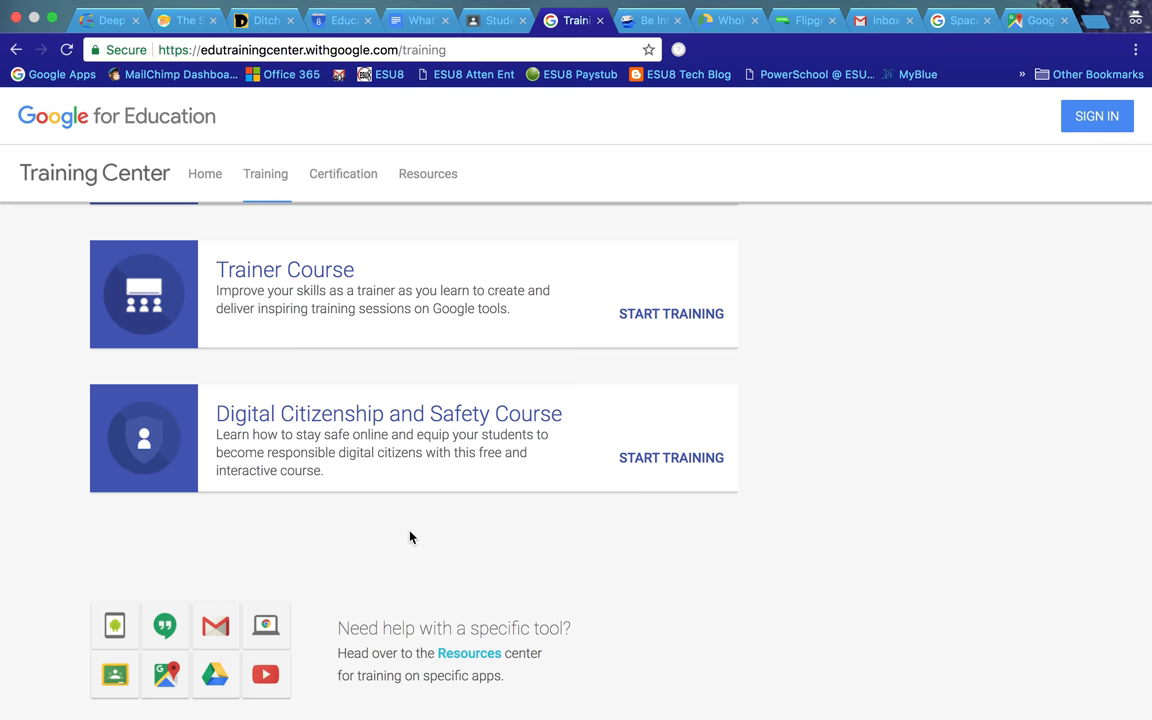
mouse_move(392, 424)
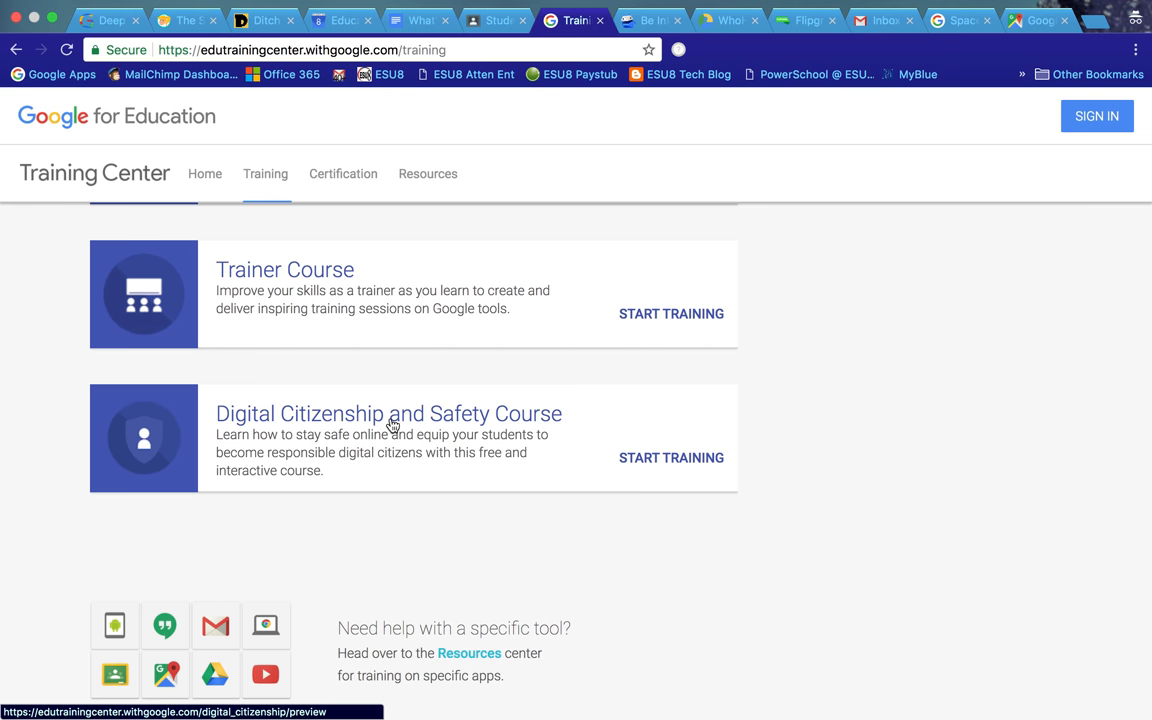
mouse_move(188, 512)
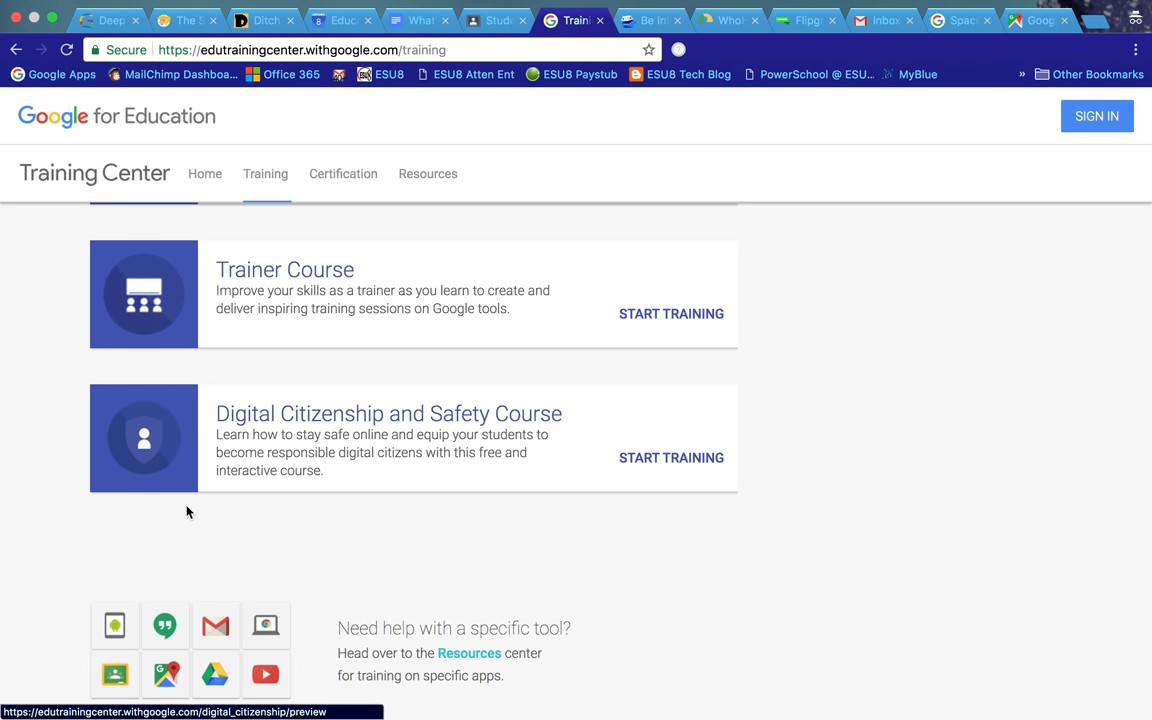
scroll("down", 3)
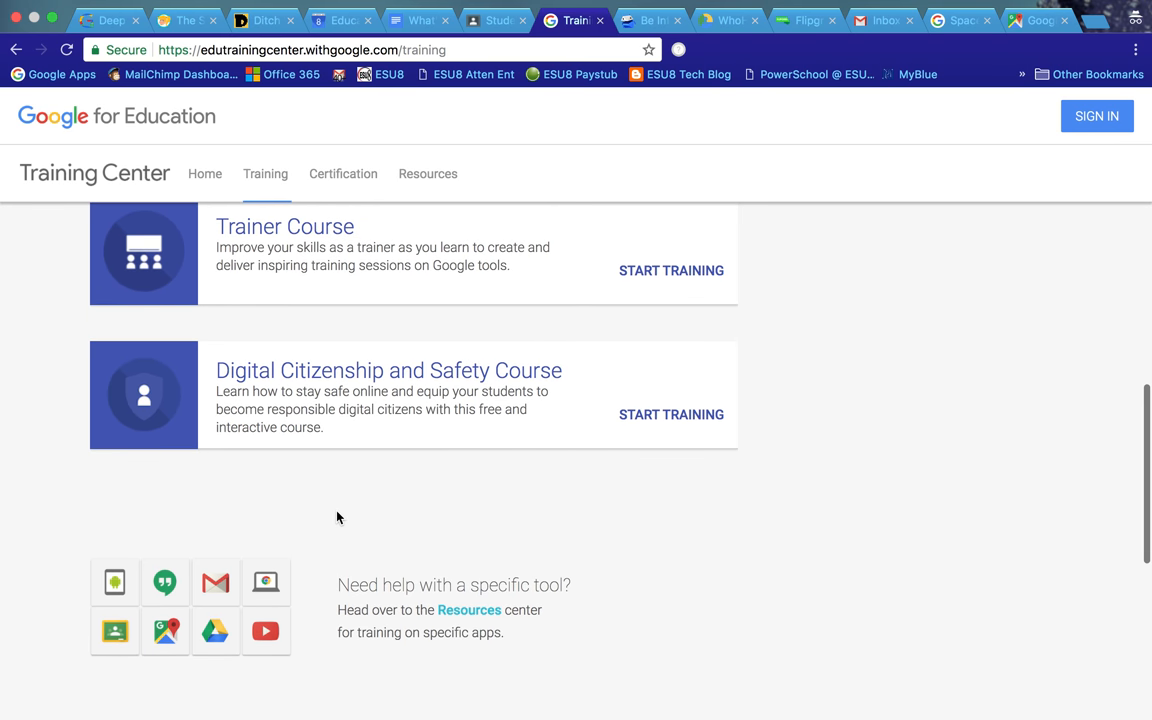
scroll("down", 3)
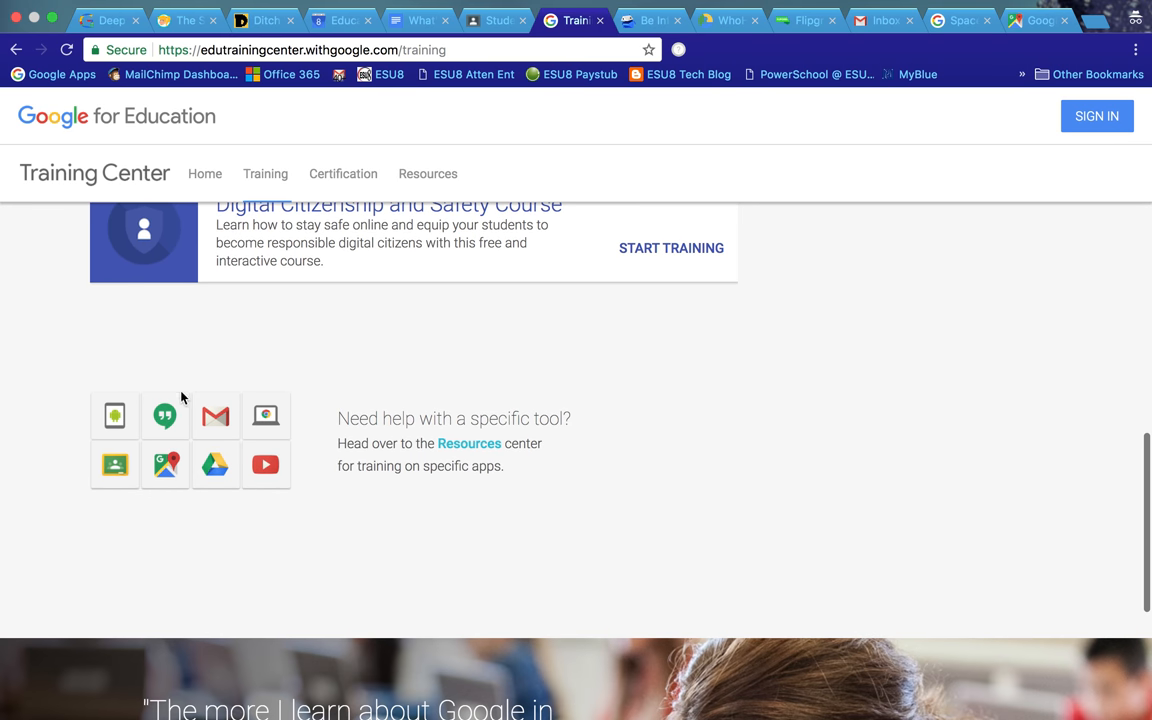
mouse_move(368, 520)
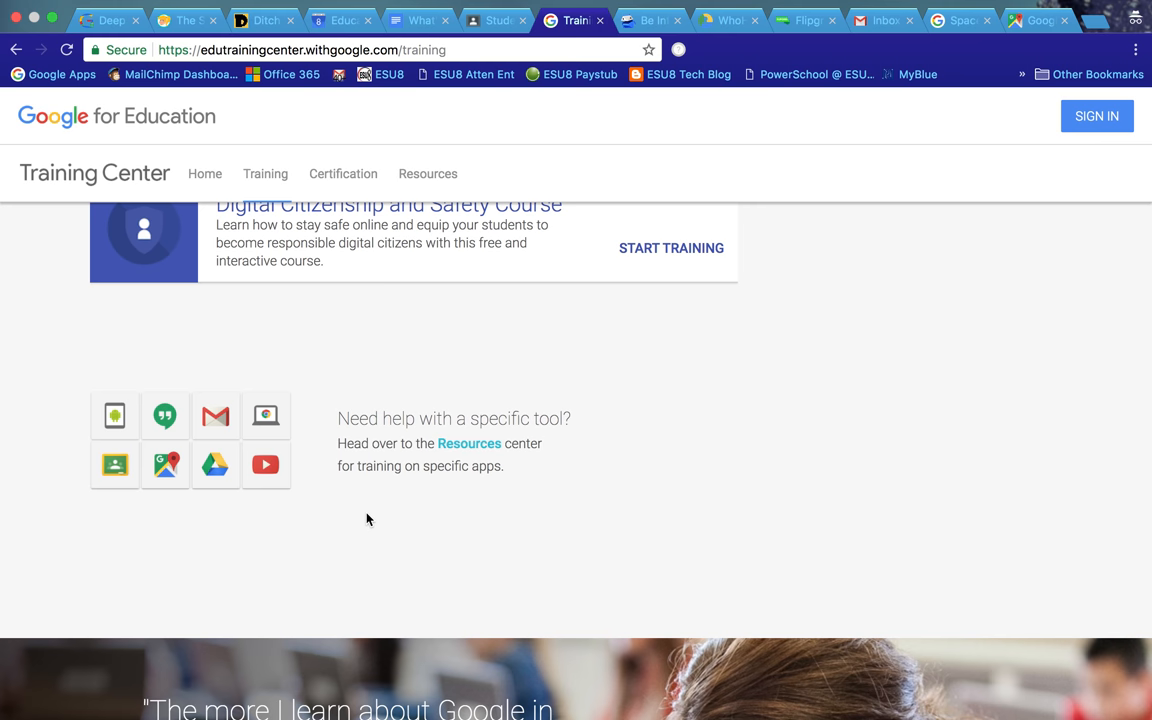
mouse_move(104, 384)
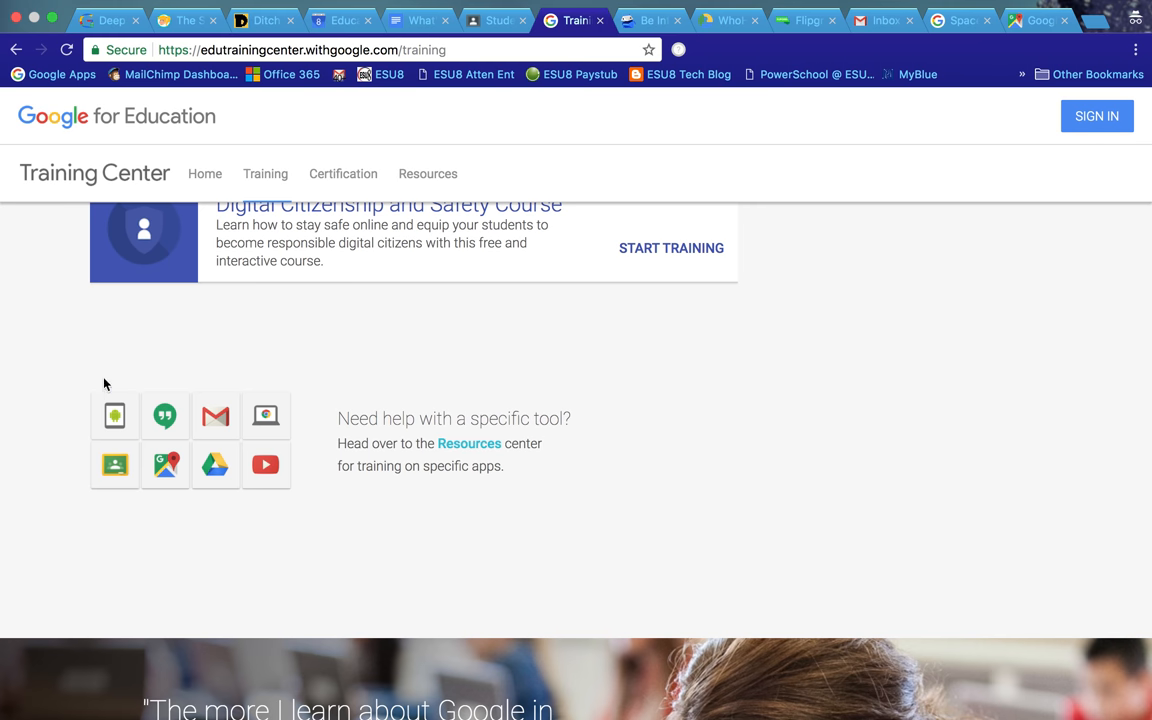
mouse_move(336, 472)
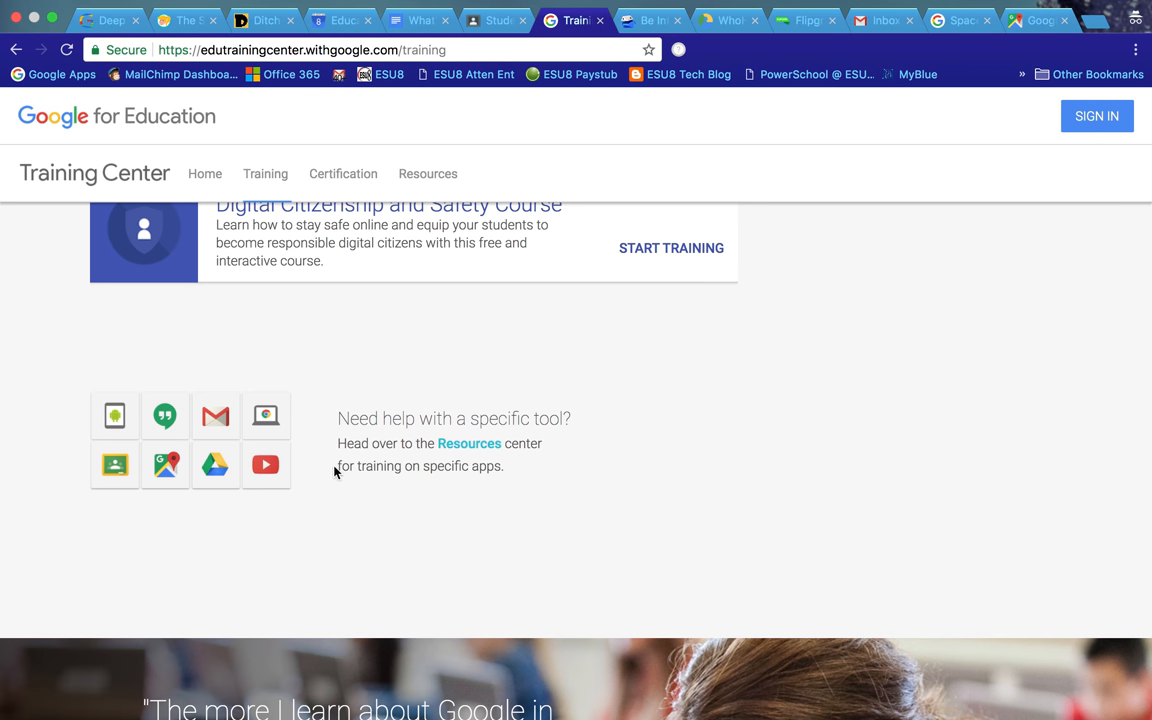
mouse_move(112, 480)
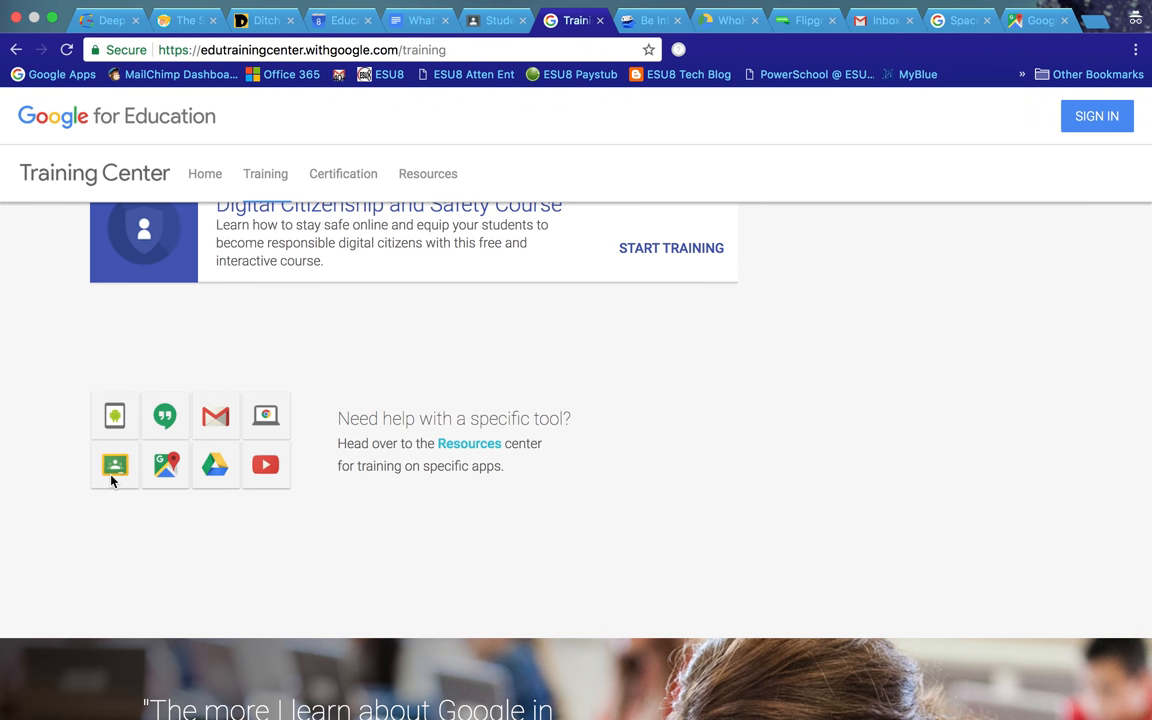
mouse_move(376, 484)
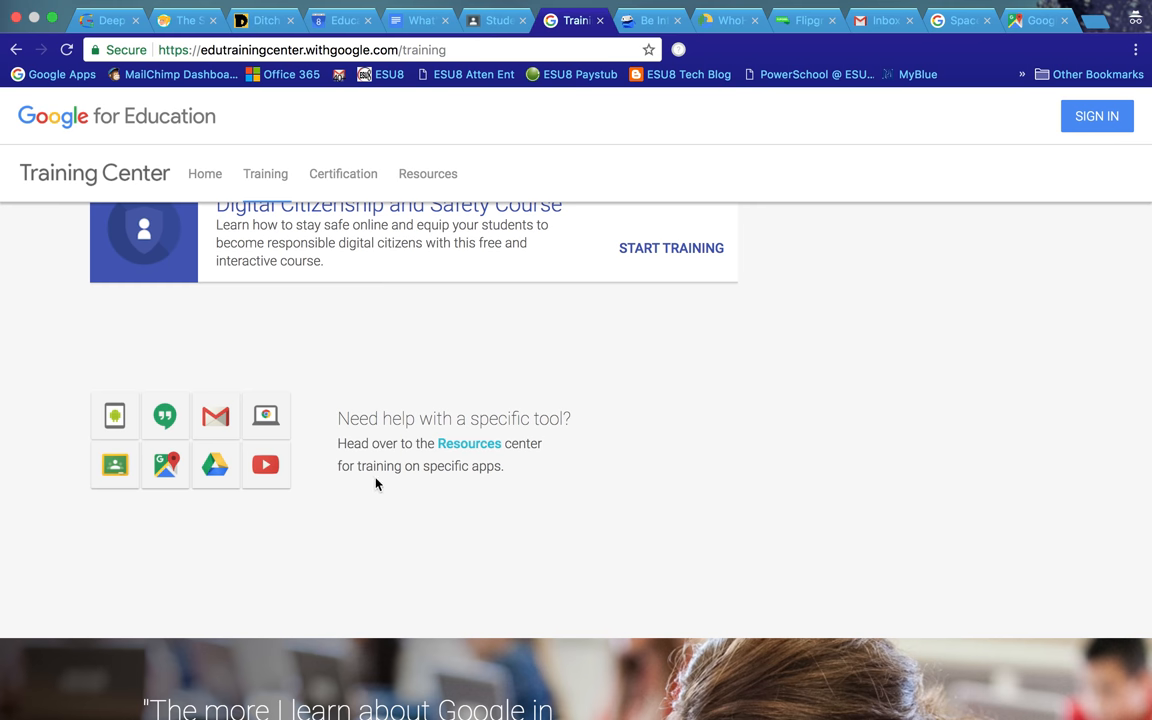
scroll("down", 3)
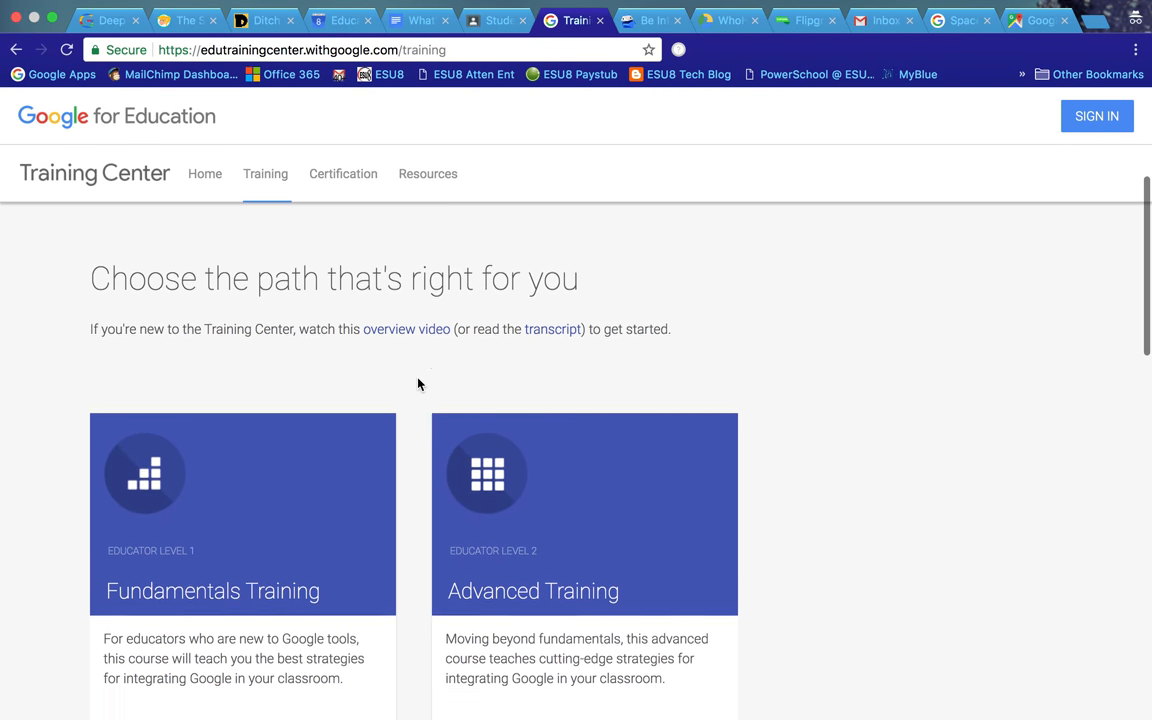
scroll("down", 3)
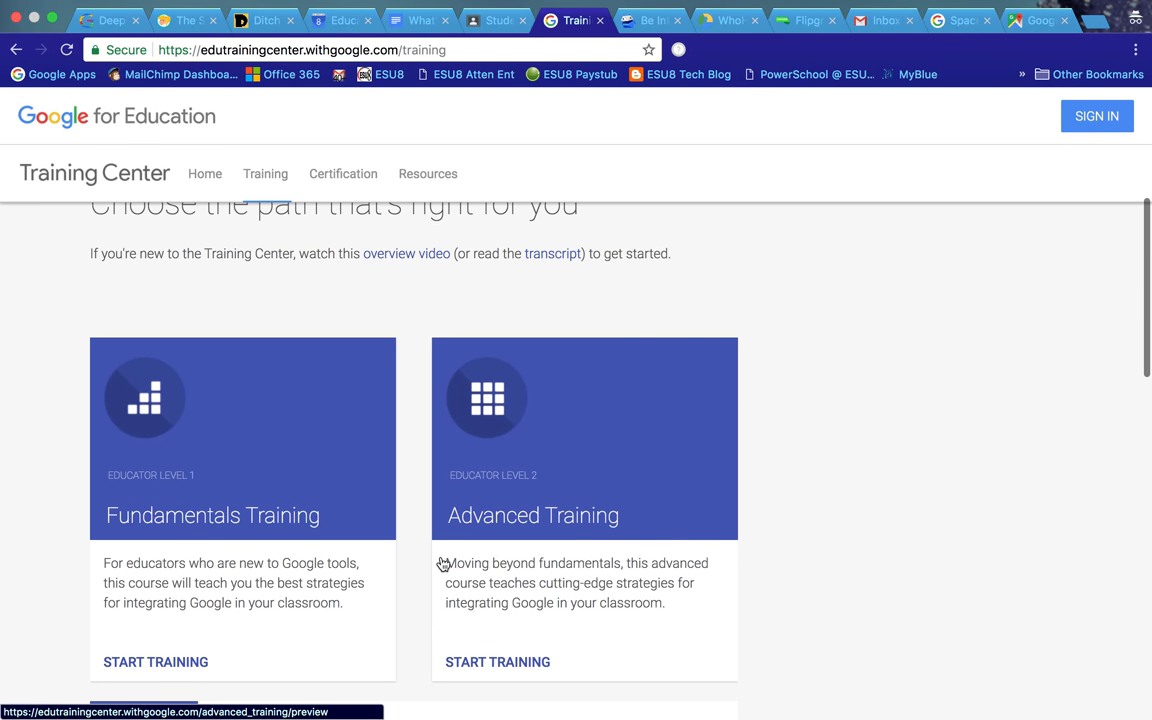
scroll("down", 3)
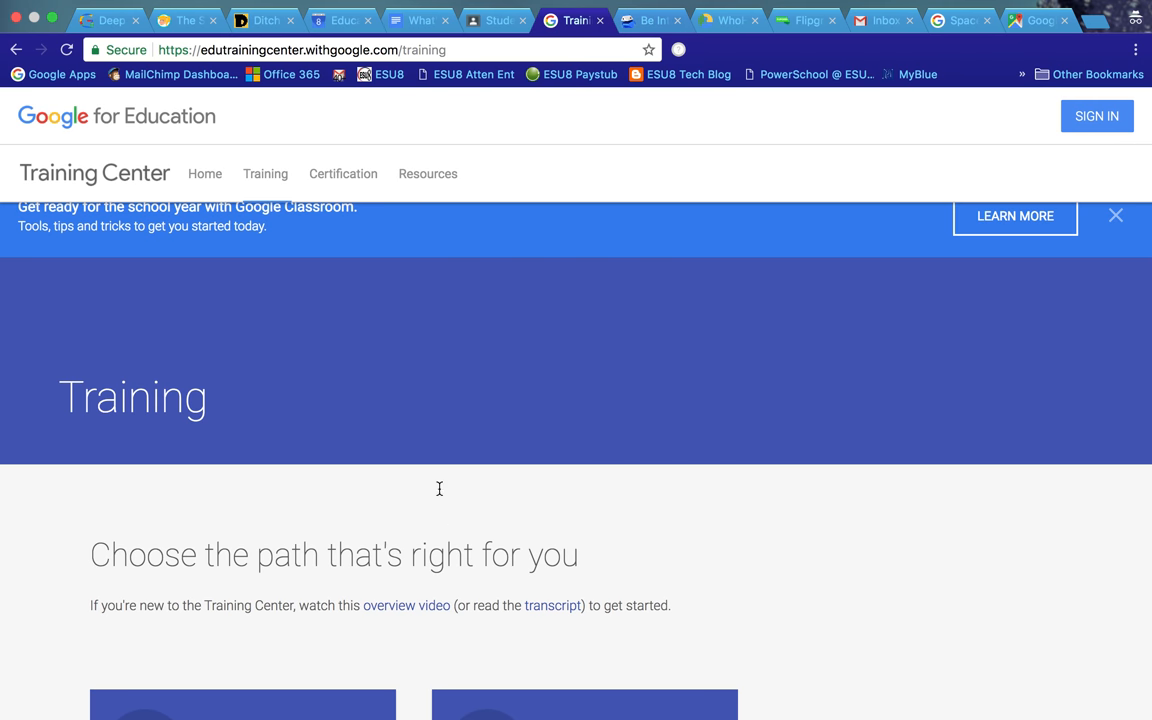
scroll("down", 3)
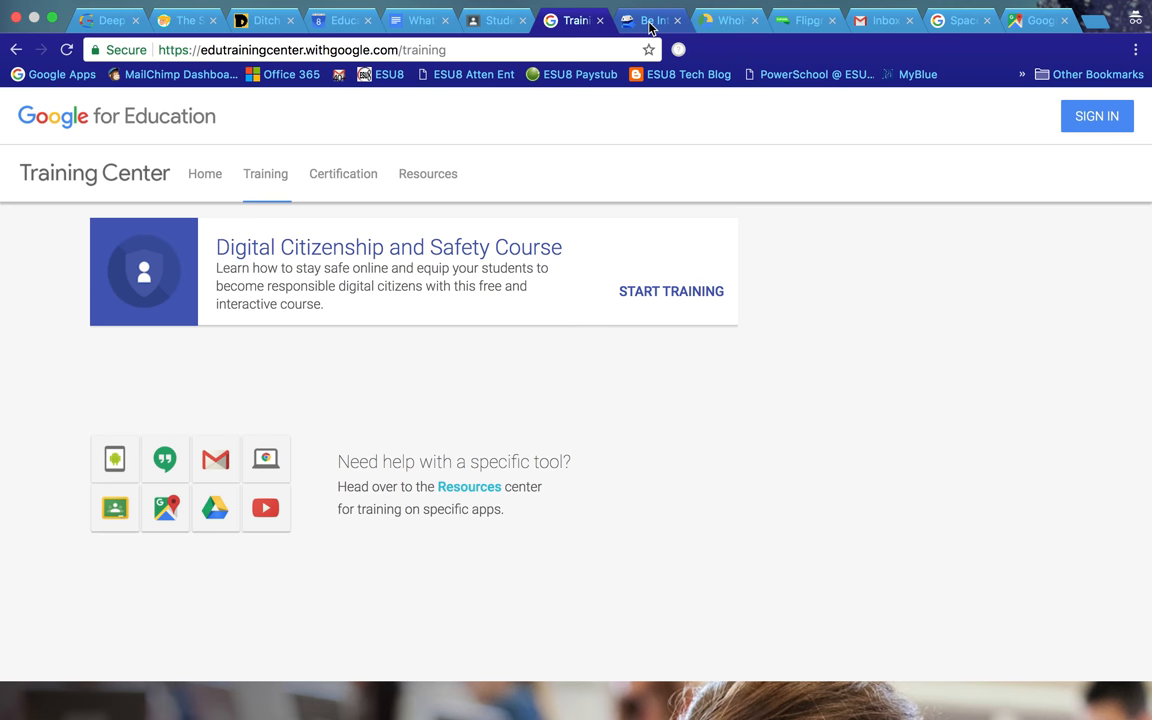
Step: Show the Be Internet Awesome site down to the Internet Code of Awesome's Share with Care section
left_click(650, 20)
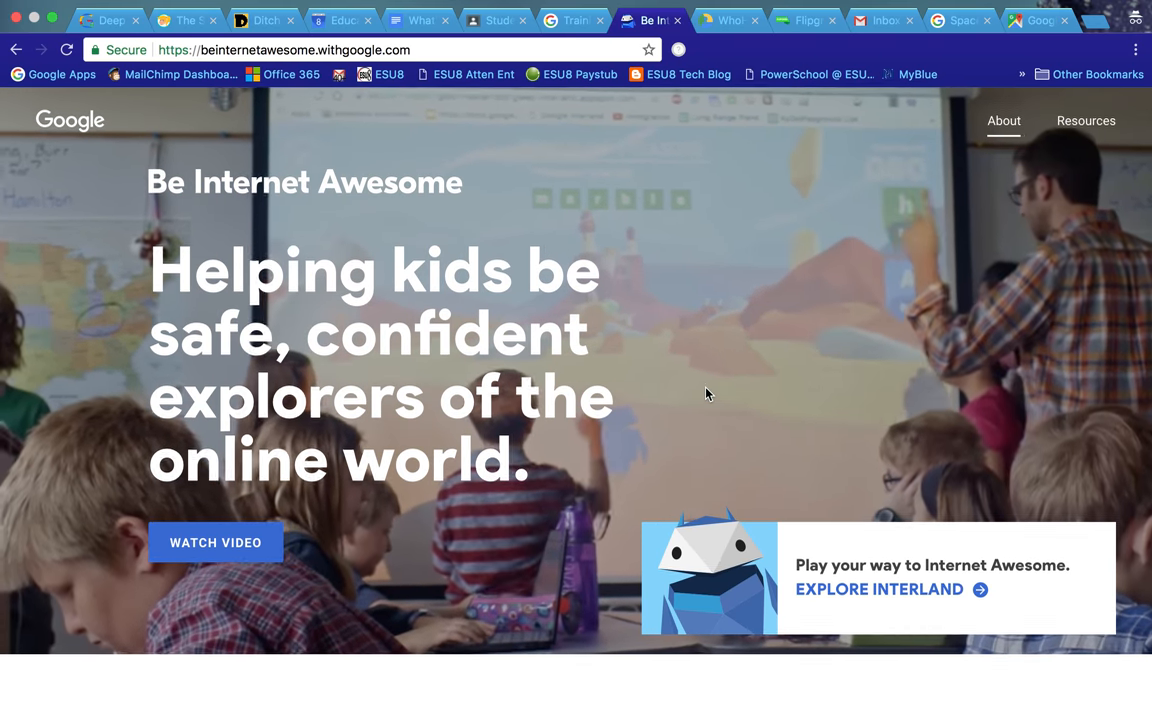
scroll("down", 3)
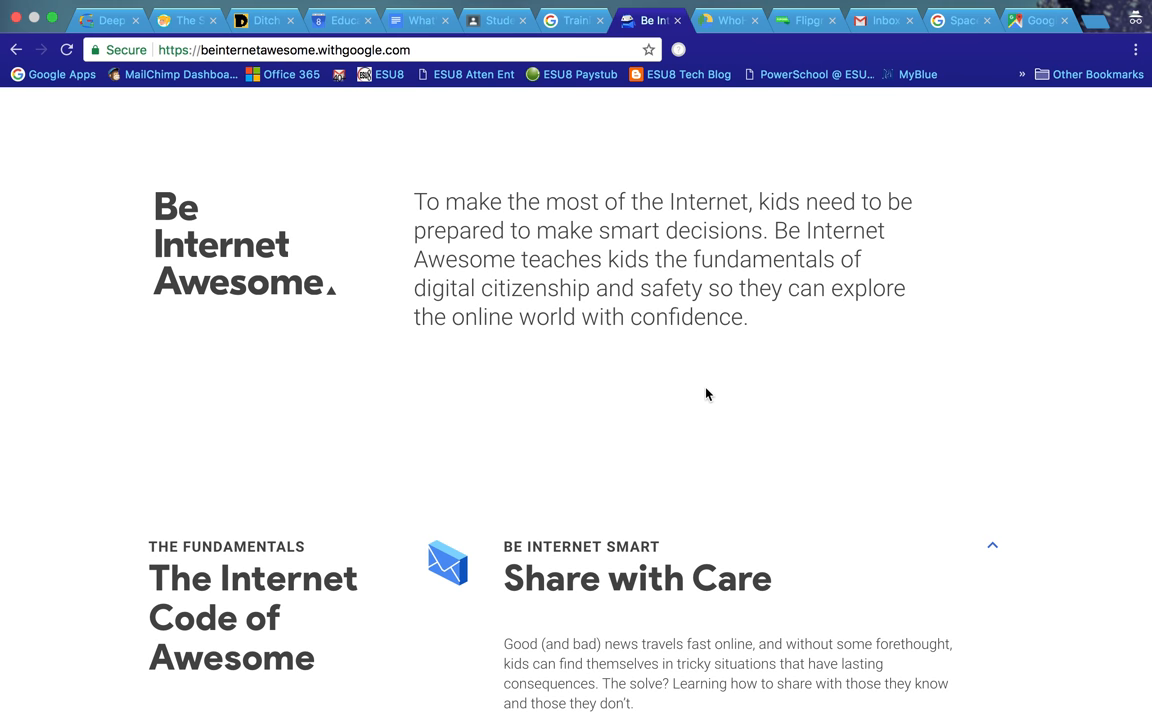
scroll("down", 3)
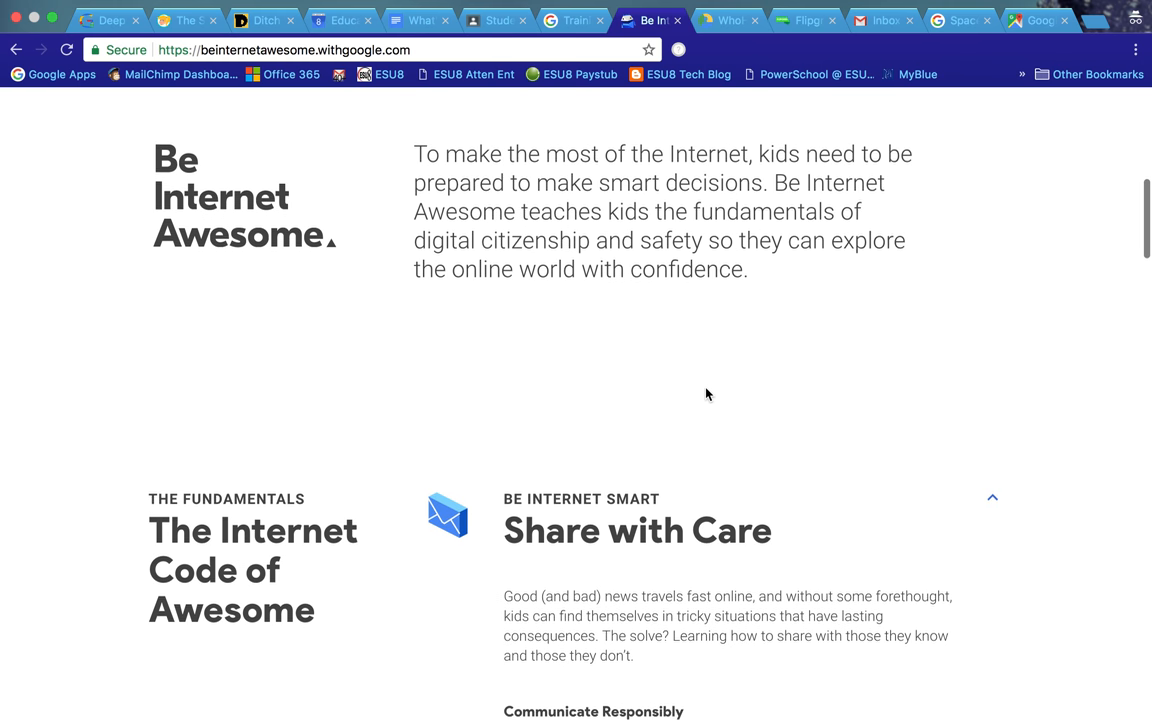
scroll("down", 3)
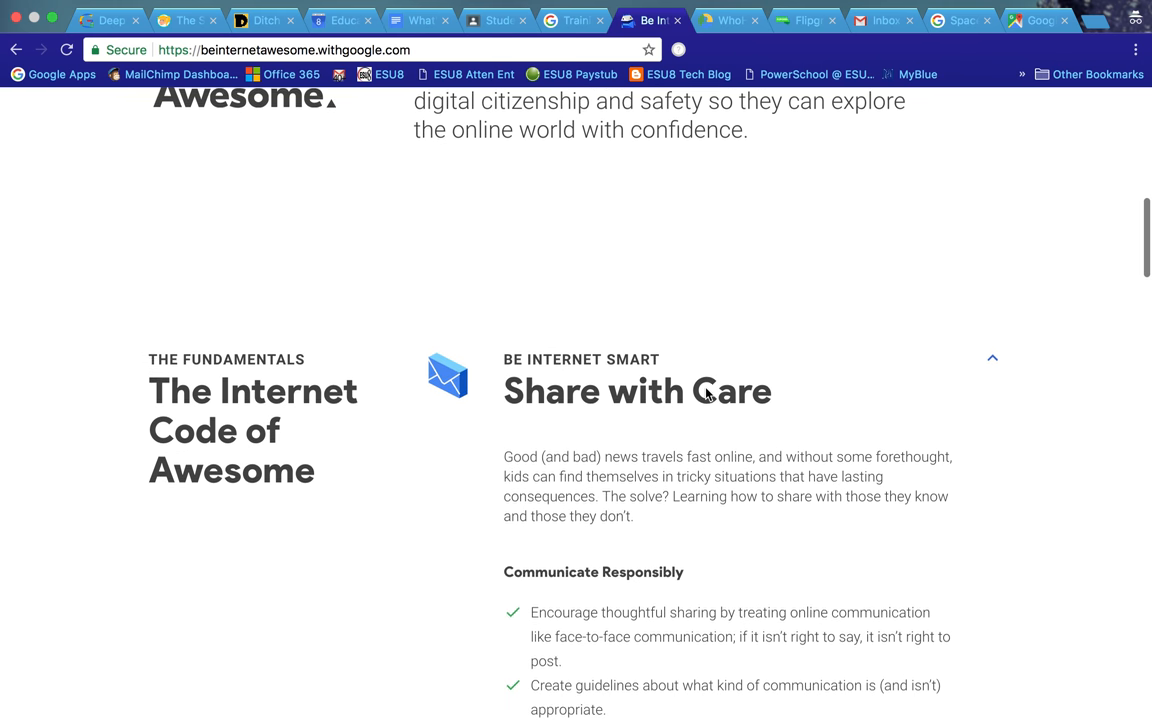
scroll("down", 3)
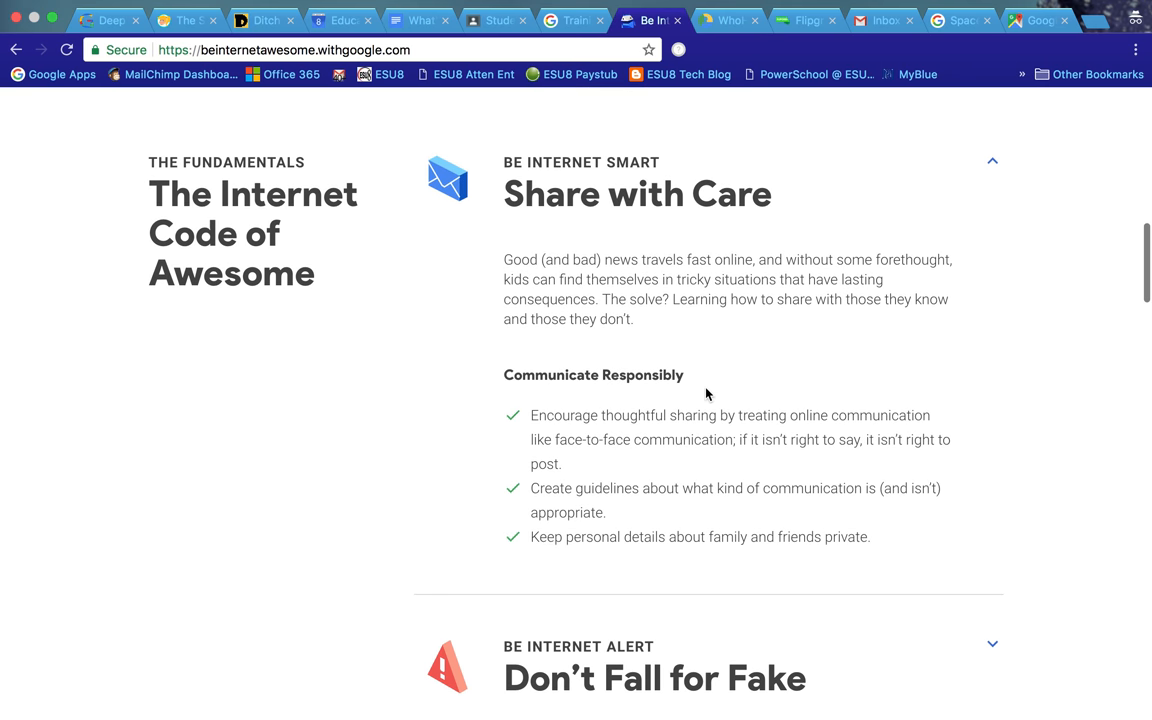
scroll("down", 3)
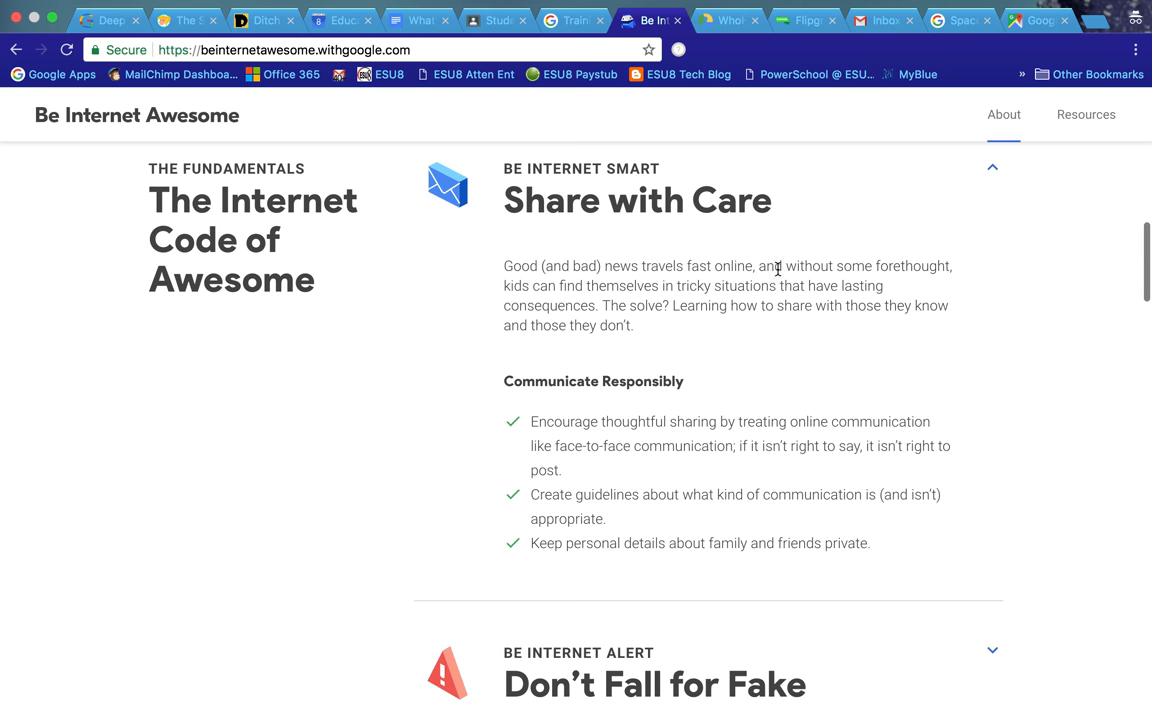
mouse_move(800, 390)
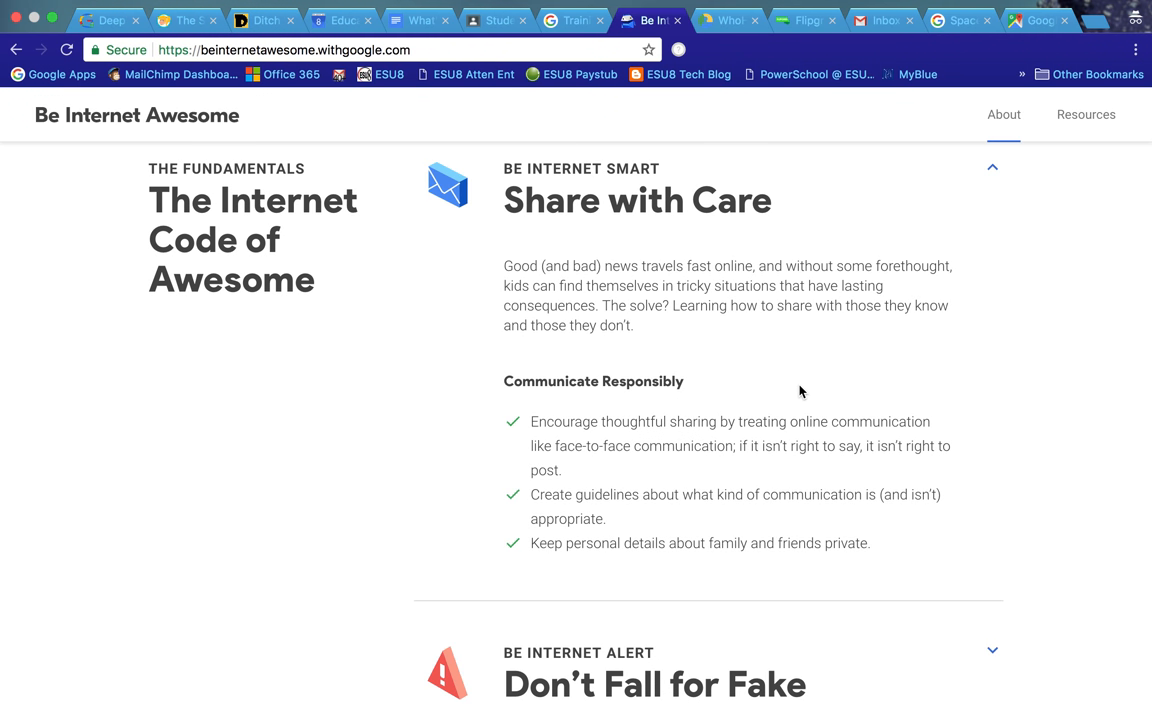
scroll("down", 3)
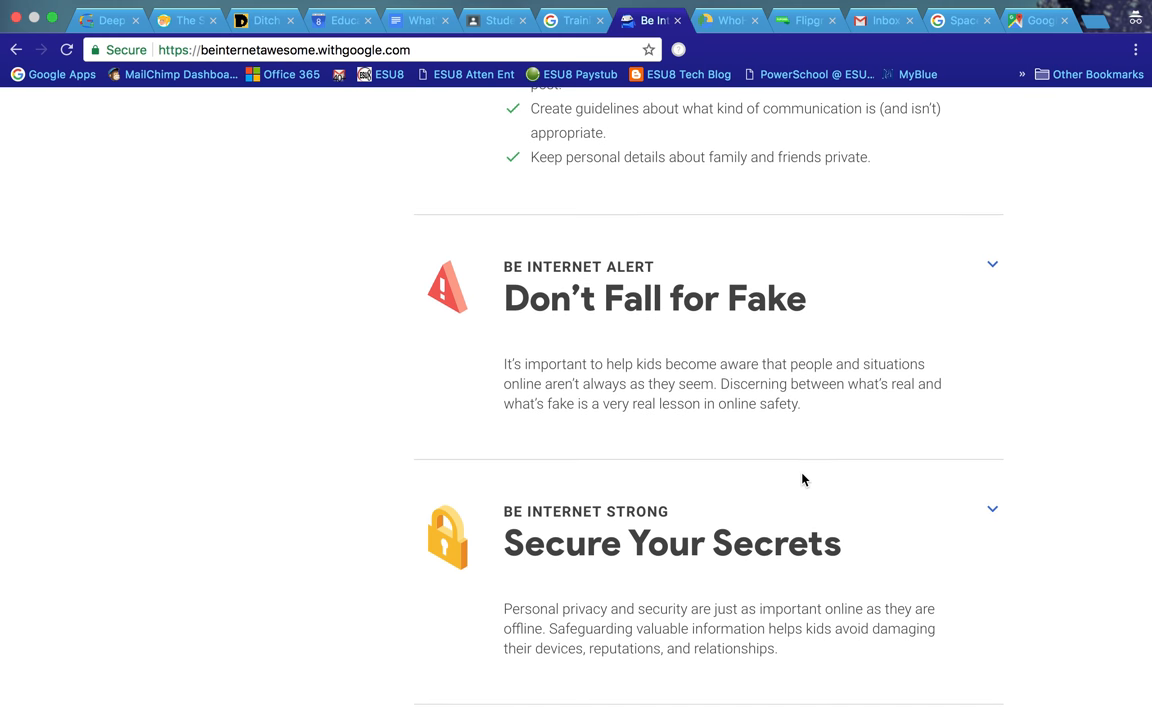
scroll("down", 3)
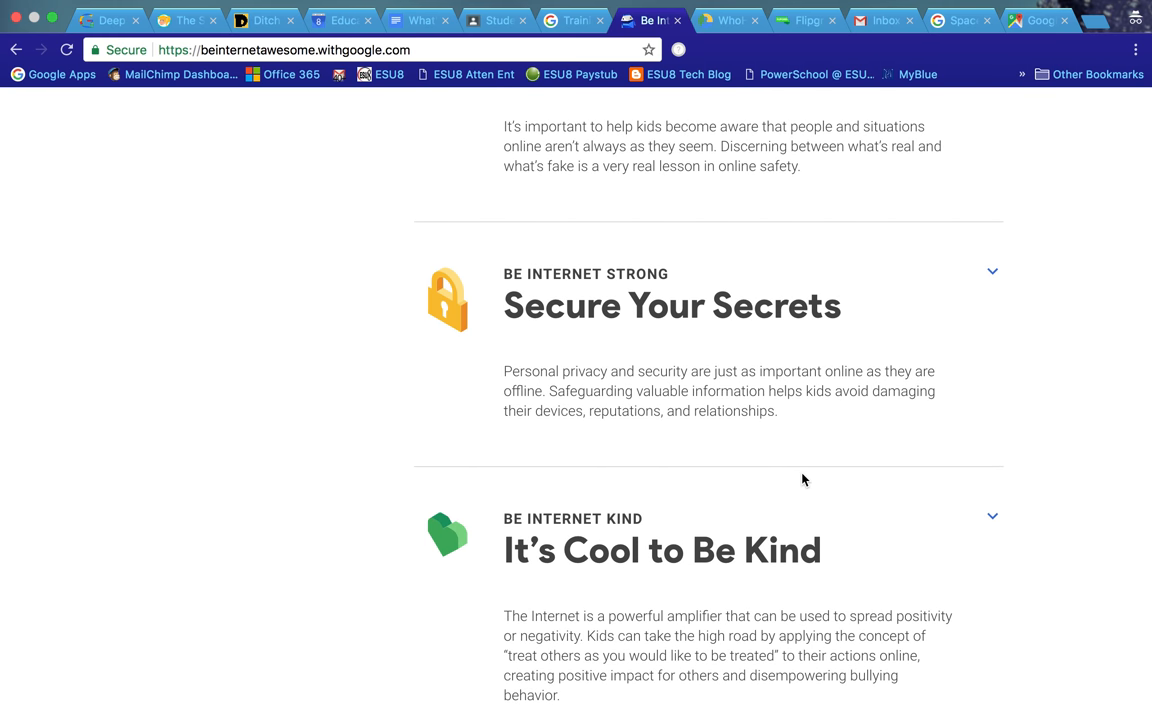
scroll("down", 3)
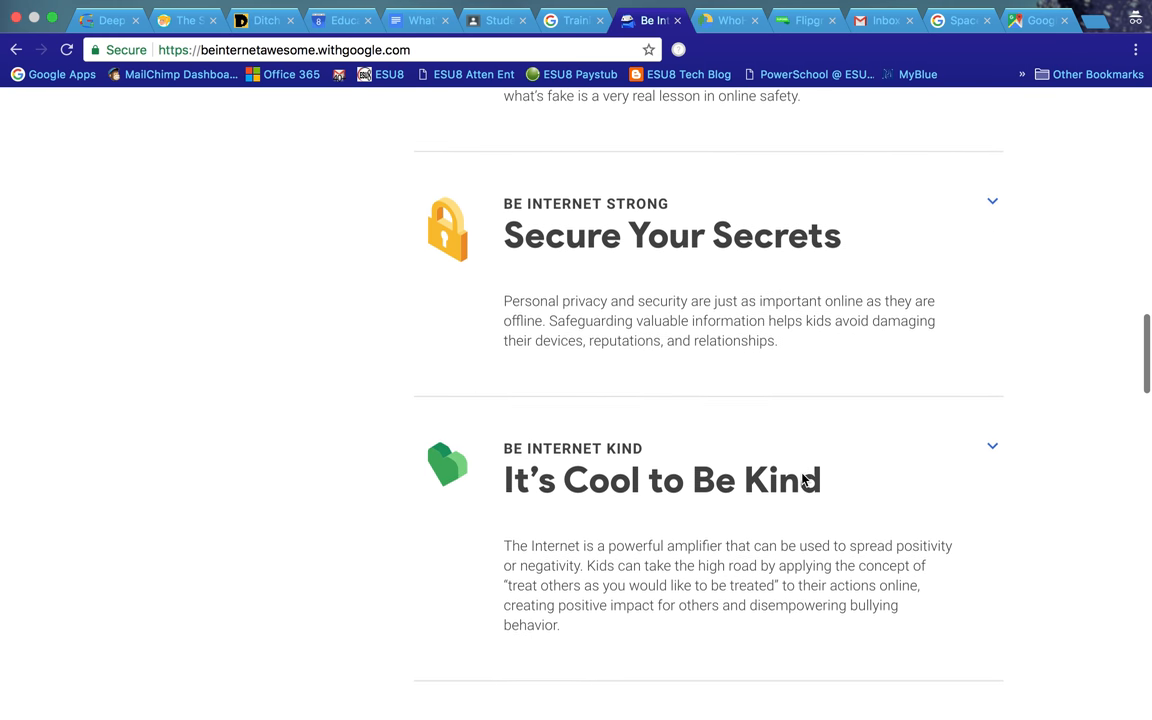
scroll("down", 3)
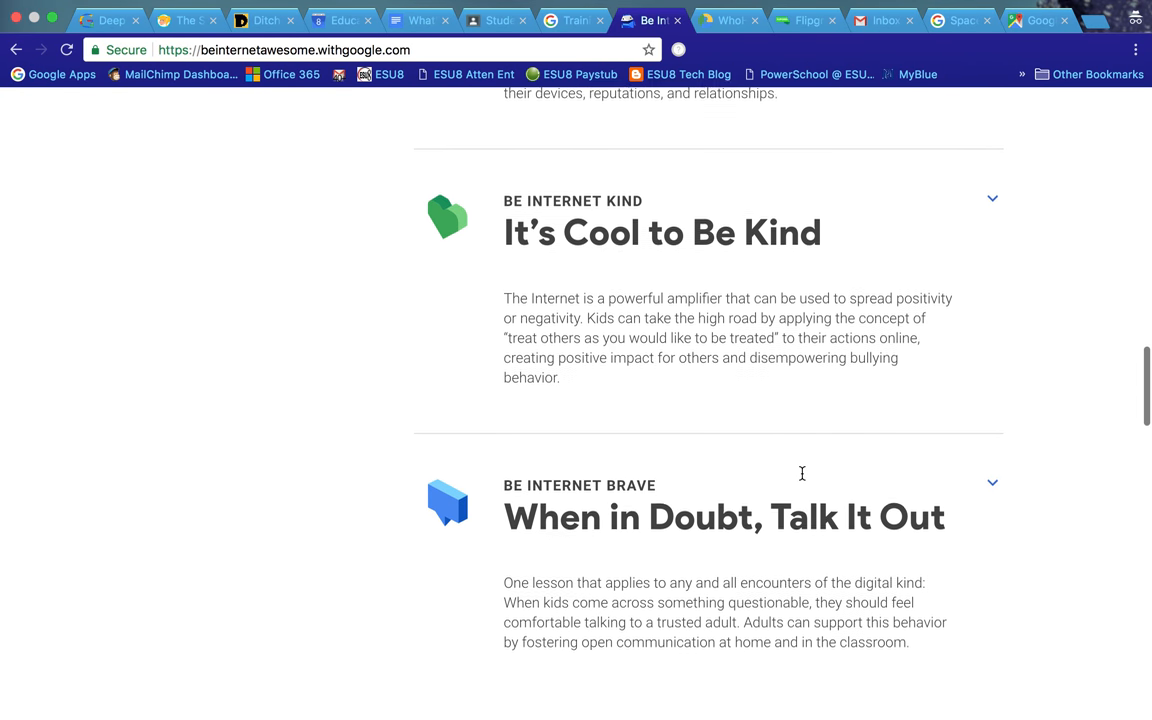
scroll("down", 3)
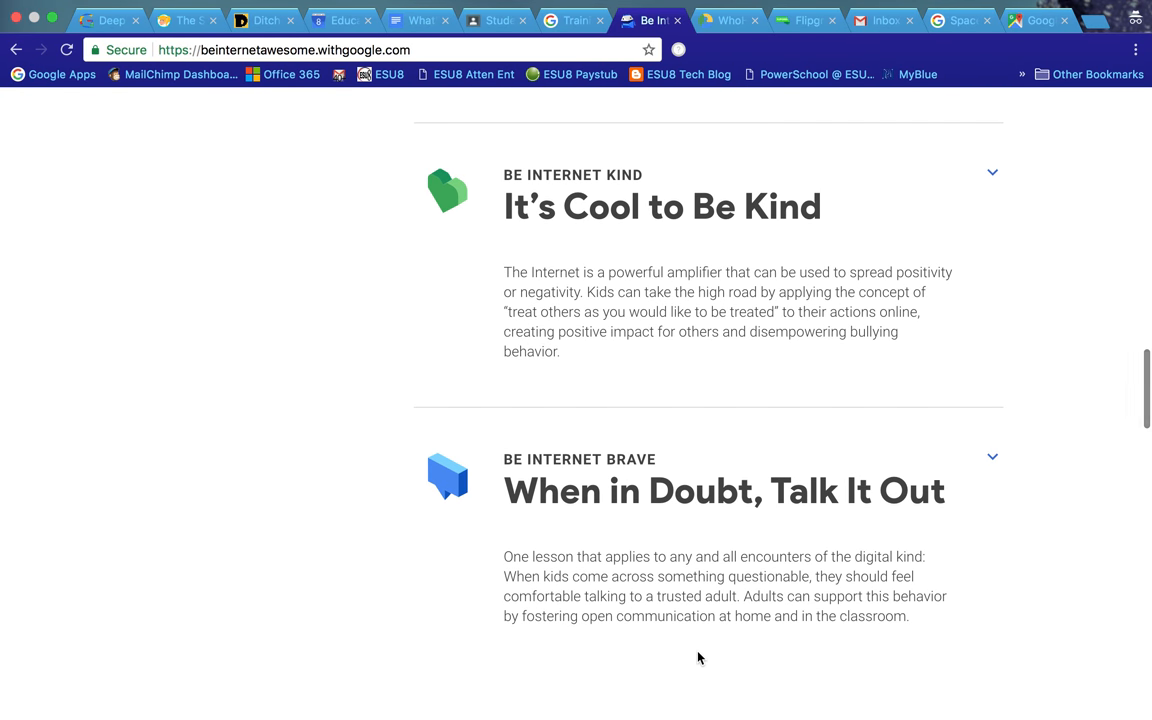
scroll("down", 3)
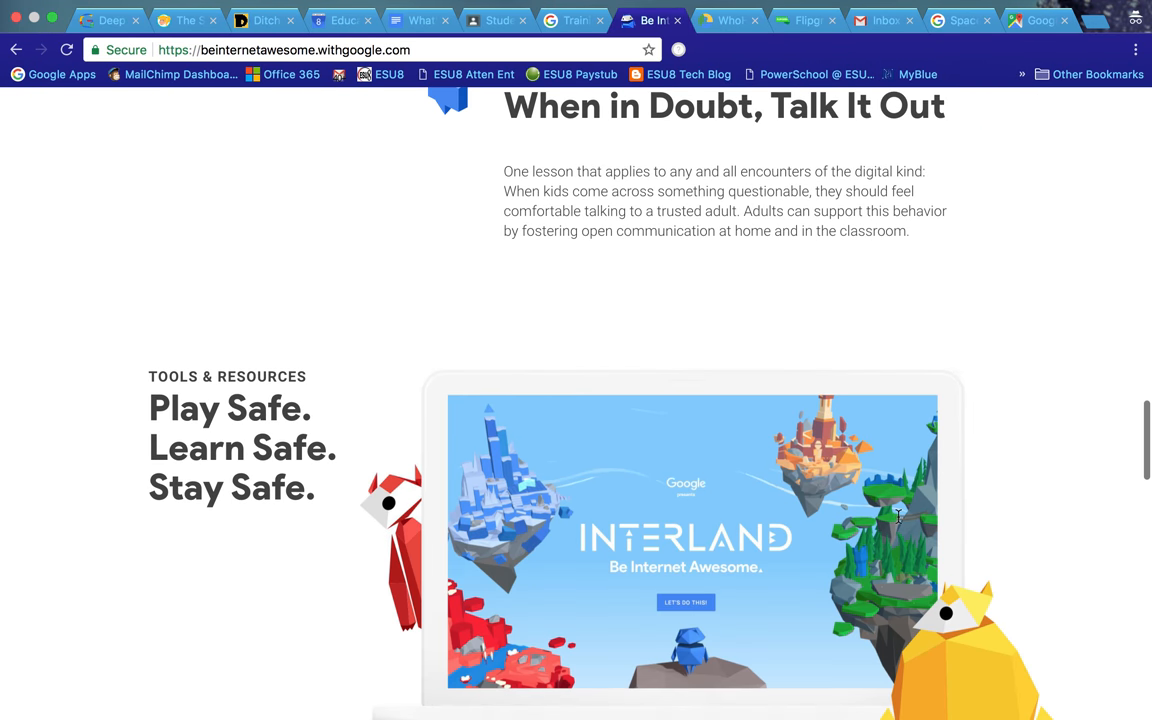
scroll("down", 3)
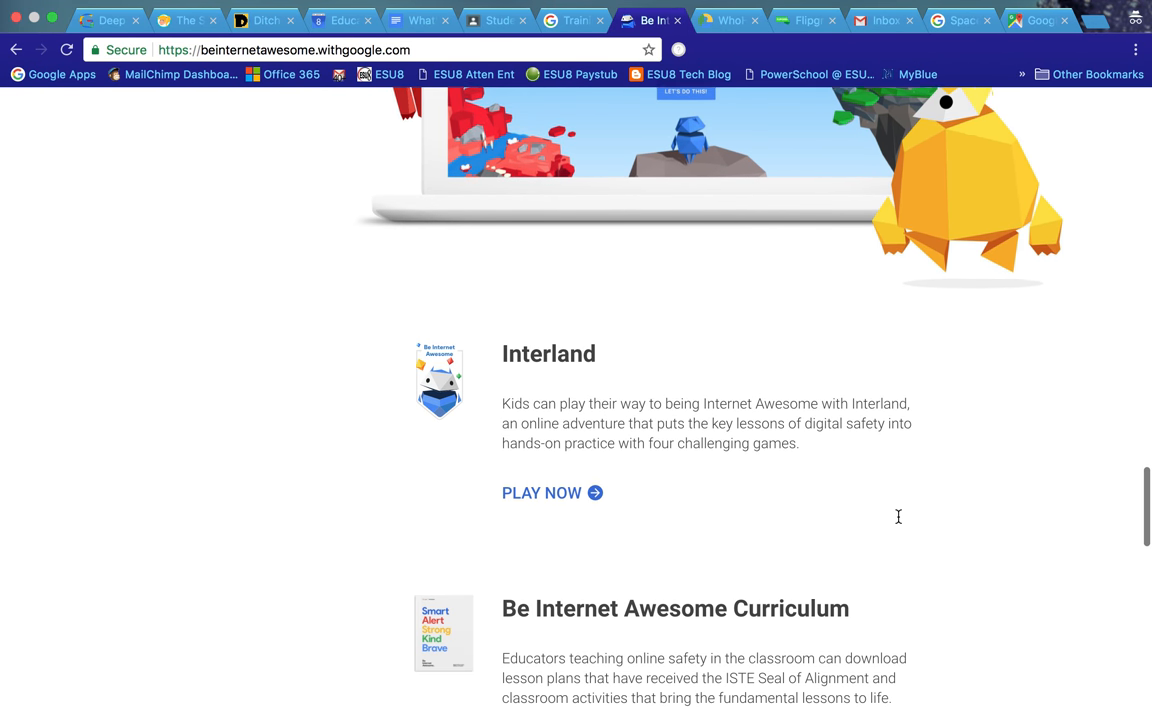
scroll("down", 3)
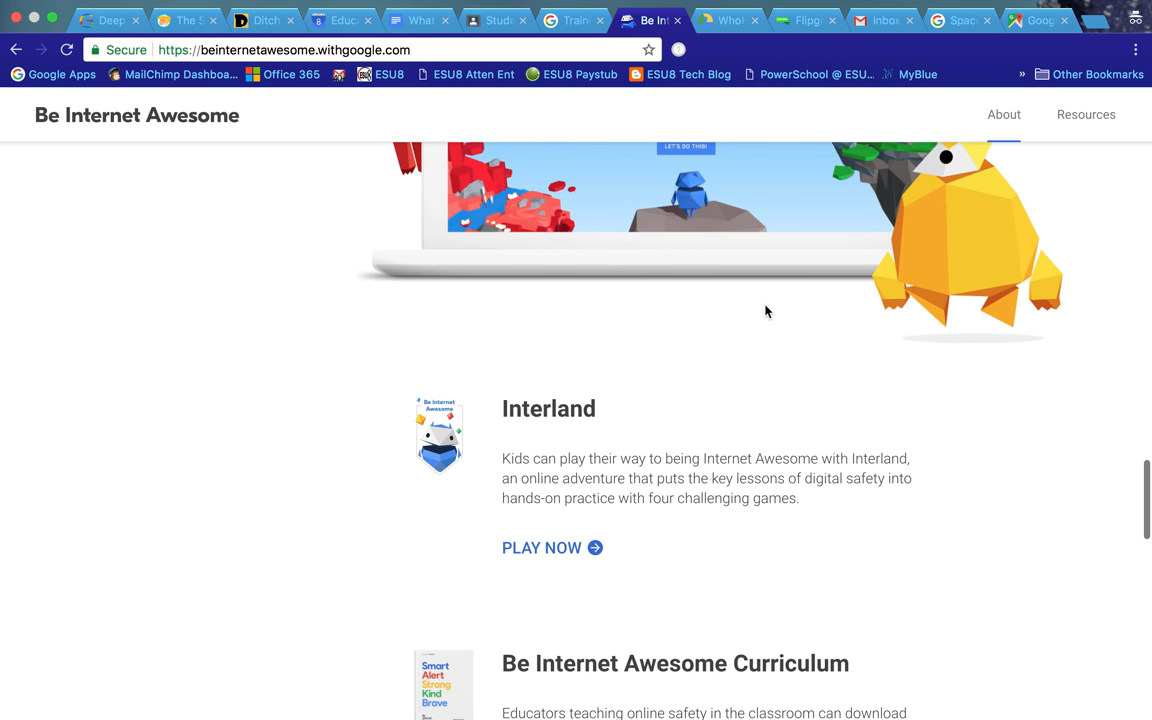
scroll("down", 3)
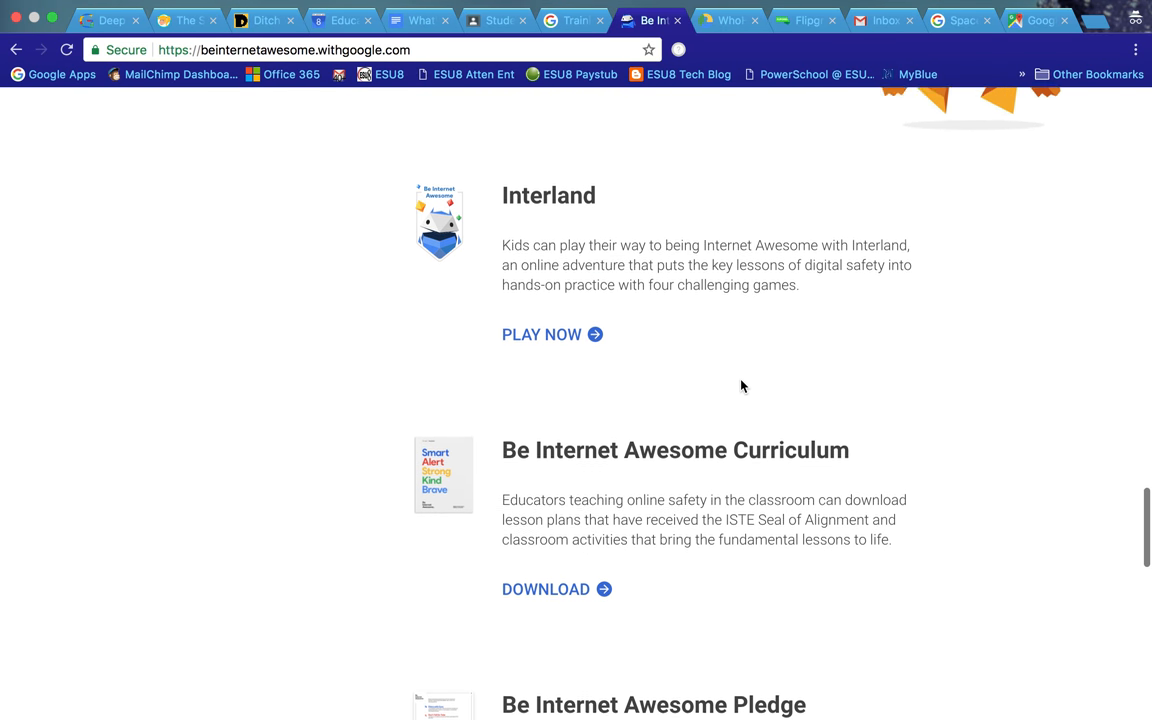
scroll("down", 3)
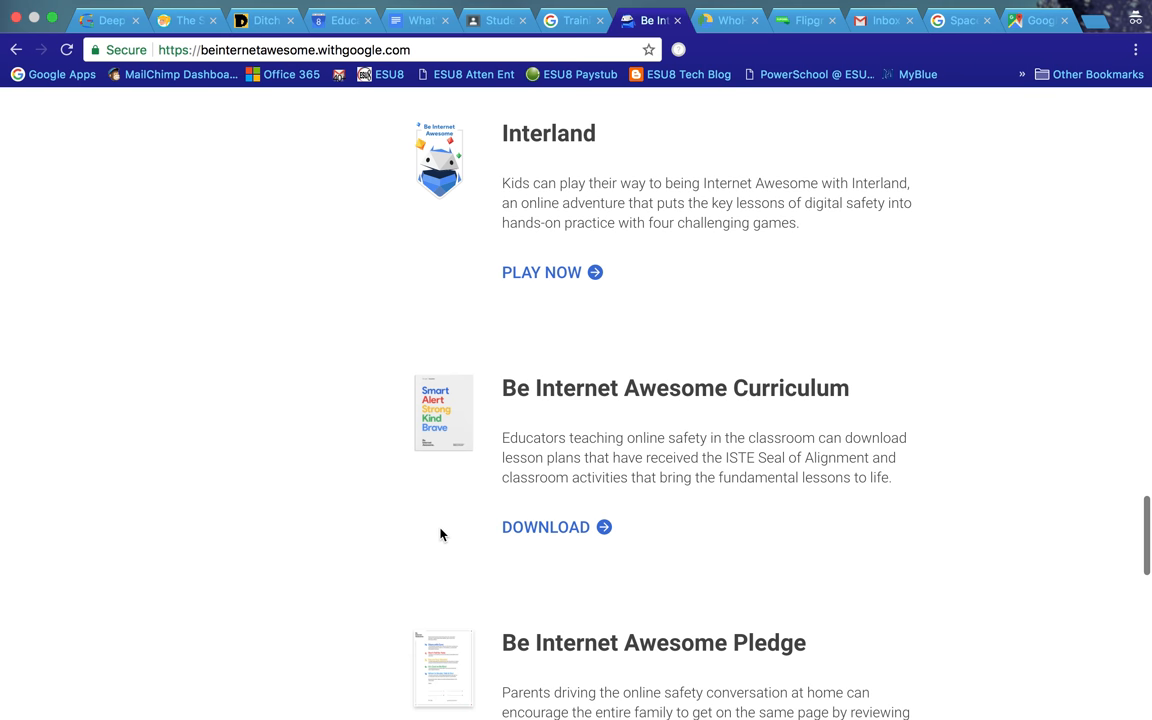
mouse_move(800, 412)
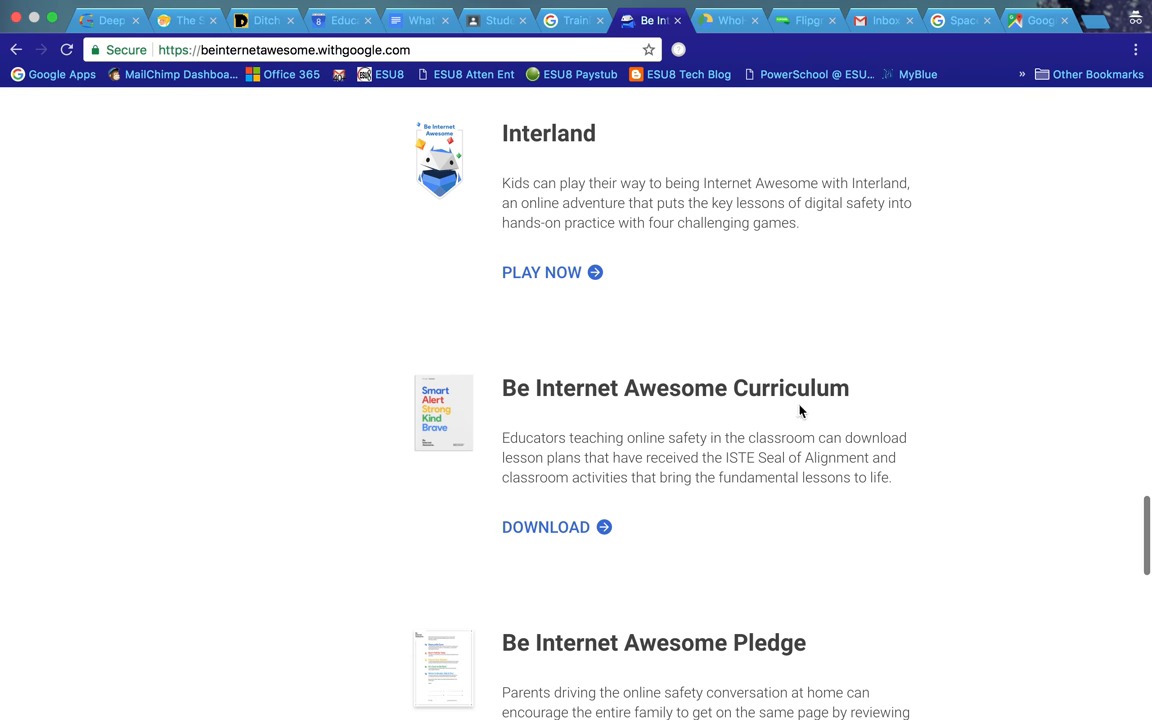
mouse_move(510, 292)
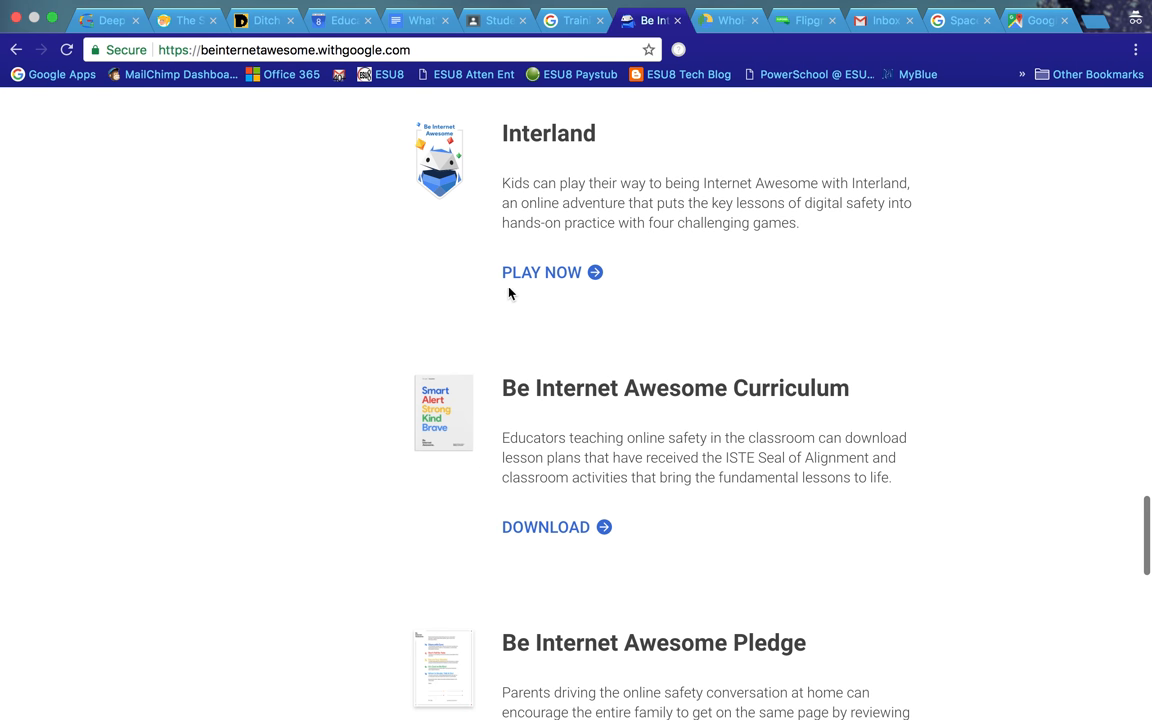
scroll("down", 3)
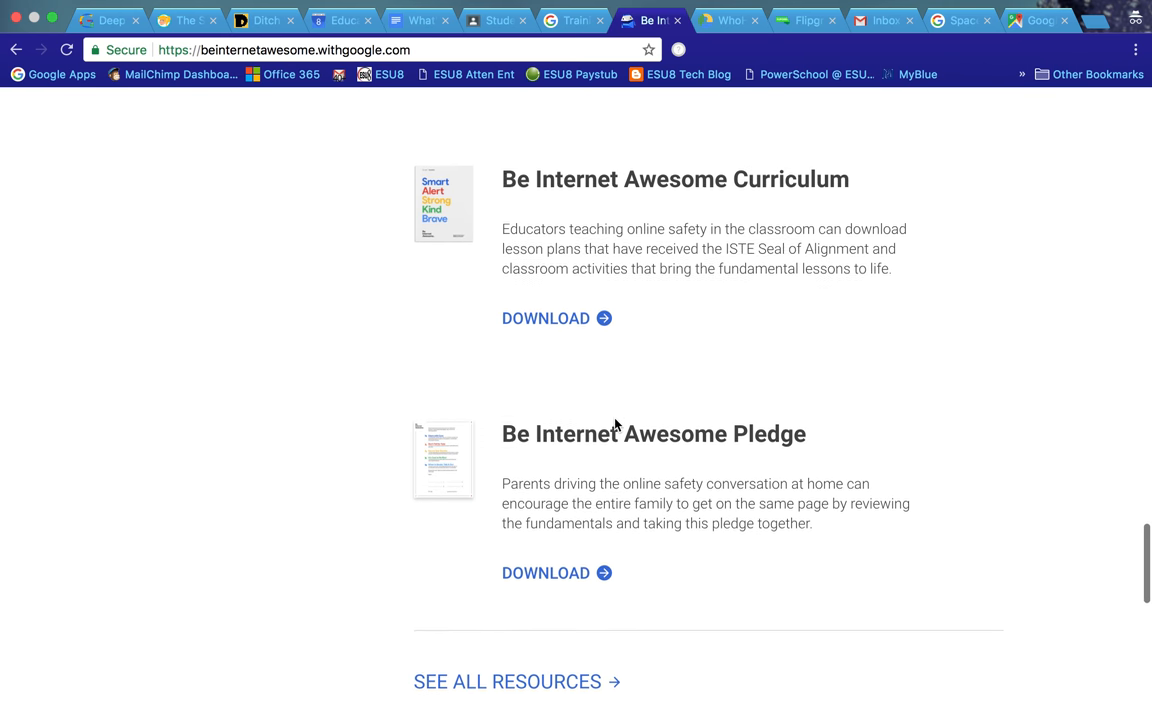
scroll("down", 3)
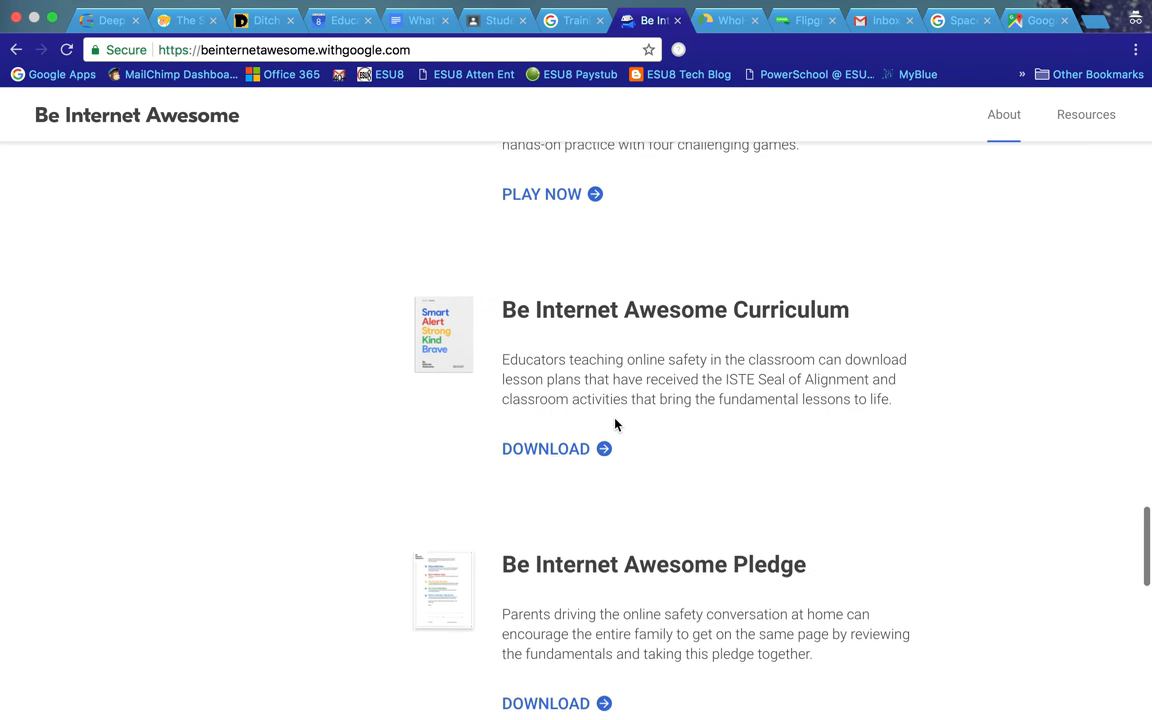
scroll("up", 3)
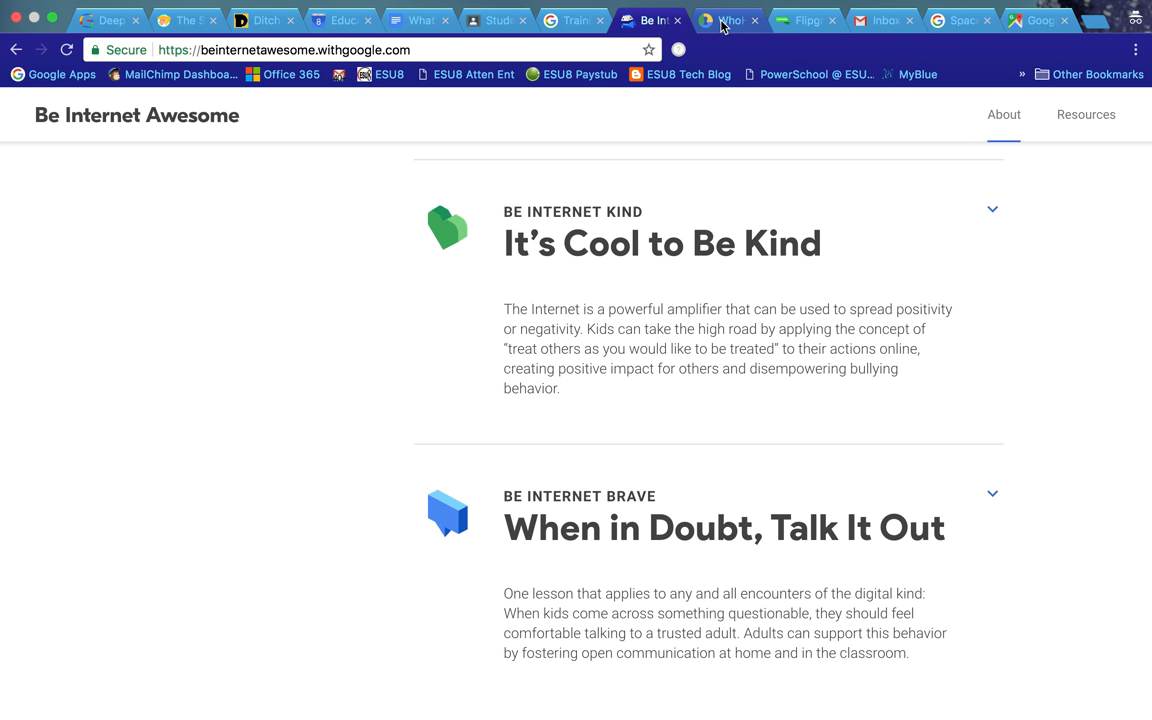
left_click(728, 20)
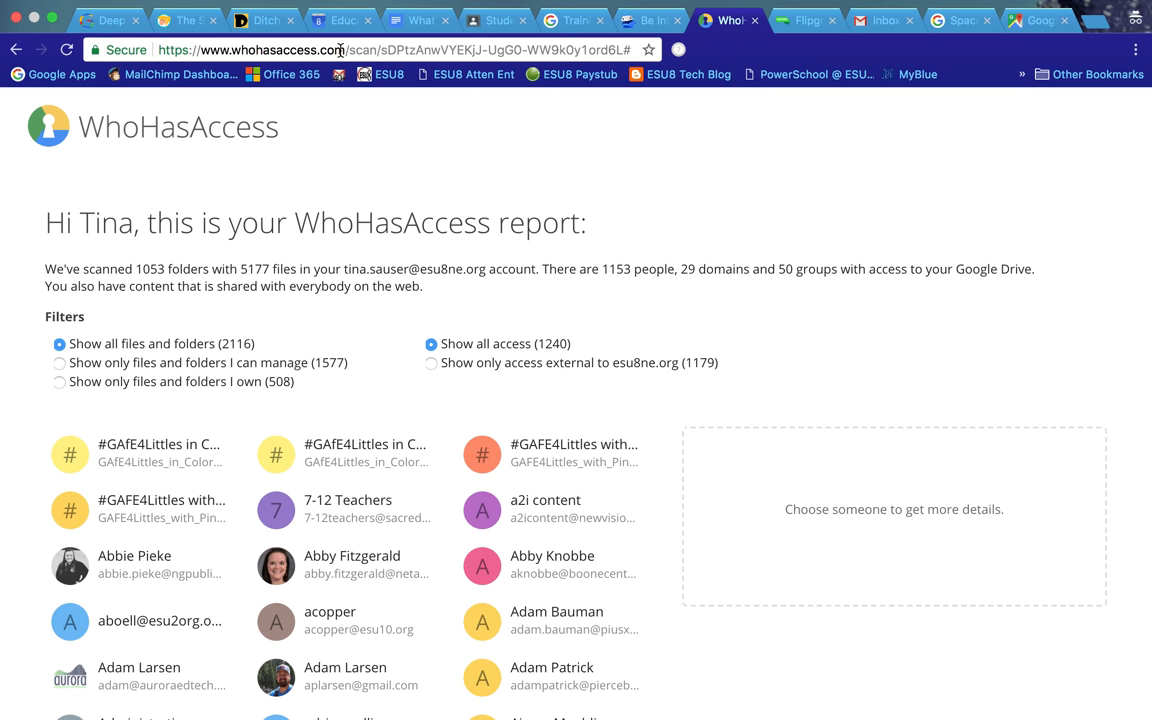
mouse_move(284, 308)
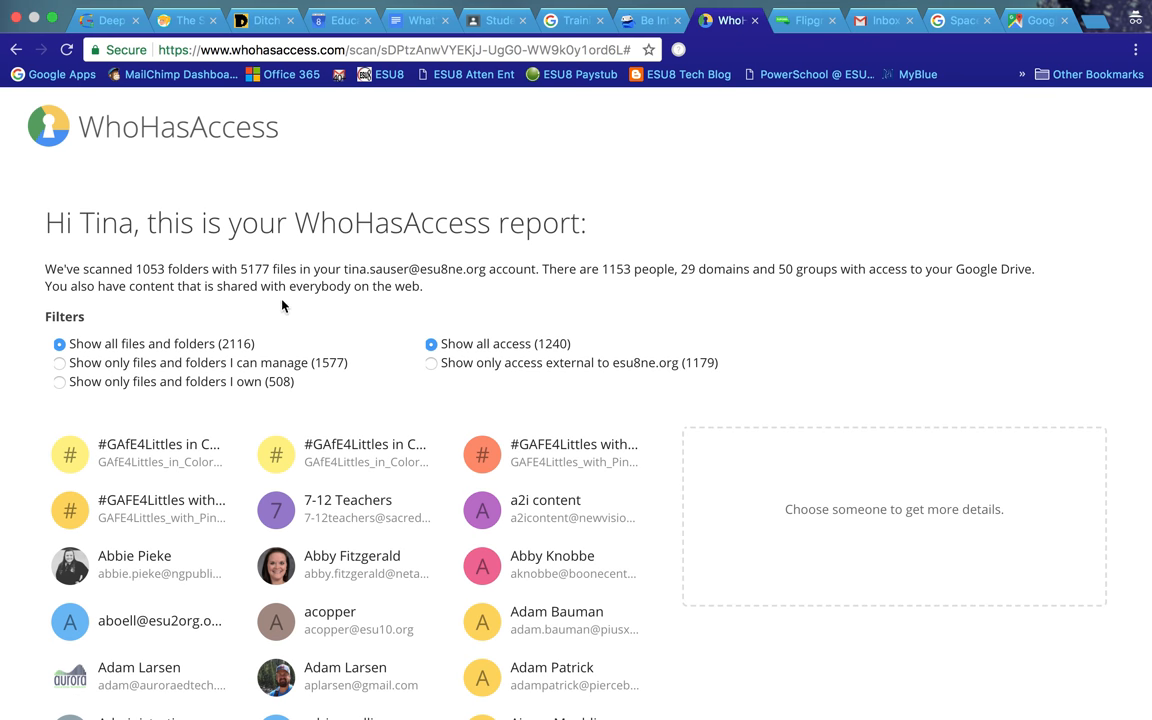
mouse_move(532, 218)
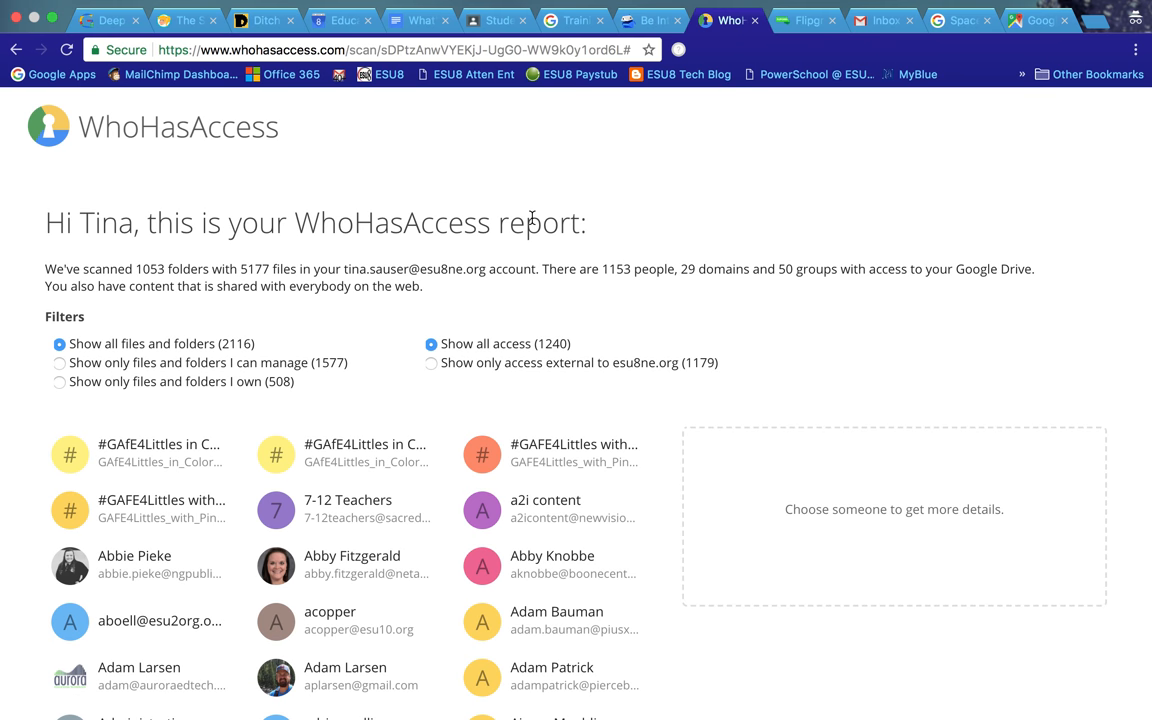
mouse_move(508, 406)
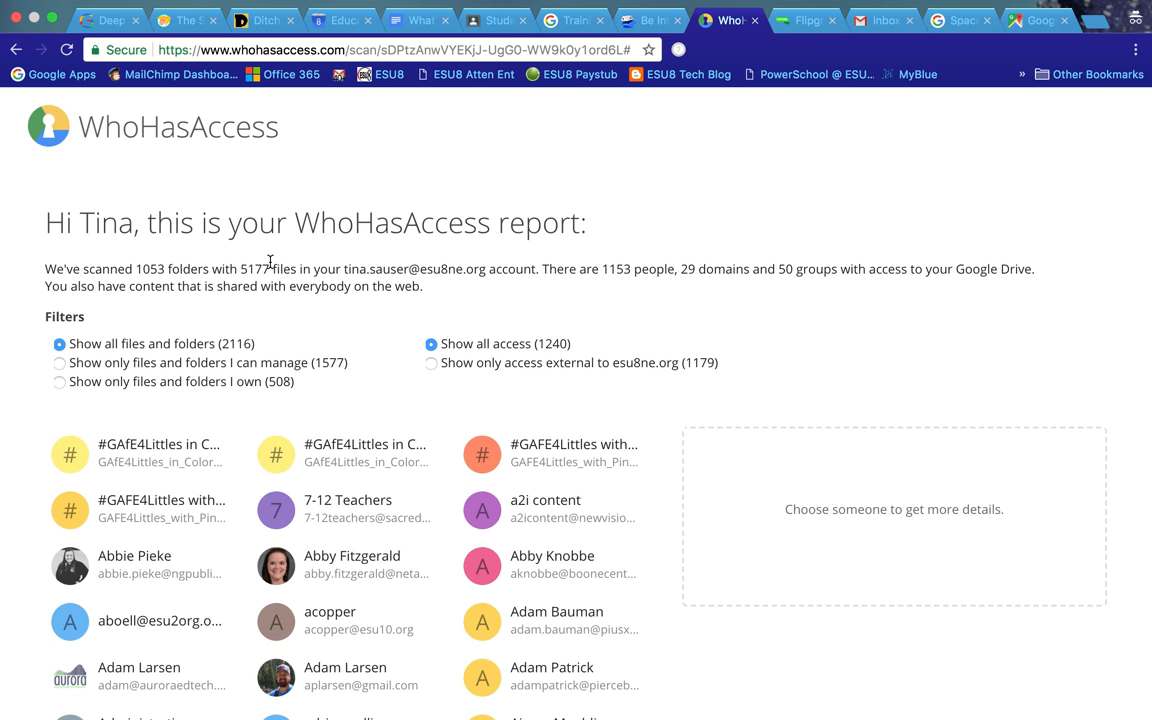
mouse_move(266, 280)
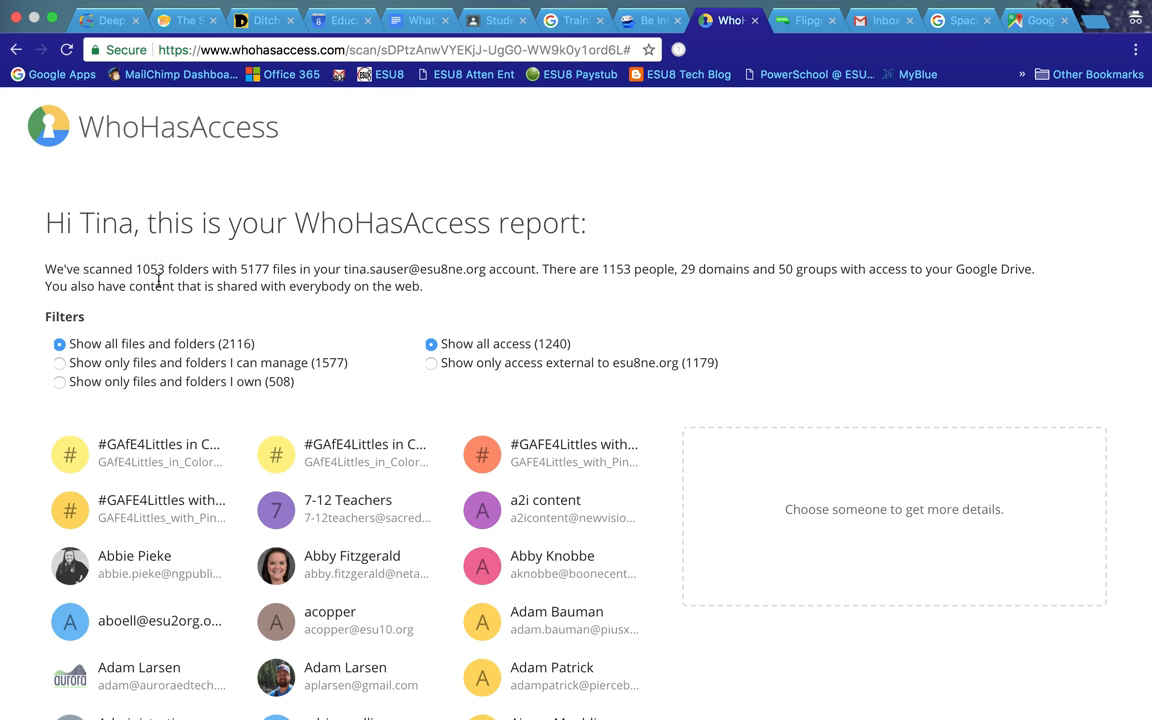
mouse_move(304, 304)
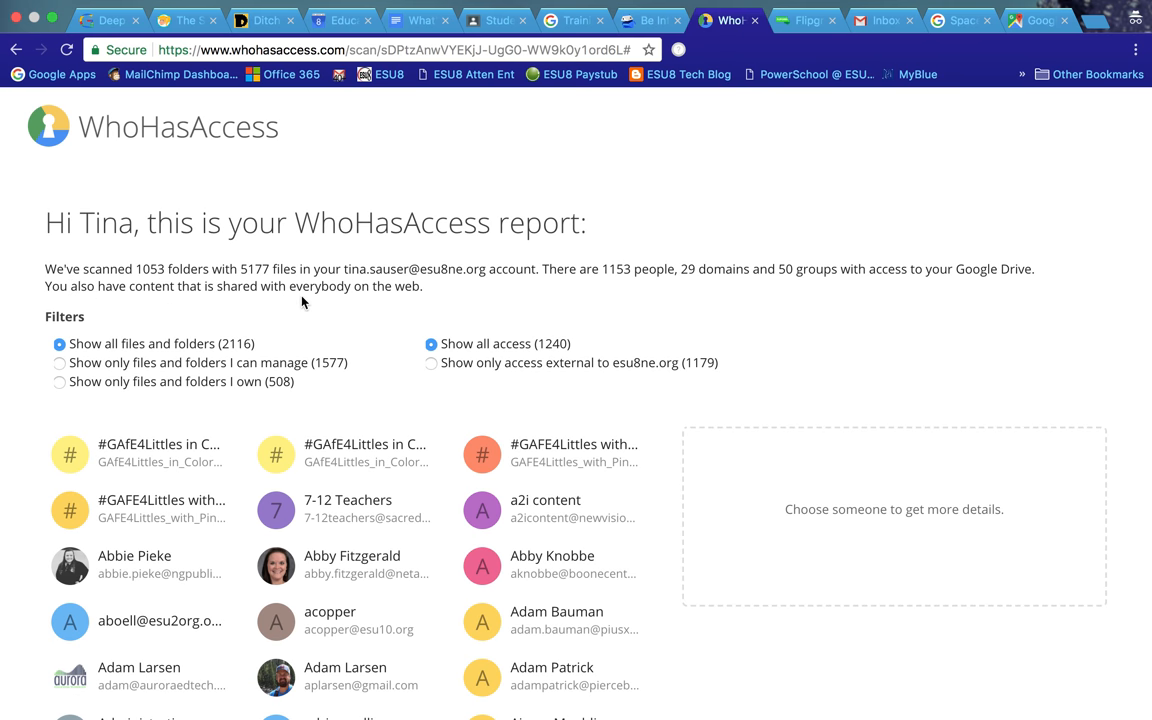
mouse_move(636, 298)
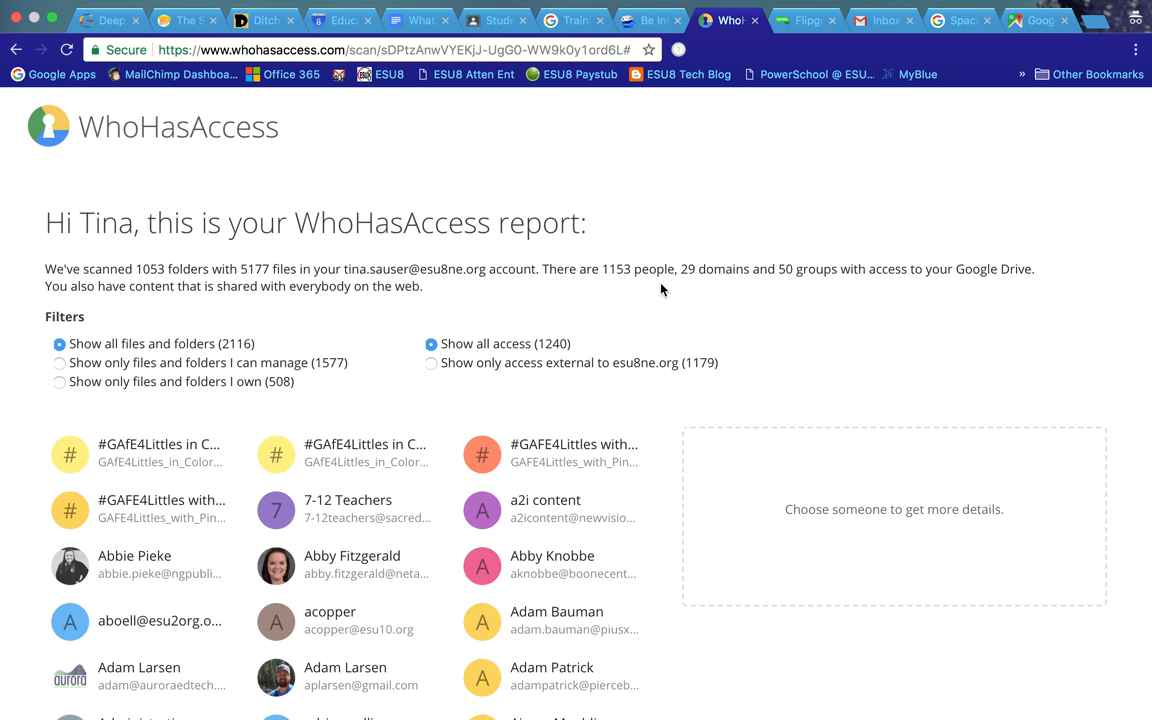
mouse_move(676, 294)
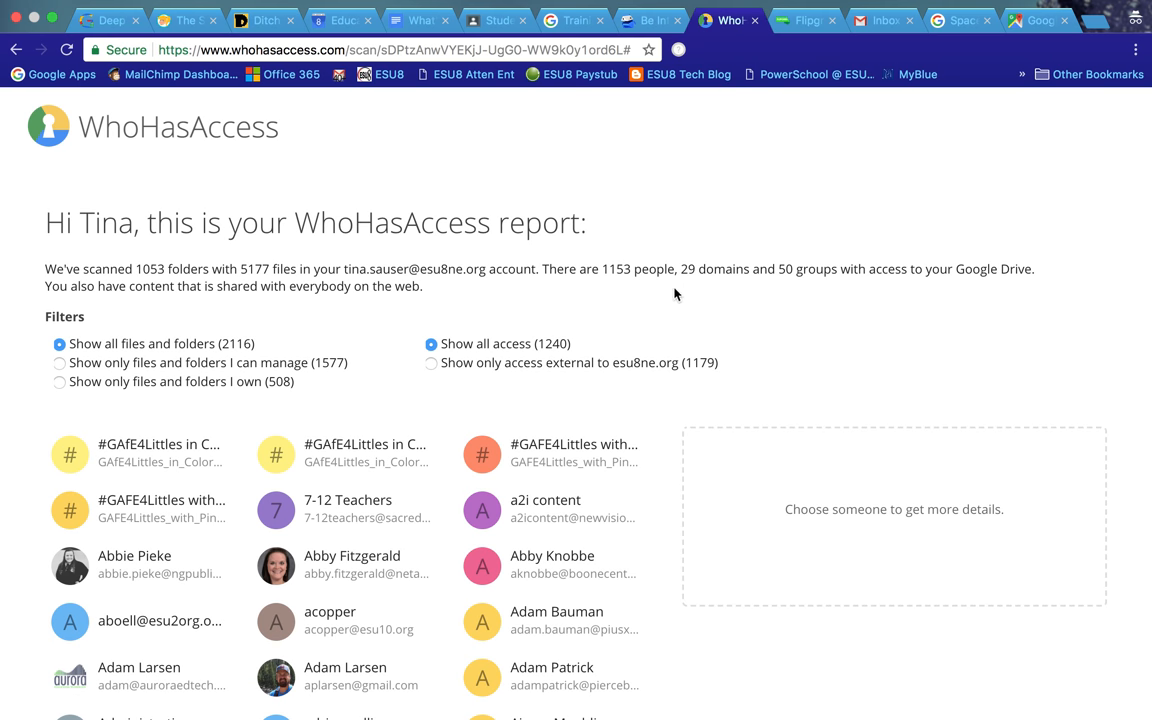
mouse_move(788, 308)
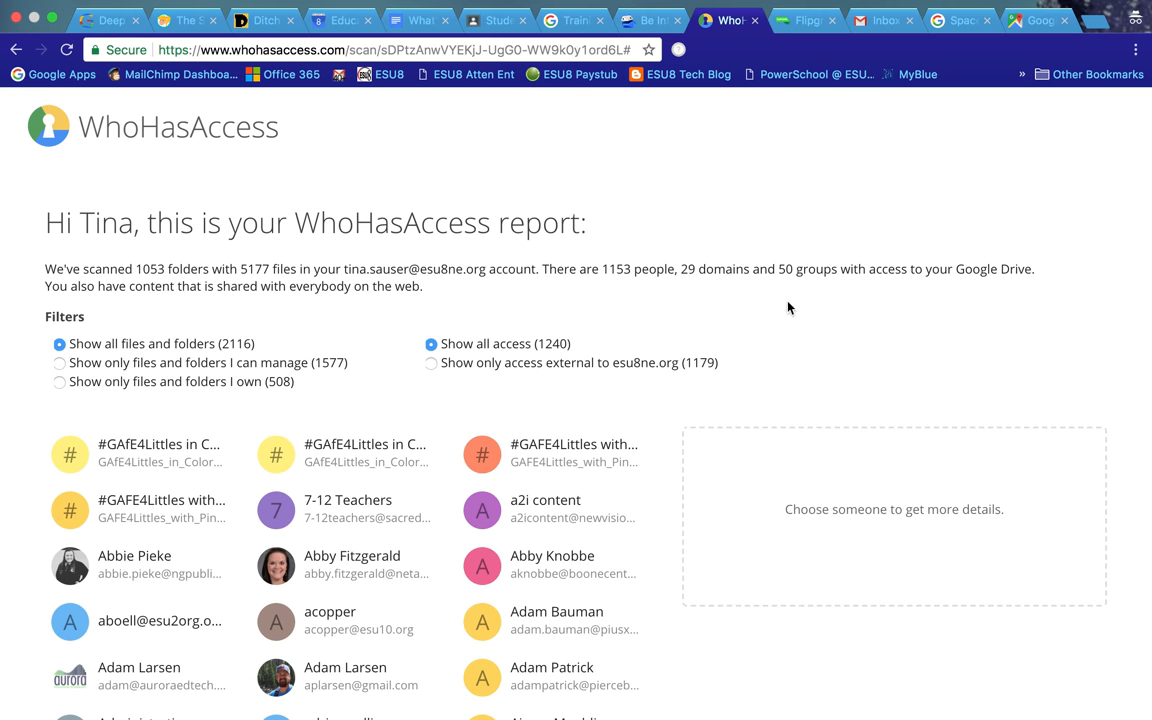
scroll("down", 3)
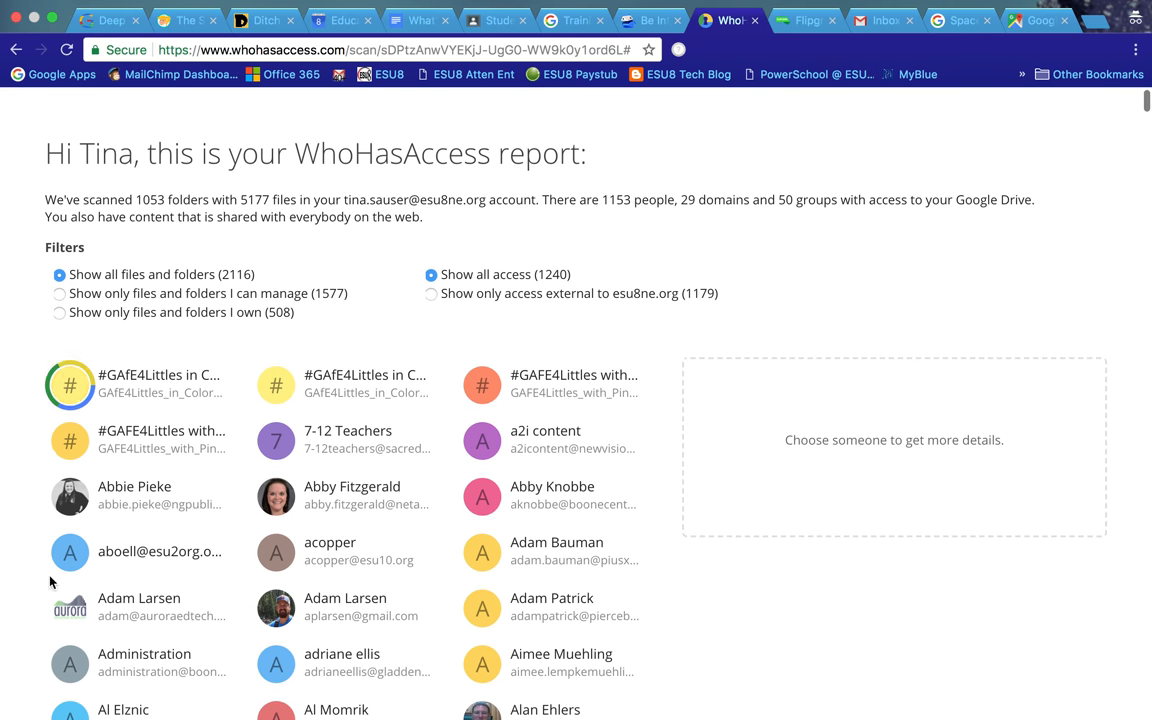
mouse_move(388, 306)
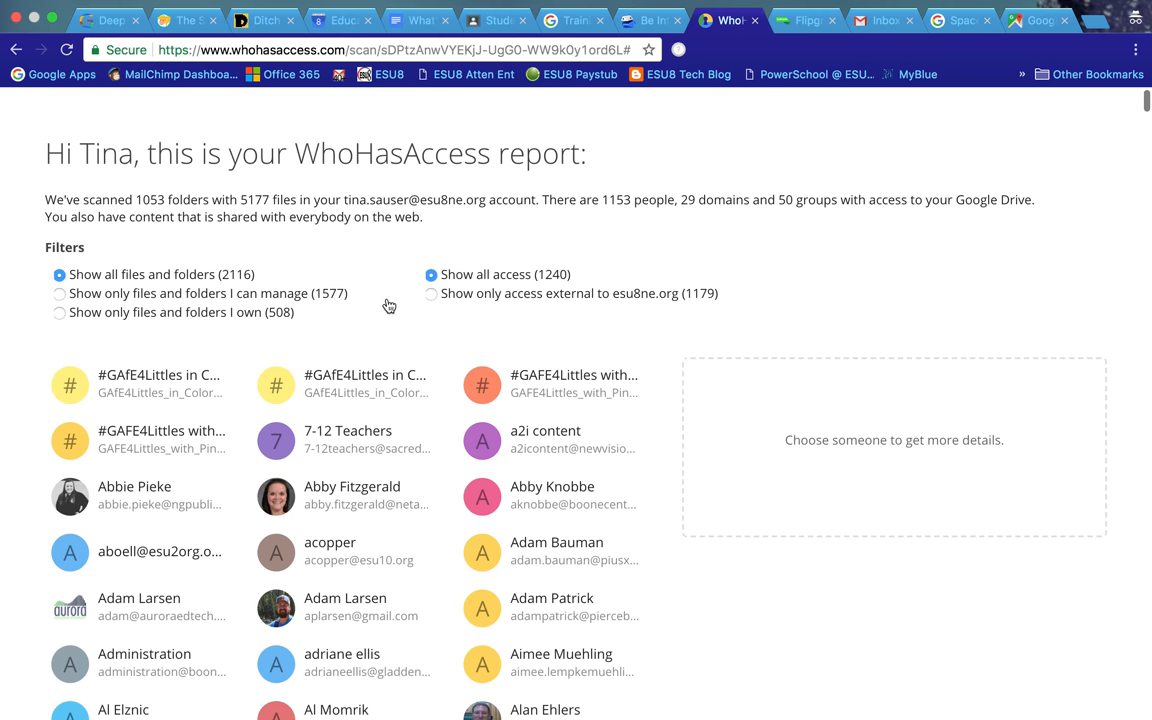
mouse_move(330, 344)
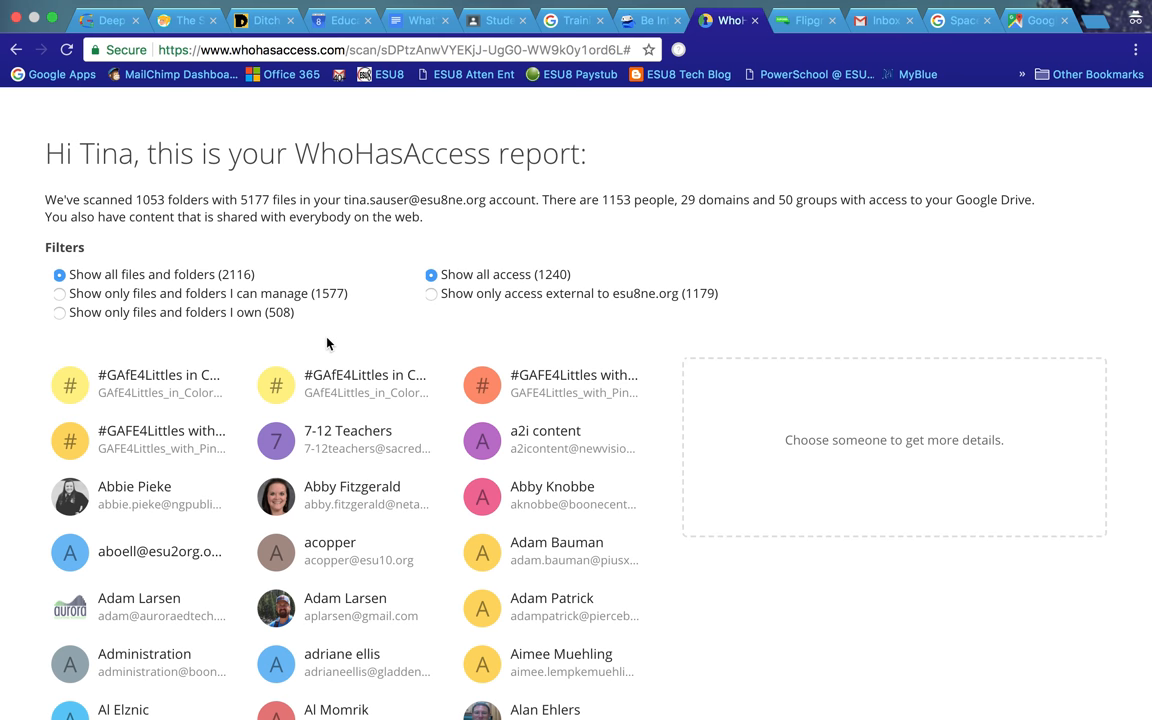
mouse_move(80, 308)
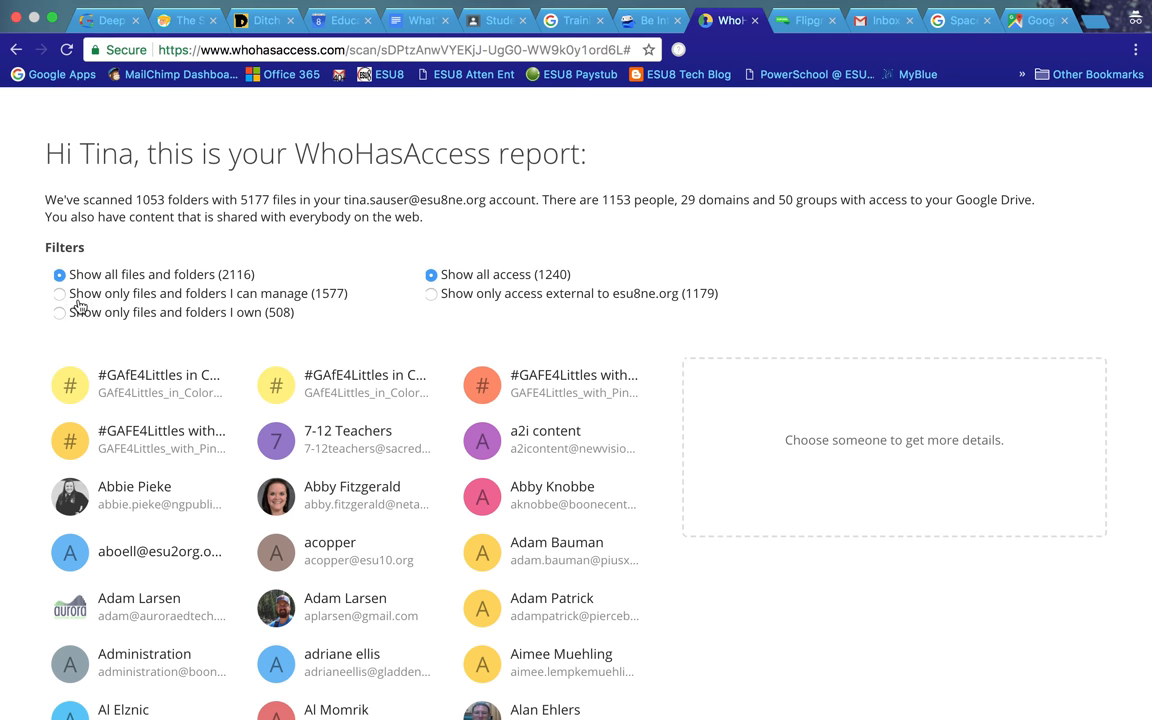
left_click(60, 292)
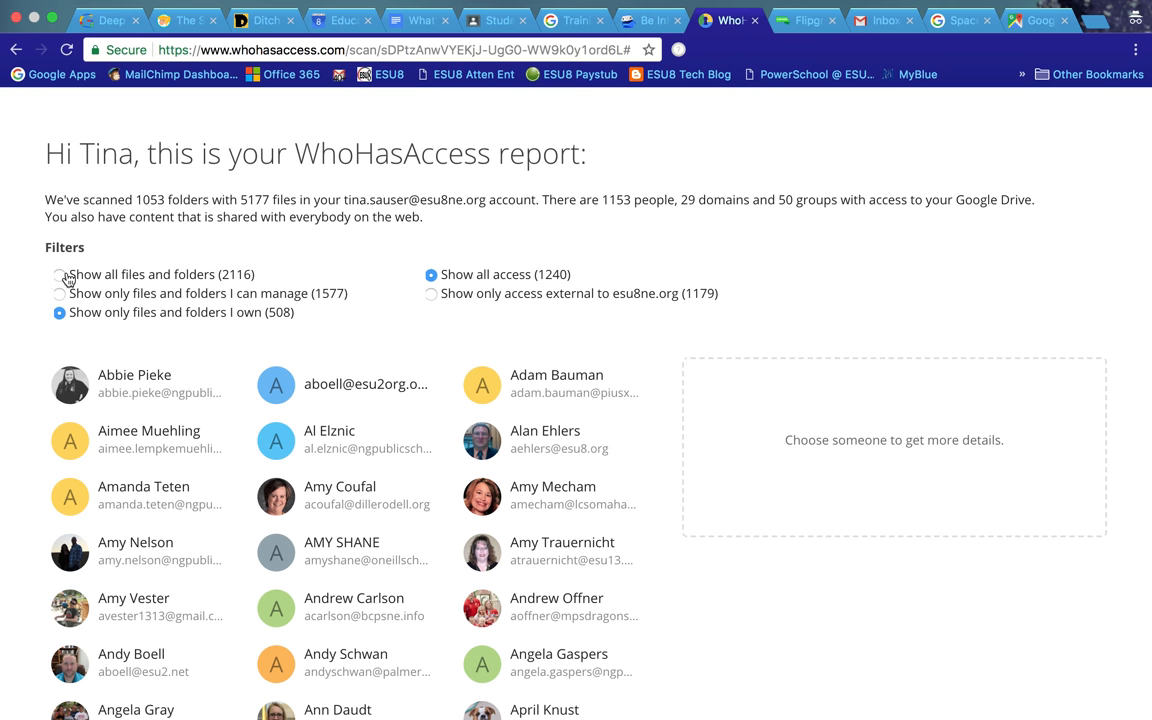
left_click(60, 274)
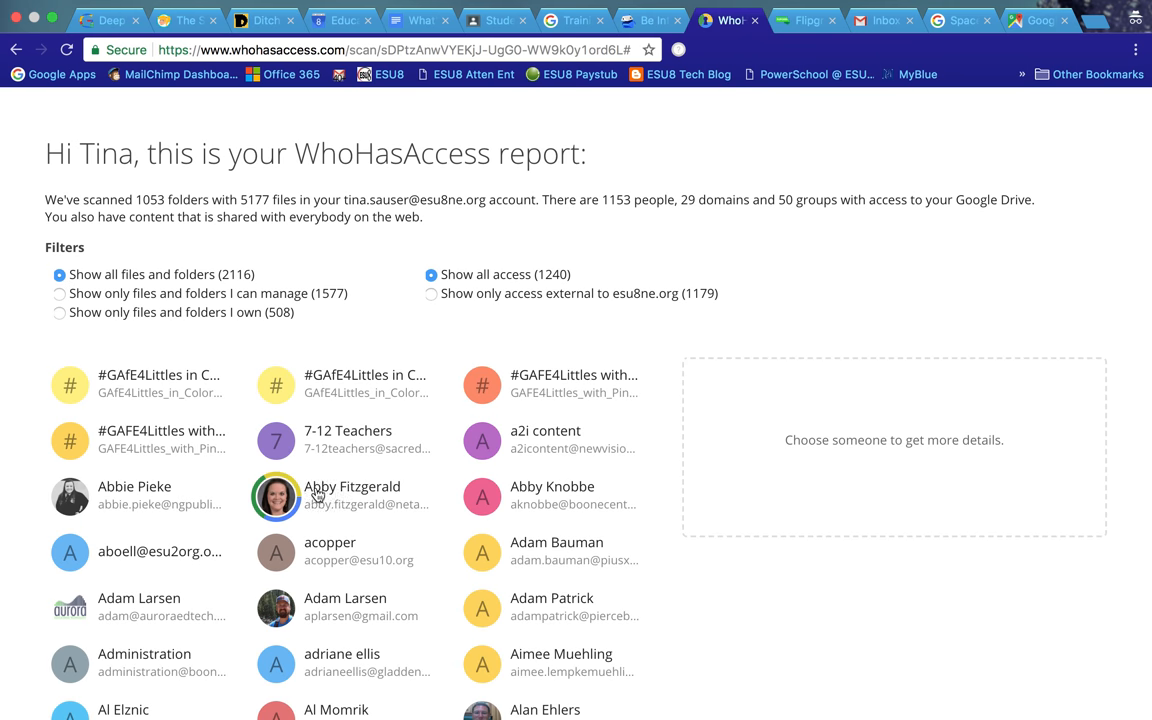
scroll("down", 3)
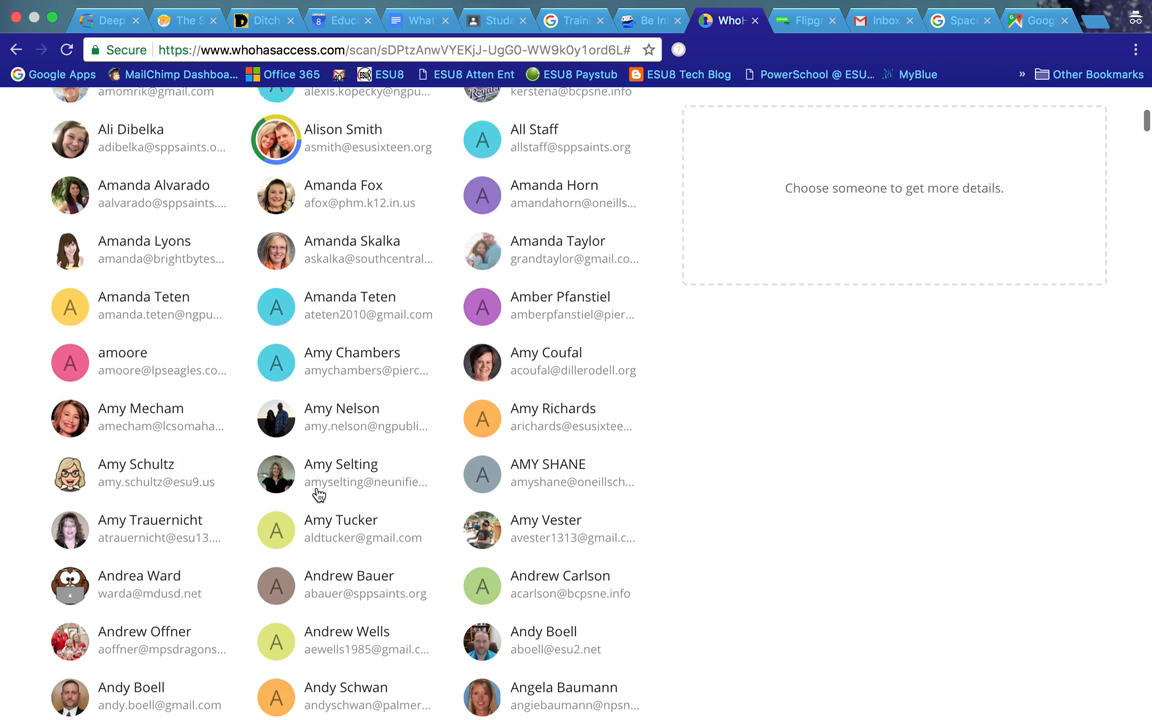
scroll("down", 3)
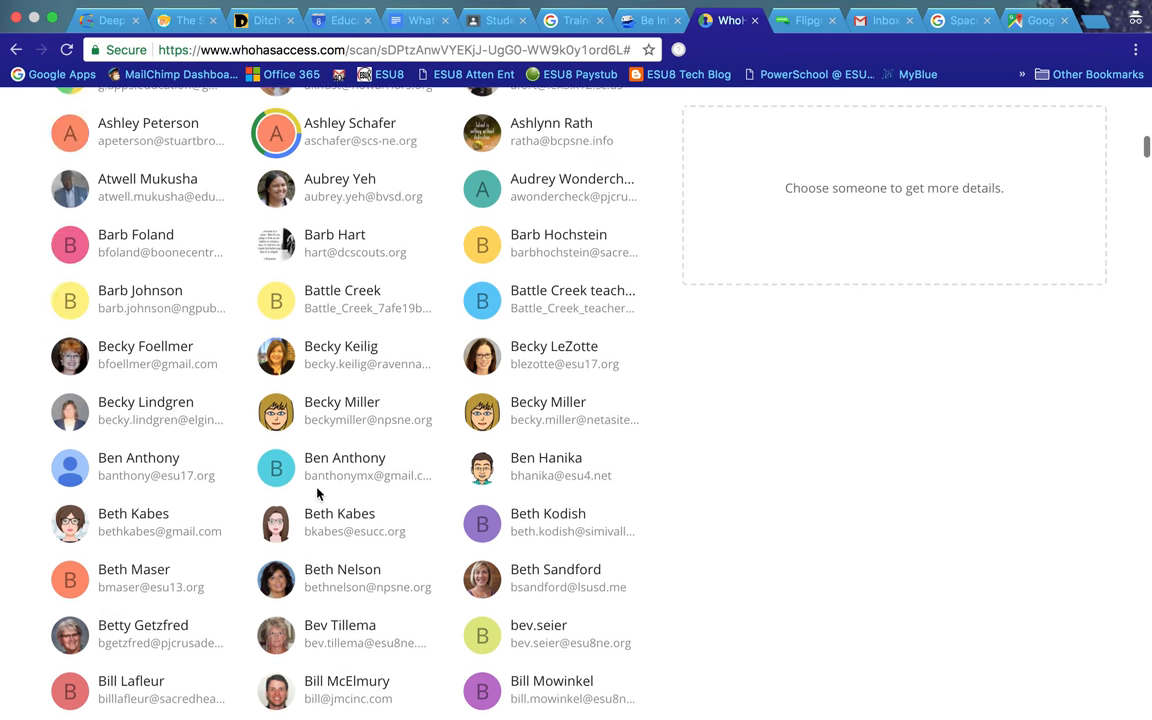
scroll("down", 3)
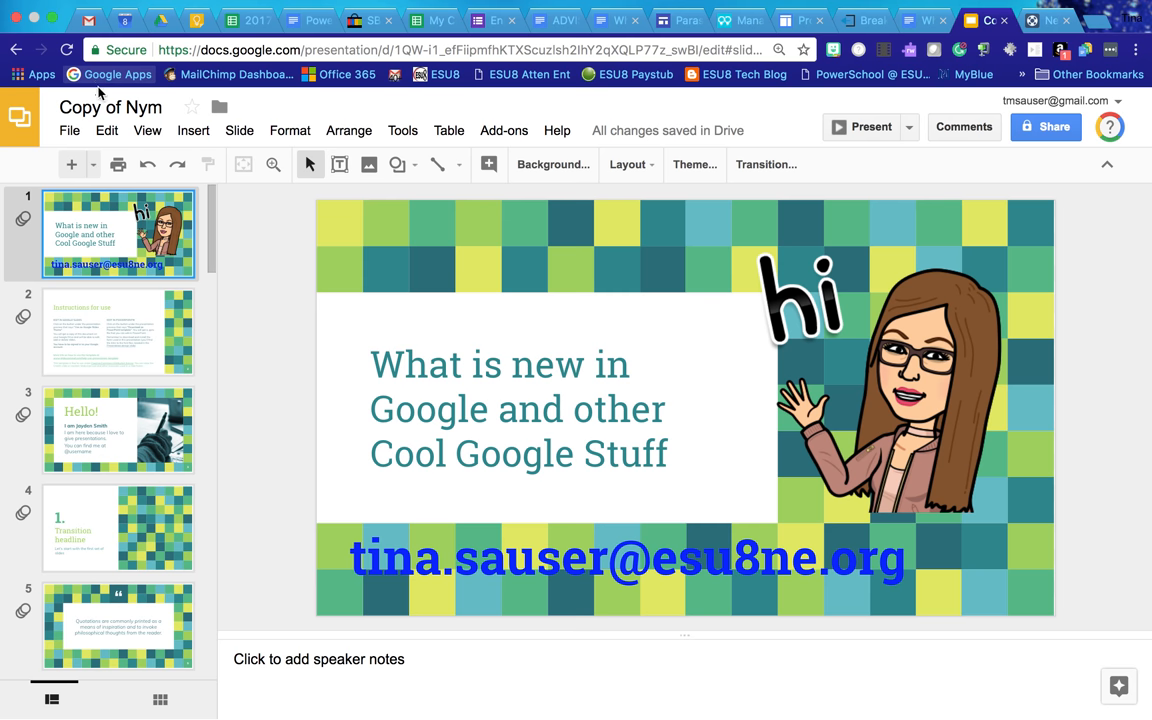
Step: In Gmail, view the WhoHasAccess scan email and launch its complete Drive access report
left_click(984, 20)
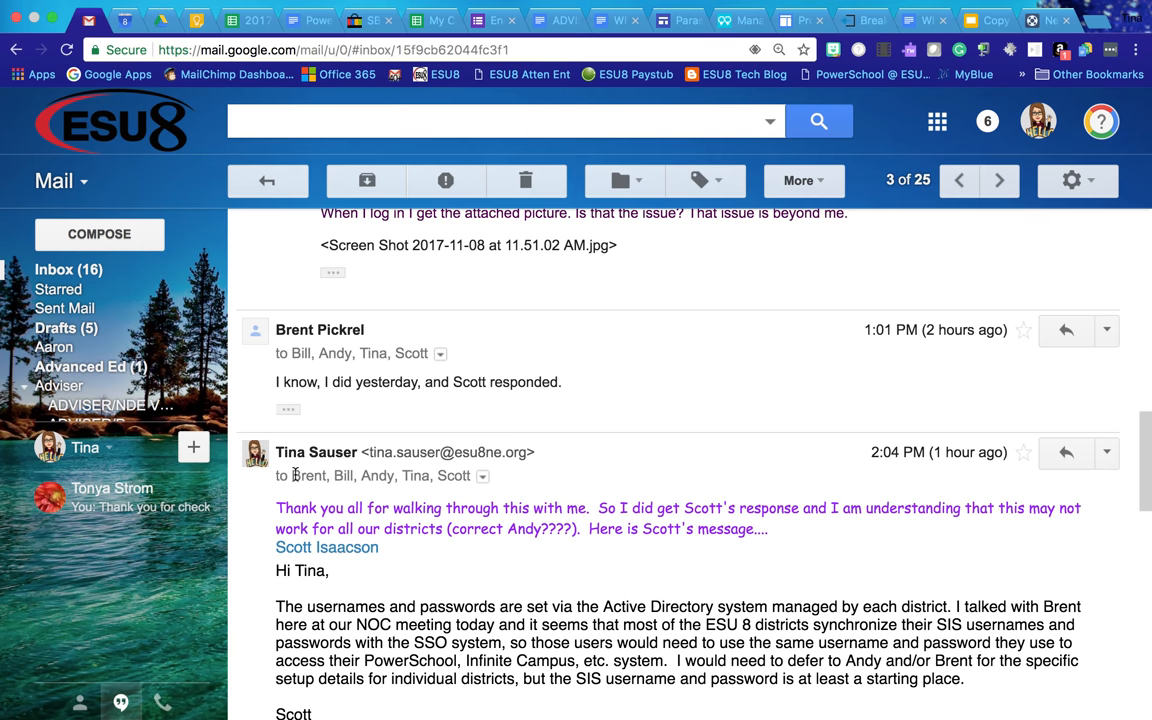
left_click(60, 384)
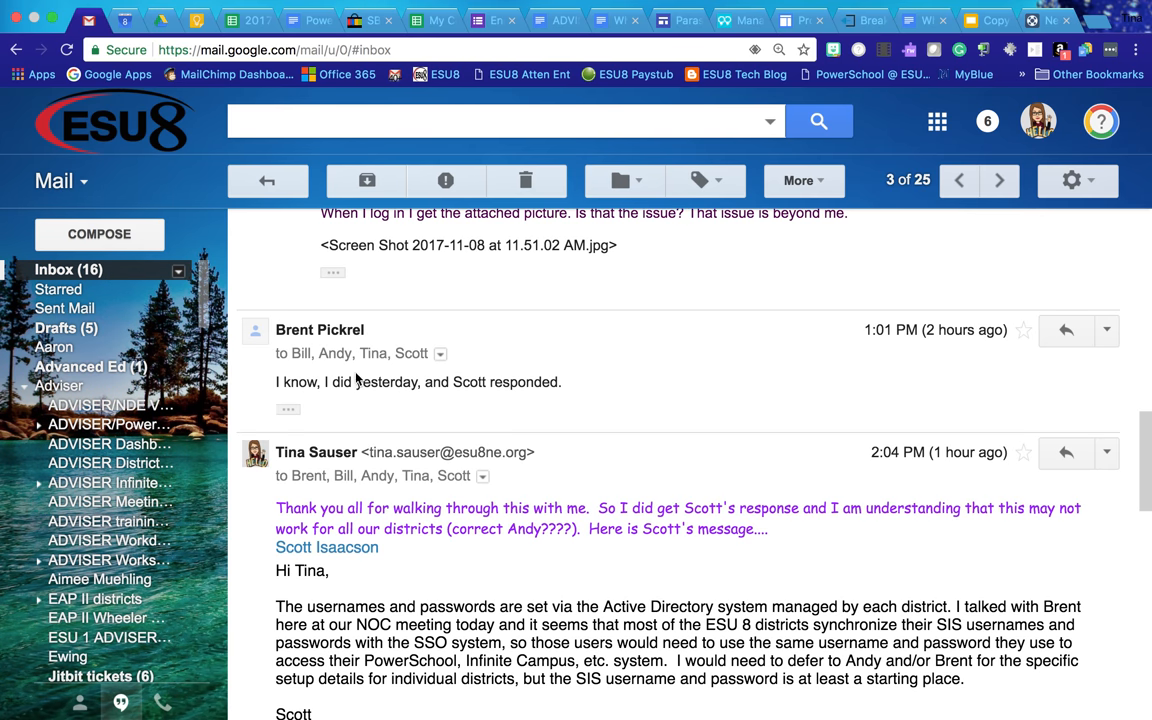
left_click(268, 180)
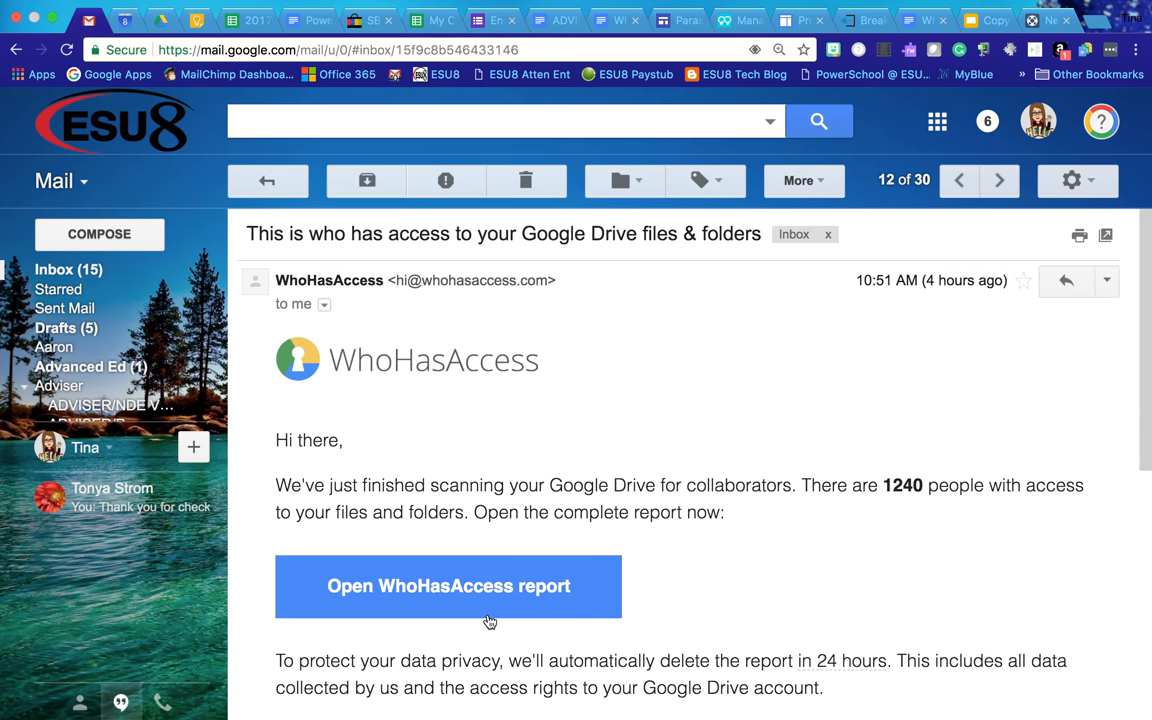
scroll("down", 3)
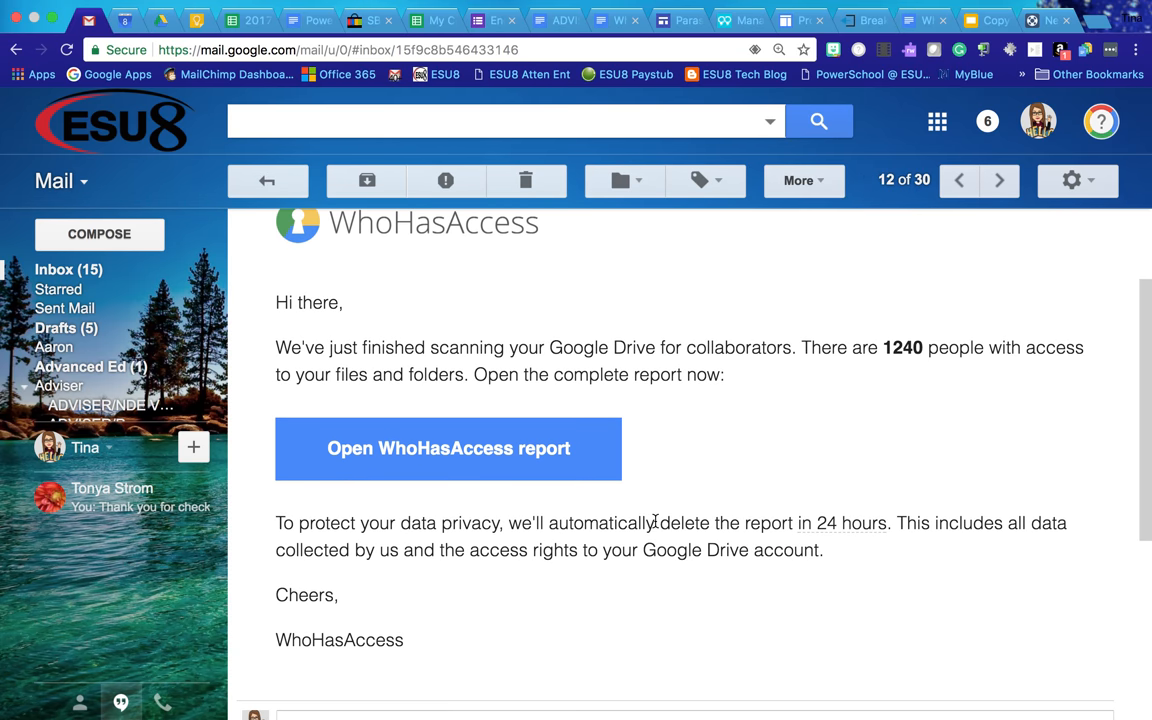
left_click(448, 448)
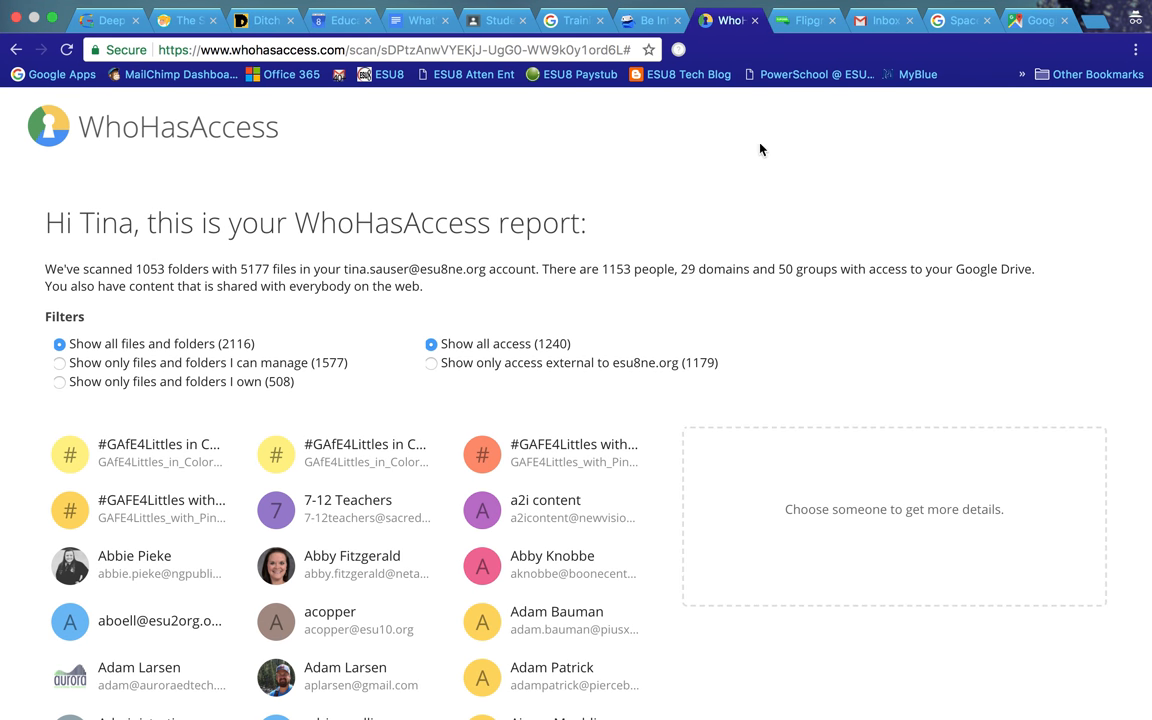
mouse_move(806, 20)
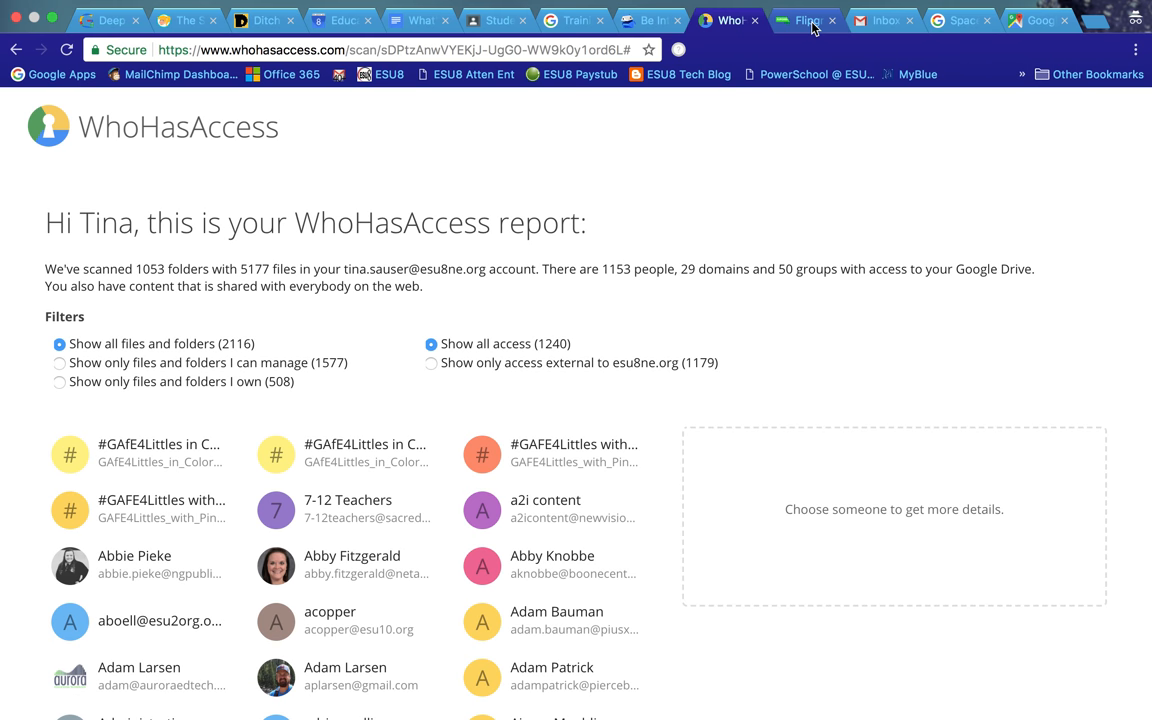
Step: Show Flipgrid's Share this grid options with code xmov96v, close them, and return to the Gmail inbox
left_click(804, 20)
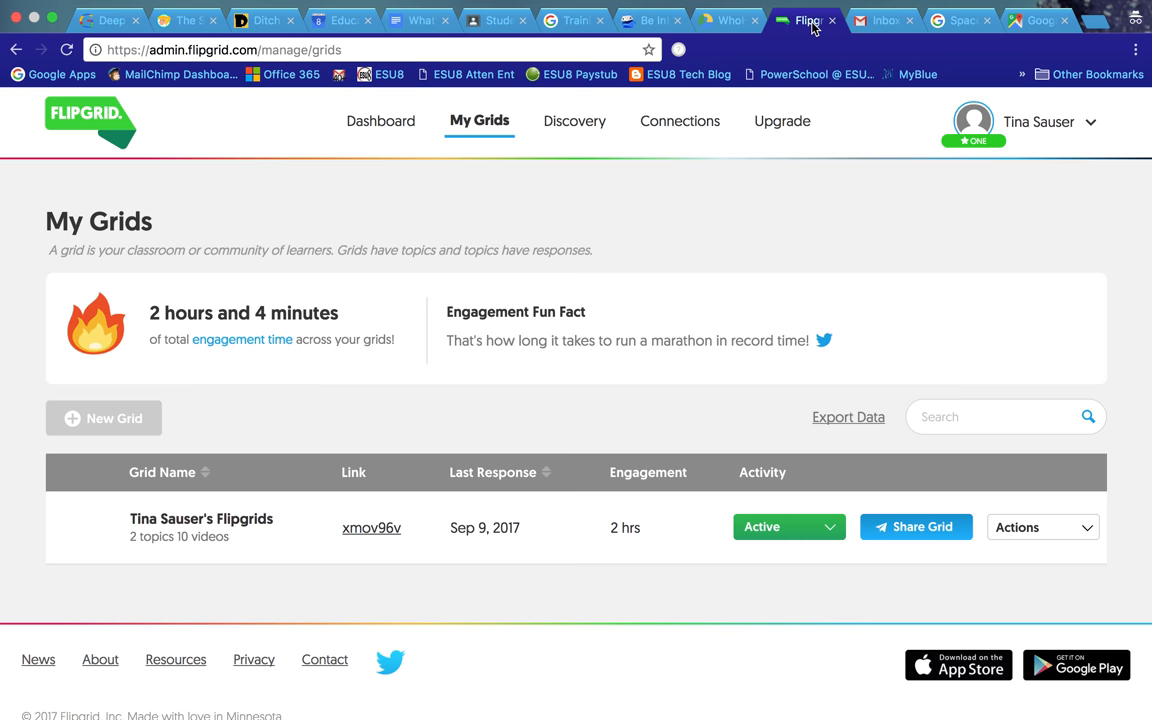
left_click(914, 528)
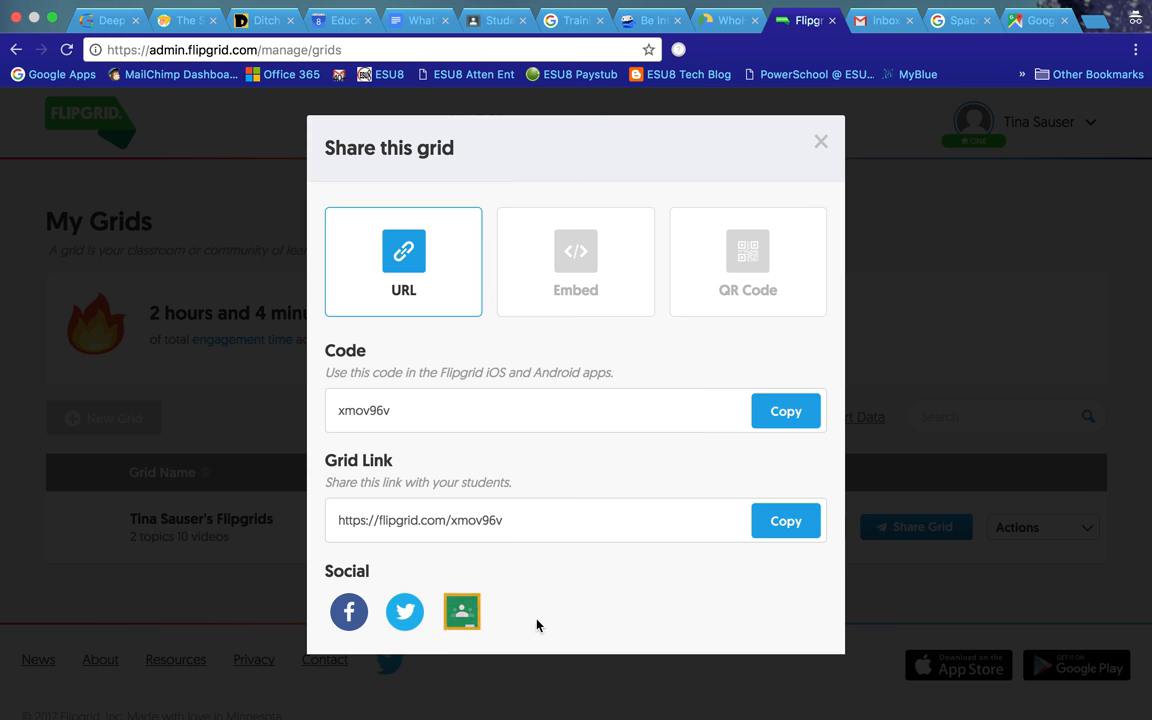
left_click(748, 260)
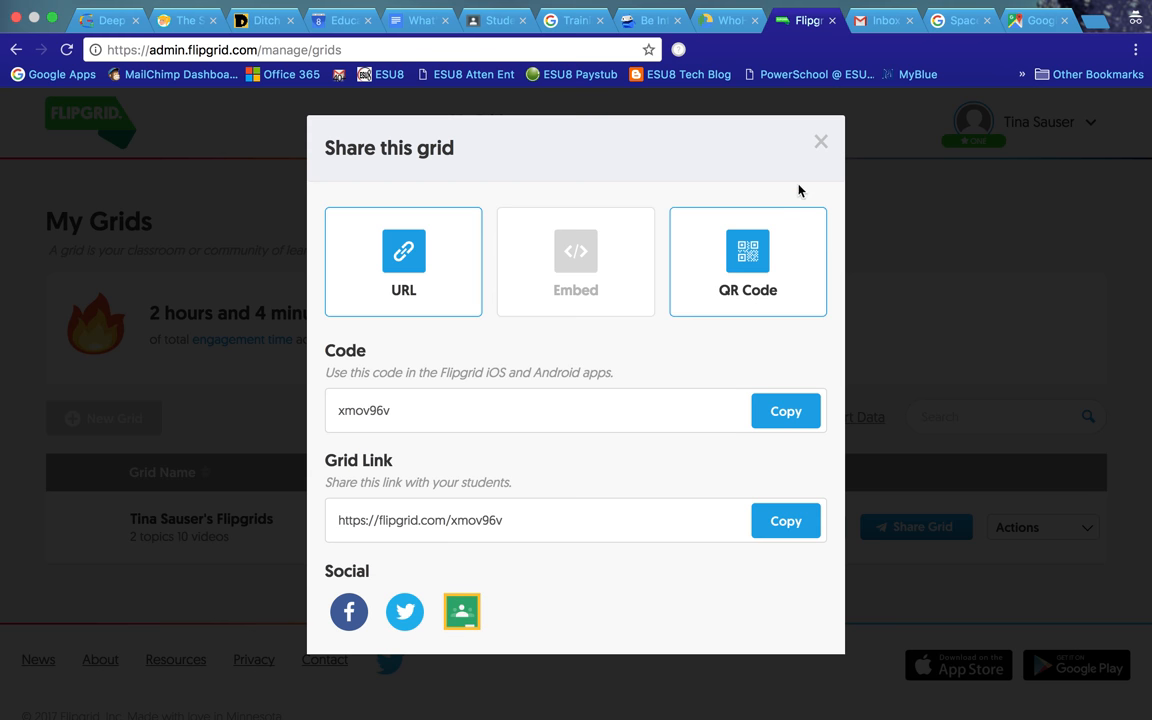
left_click(820, 140)
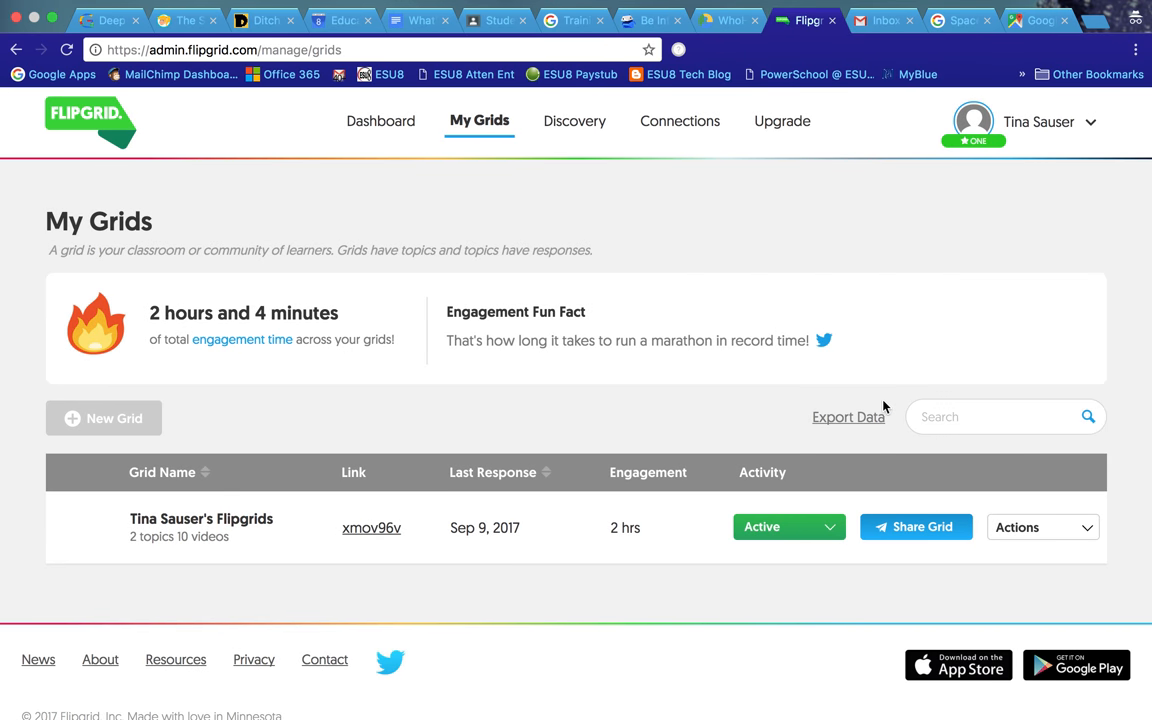
mouse_move(624, 270)
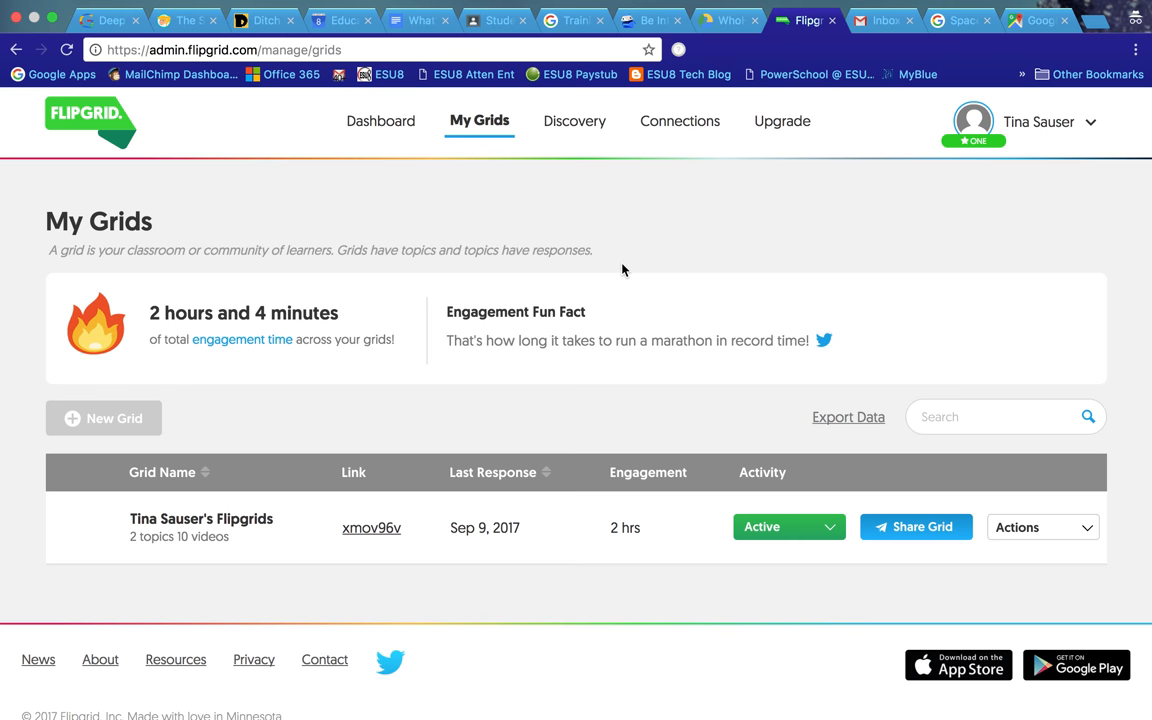
mouse_move(684, 240)
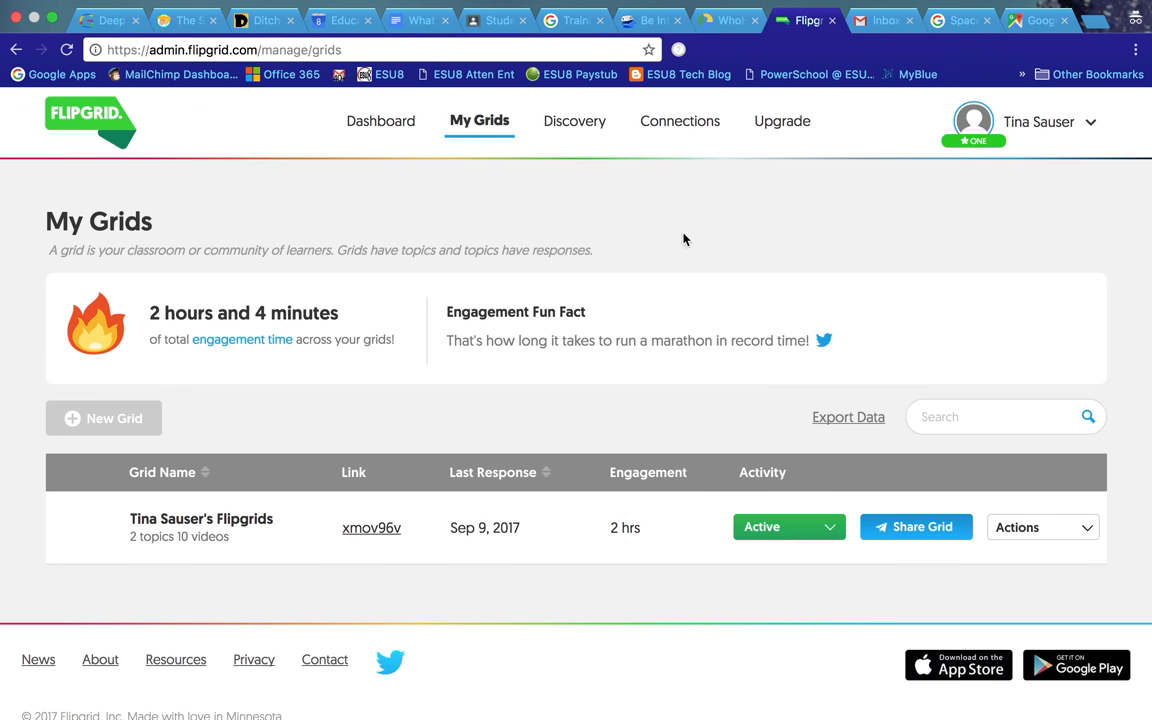
left_click(884, 20)
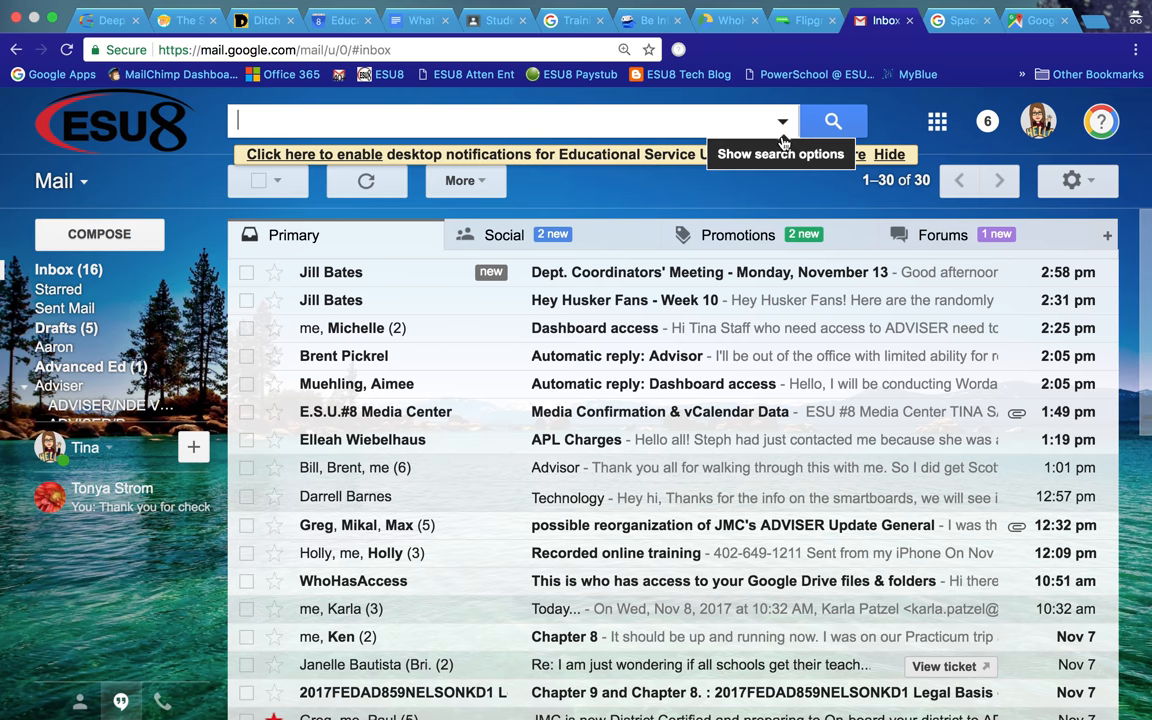
mouse_move(1072, 180)
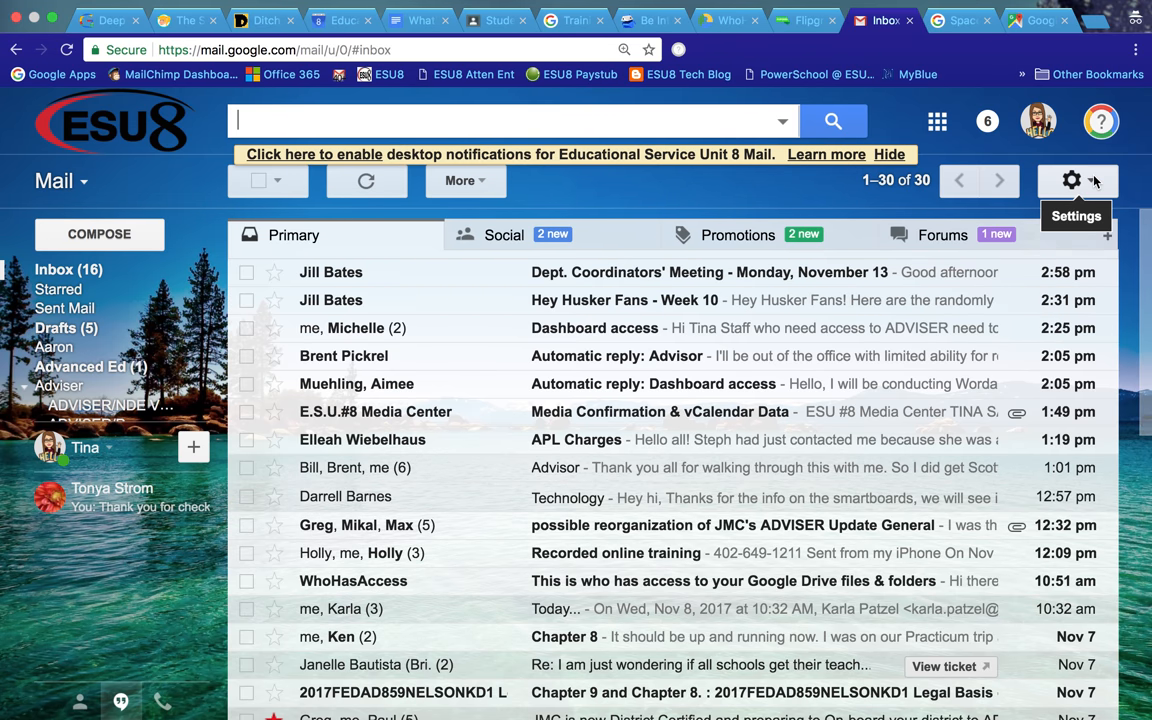
left_click(1072, 180)
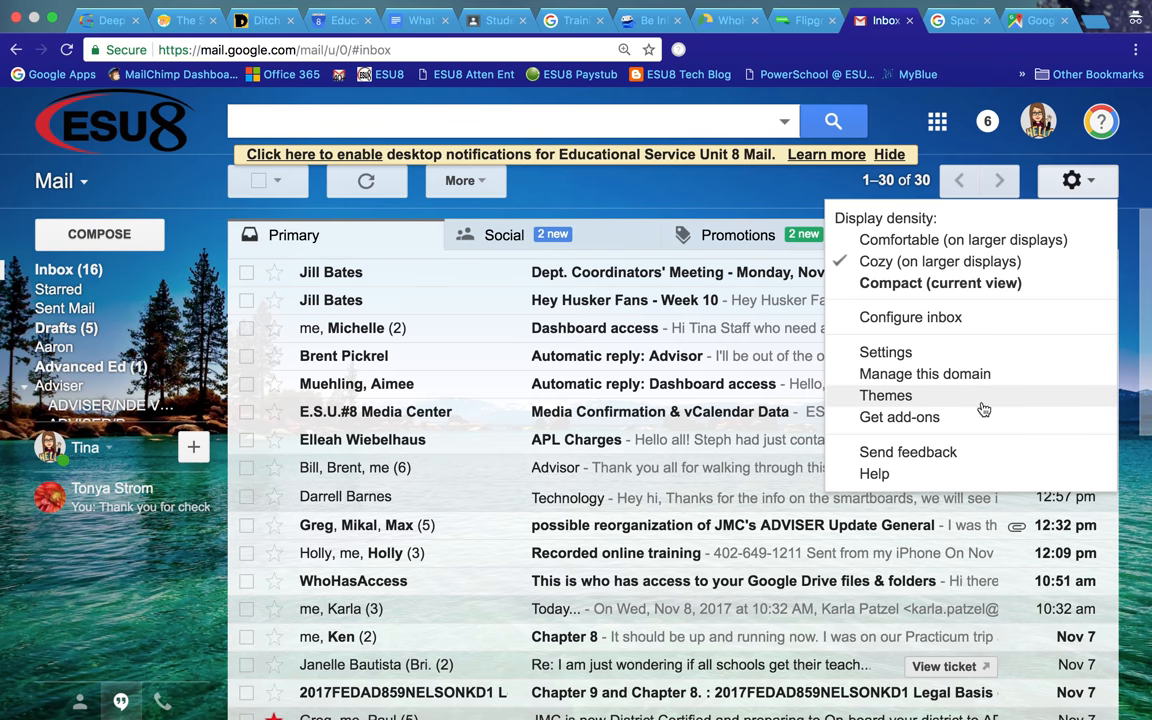
mouse_move(980, 418)
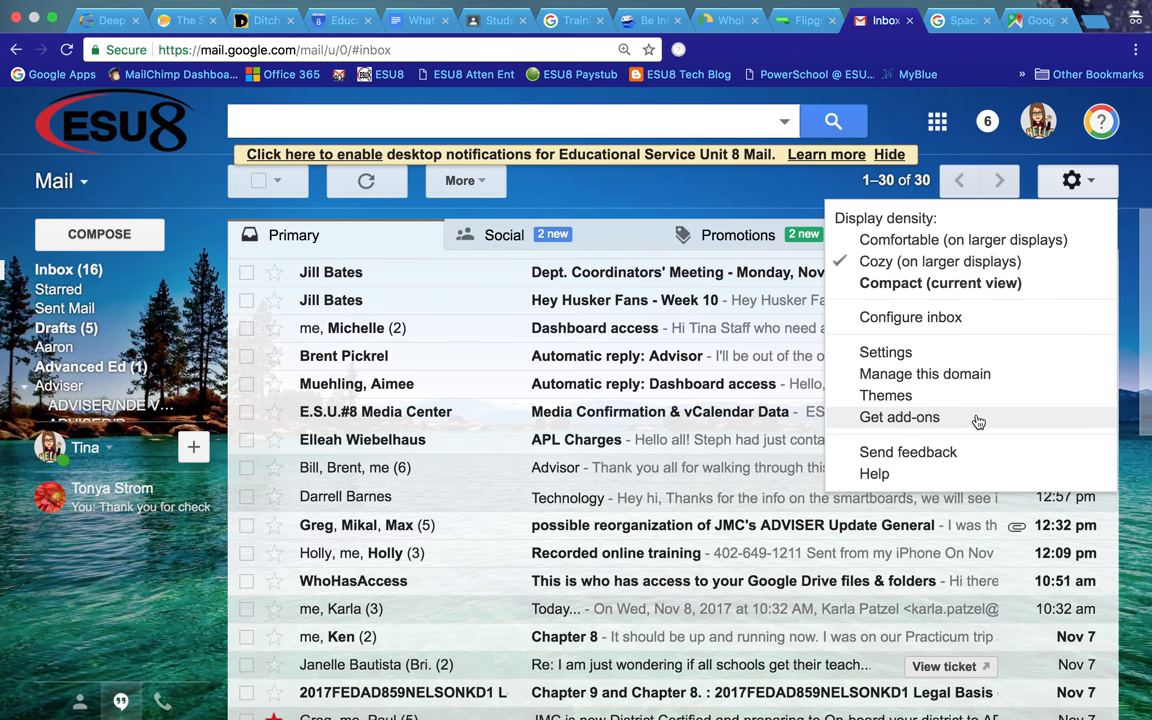
left_click(1072, 180)
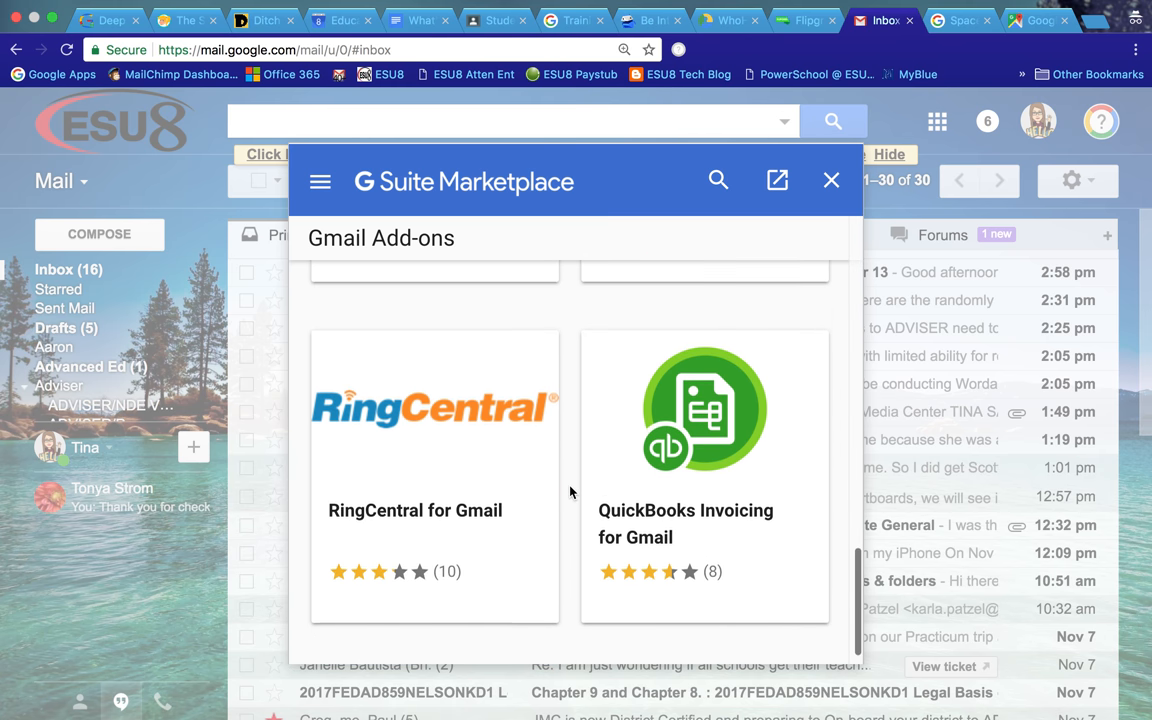
scroll("down", 3)
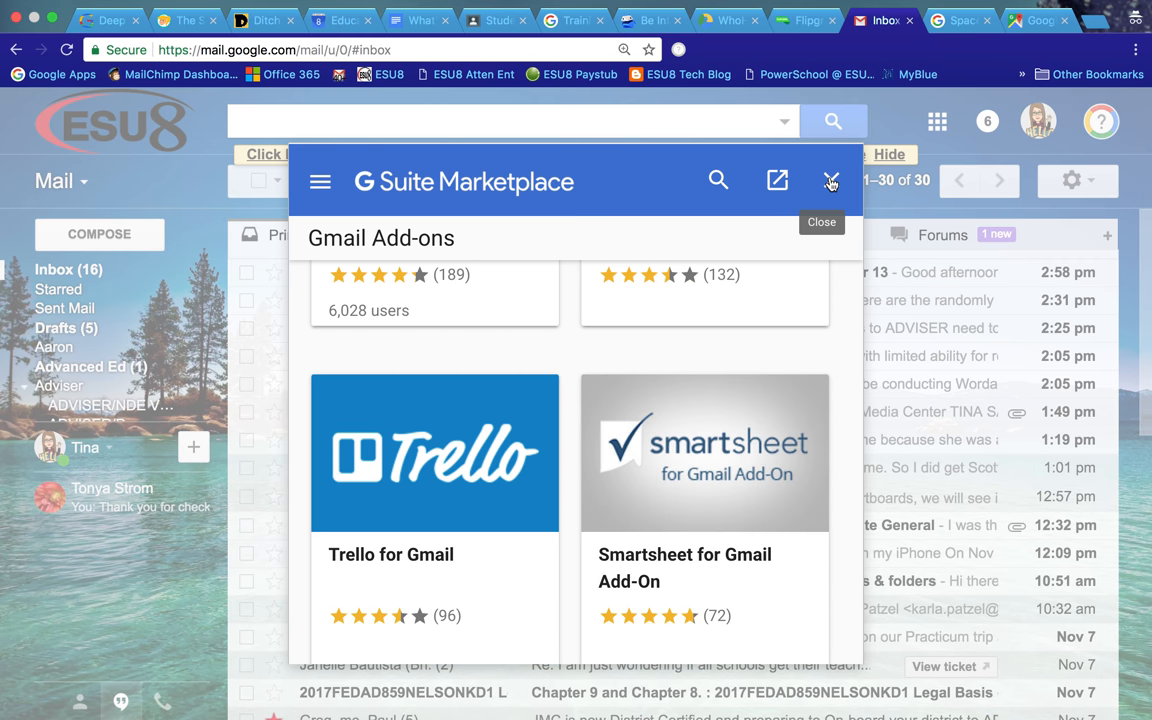
left_click(830, 180)
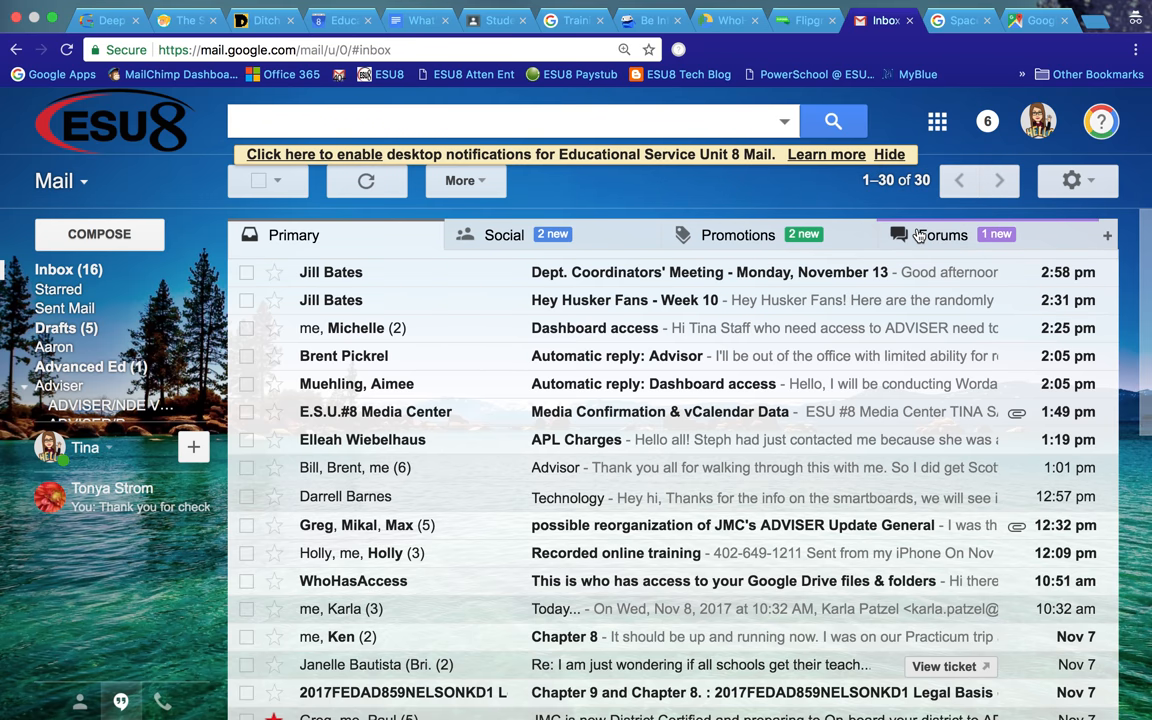
left_click(940, 234)
type("Seesaw")
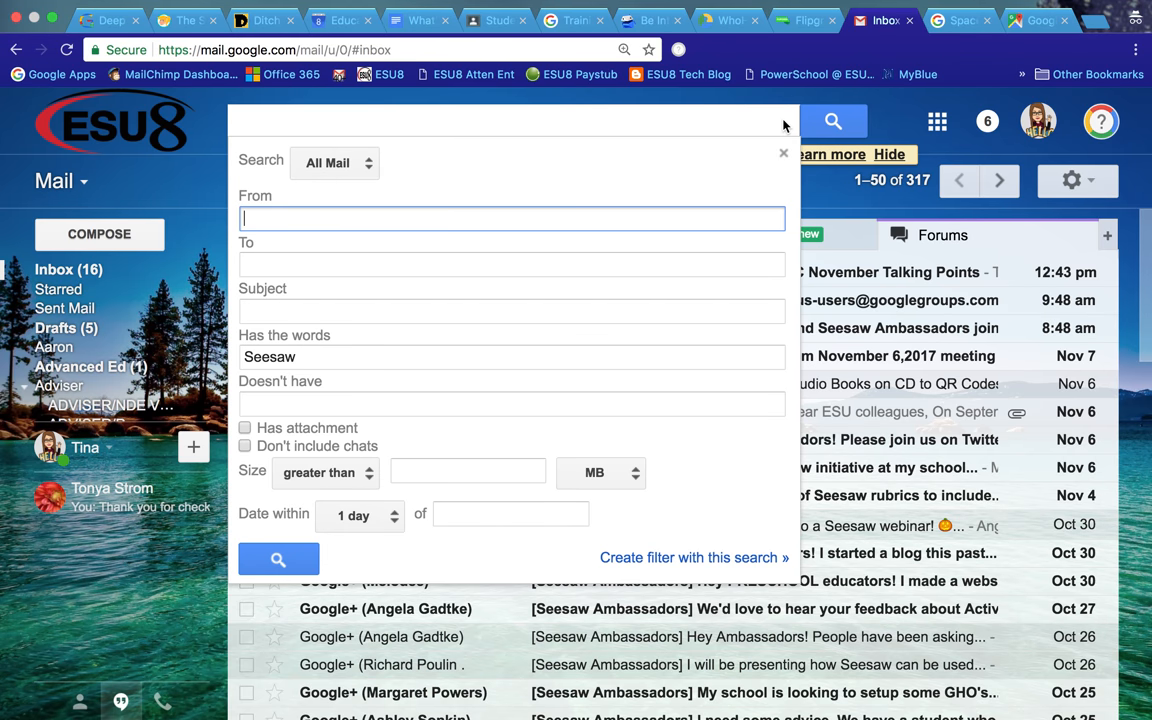
mouse_move(304, 340)
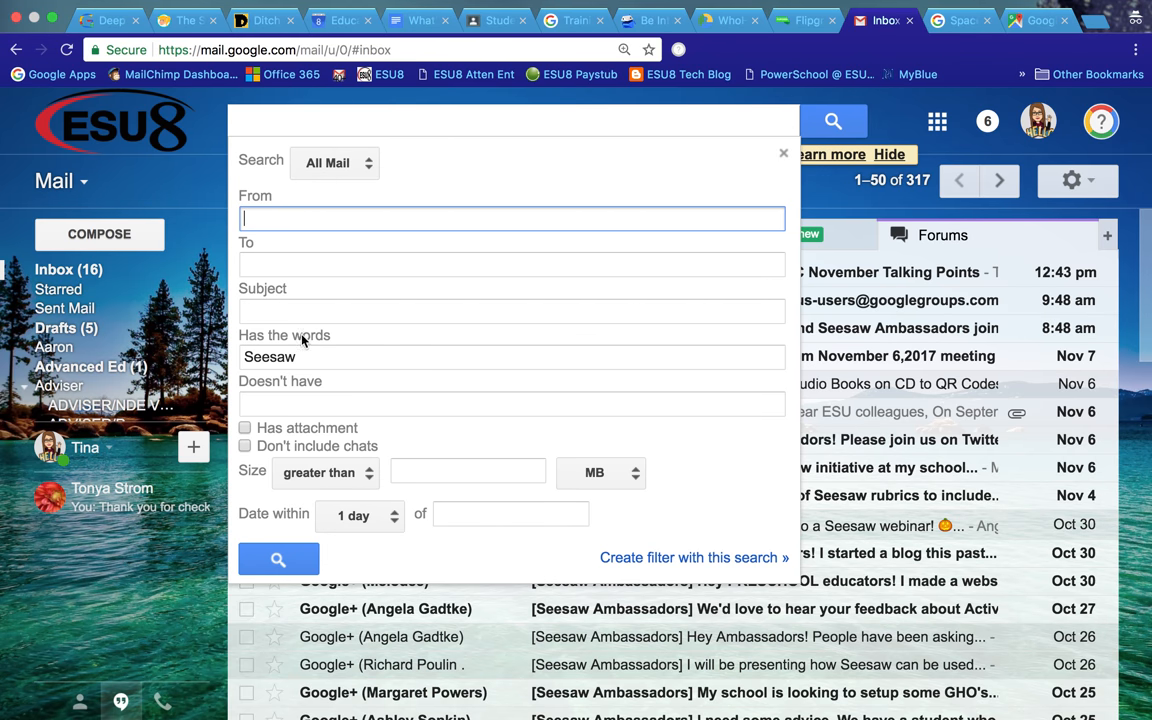
mouse_move(302, 312)
type(" Ambassador")
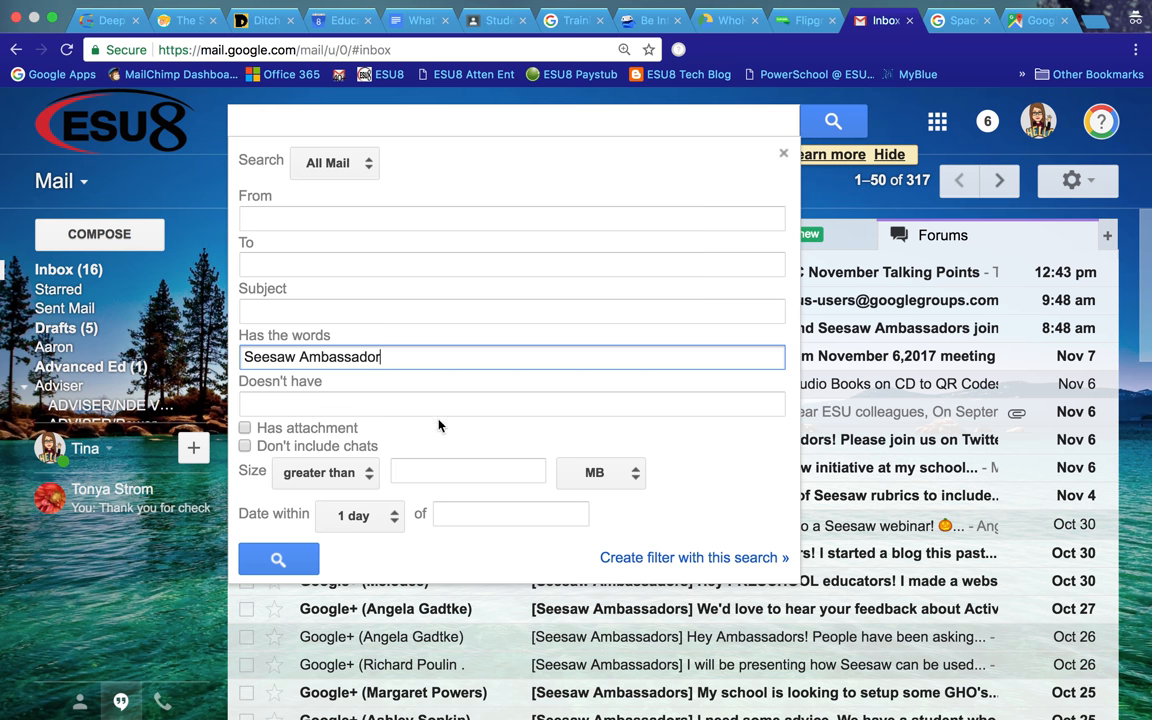
mouse_move(672, 472)
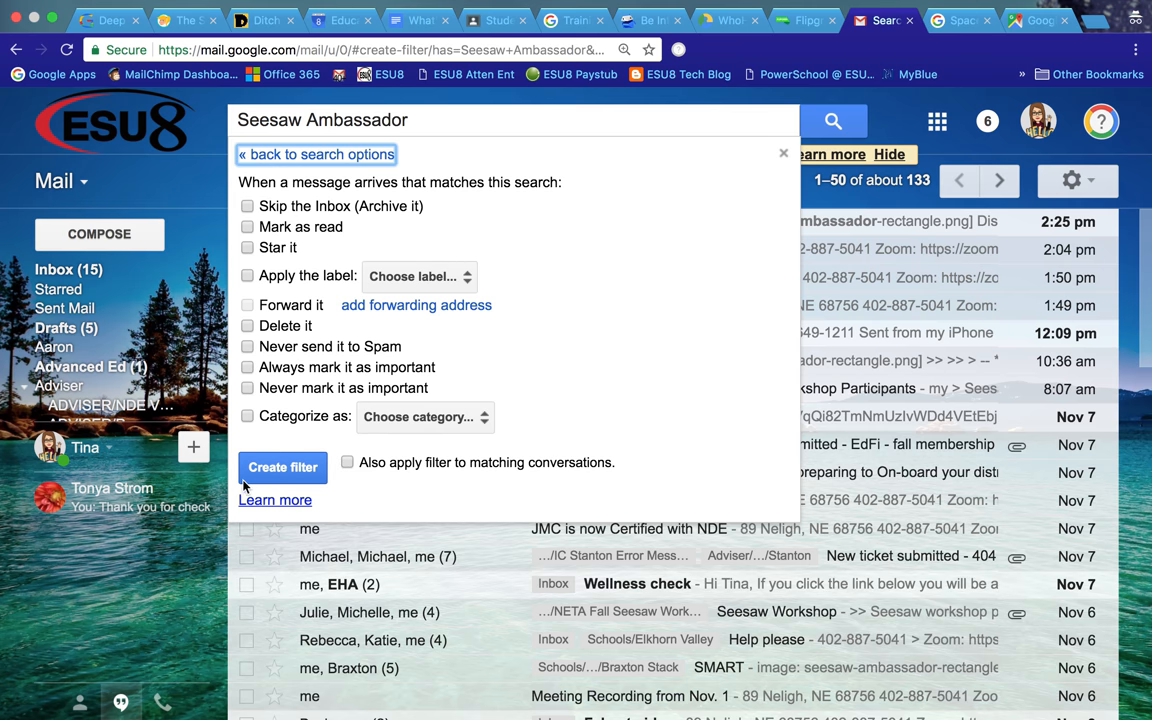
mouse_move(784, 168)
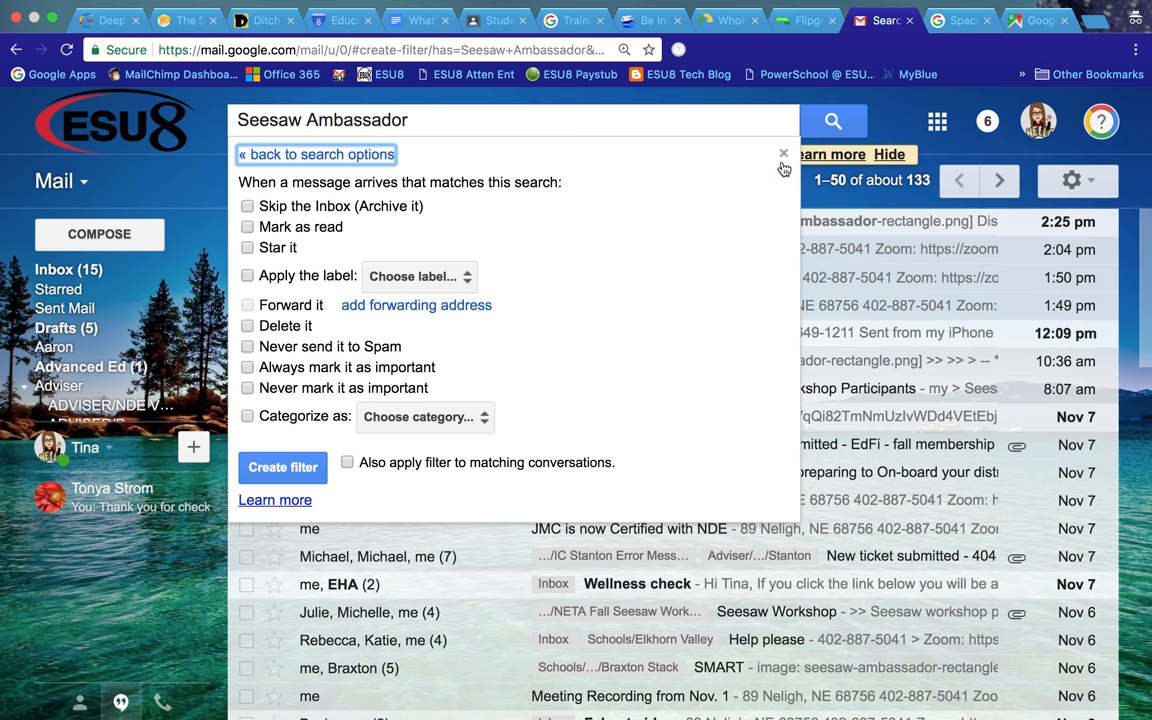
Step: Dismiss the Create filter dialog, leaving the ~133 'Seesaw Ambassador' results listed
left_click(784, 152)
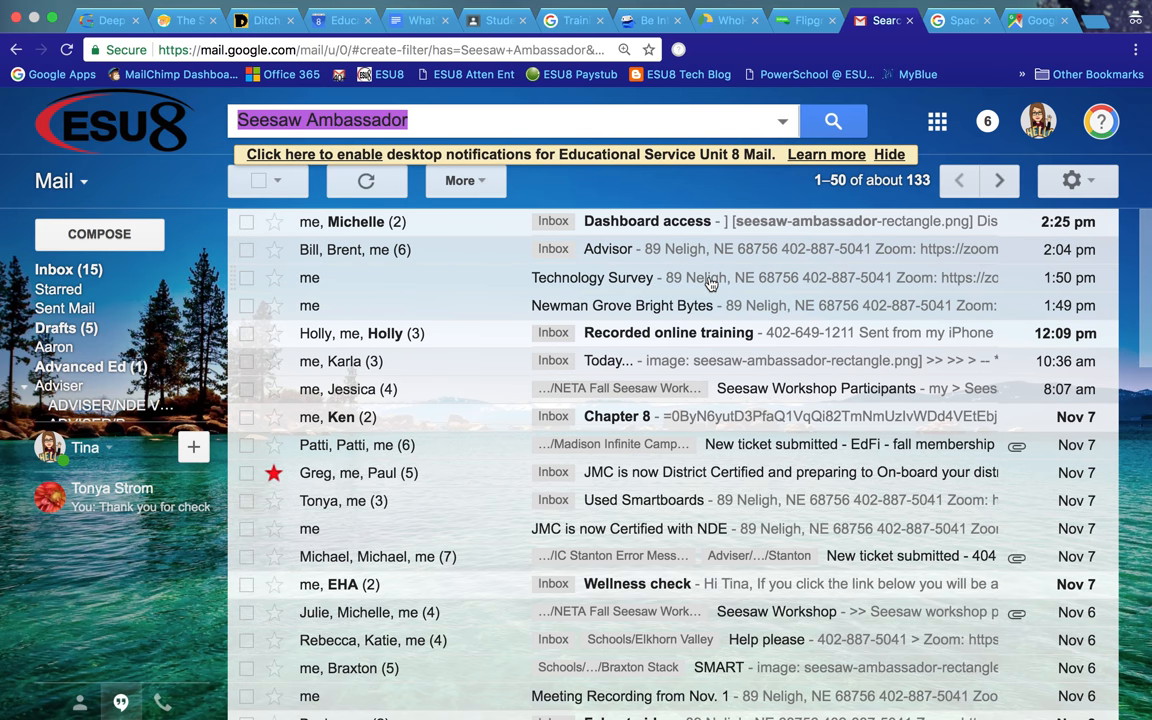
mouse_move(230, 304)
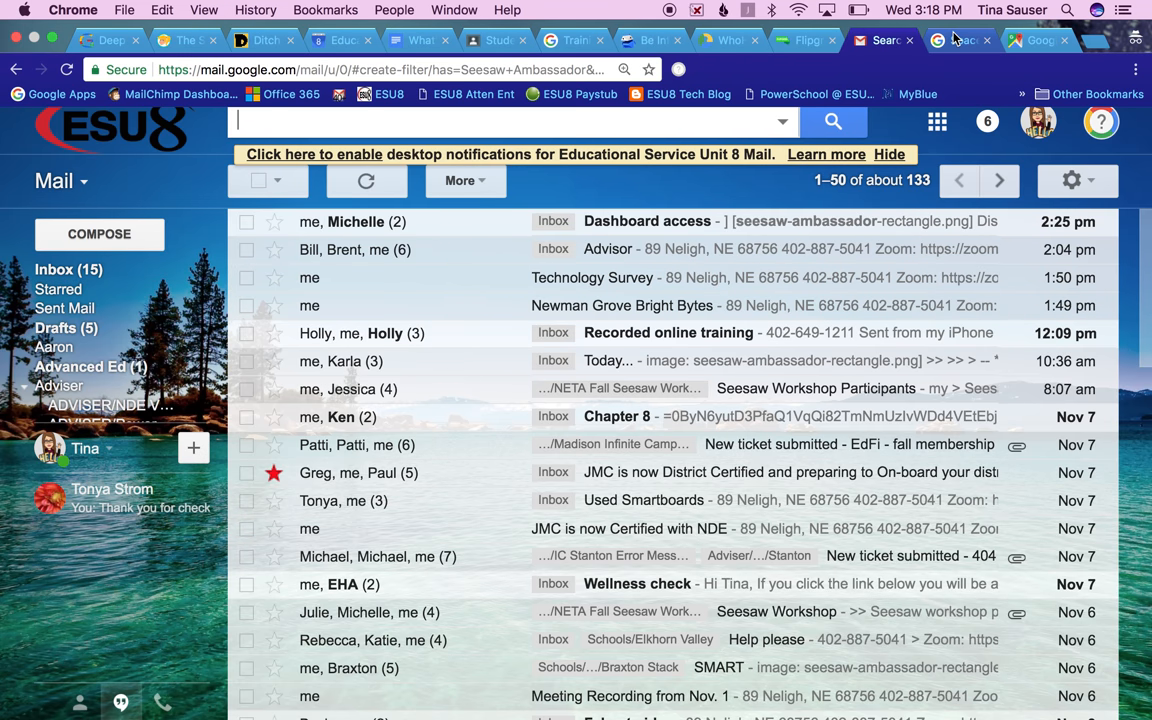
Step: Switch to the 'Space out with planets in Google Maps' blog post and browse its planet imagery
left_click(958, 40)
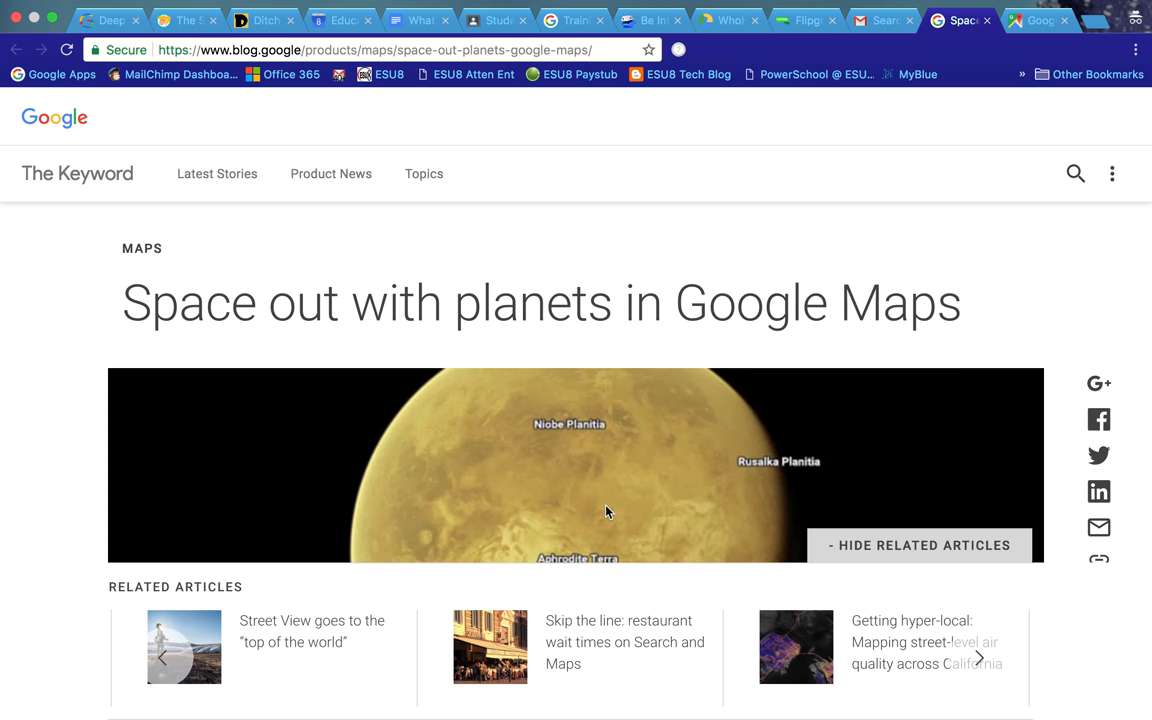
mouse_move(364, 320)
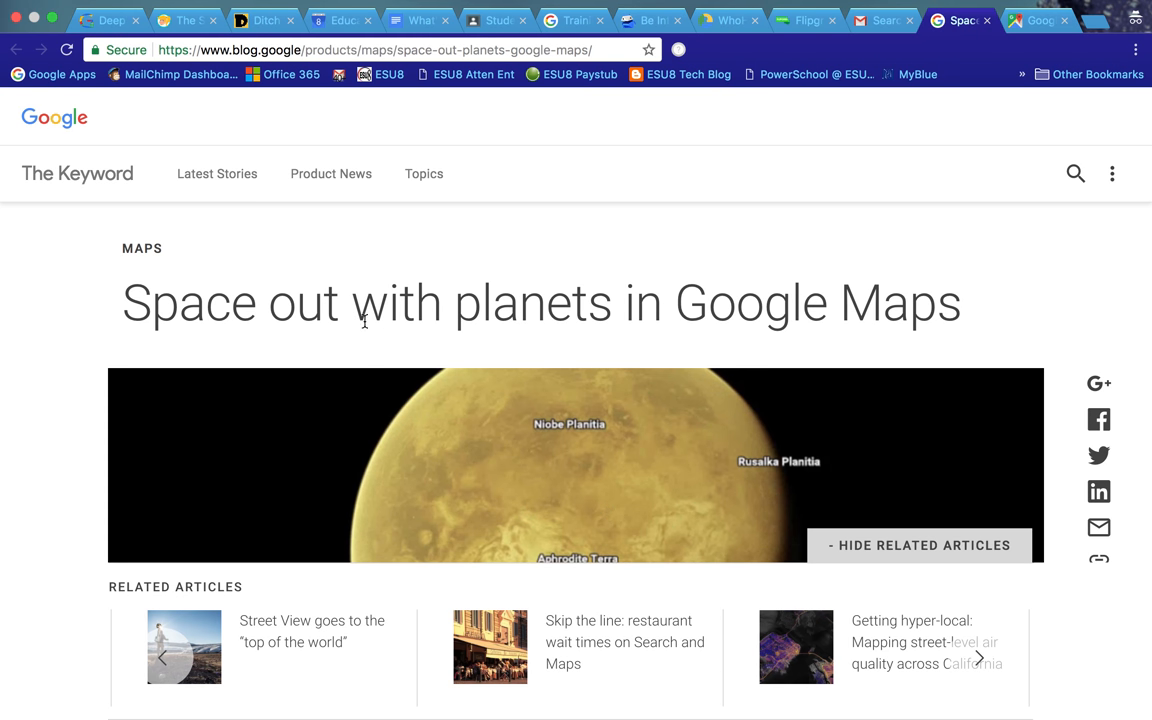
mouse_move(264, 350)
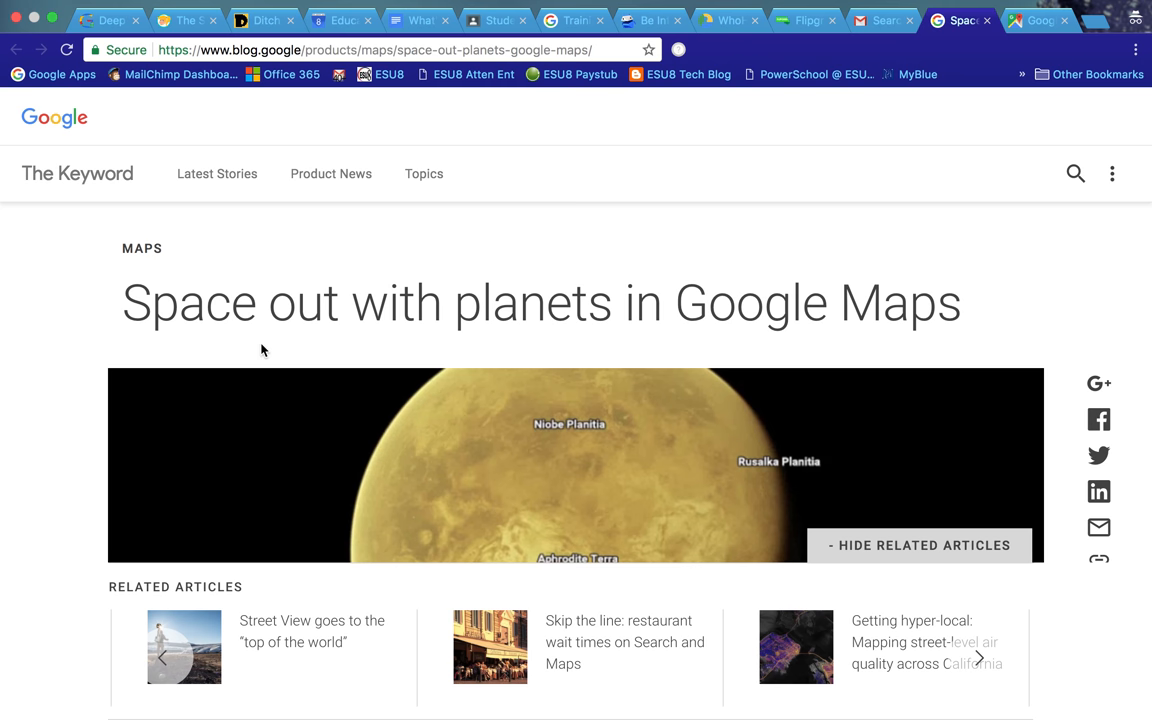
scroll("down", 3)
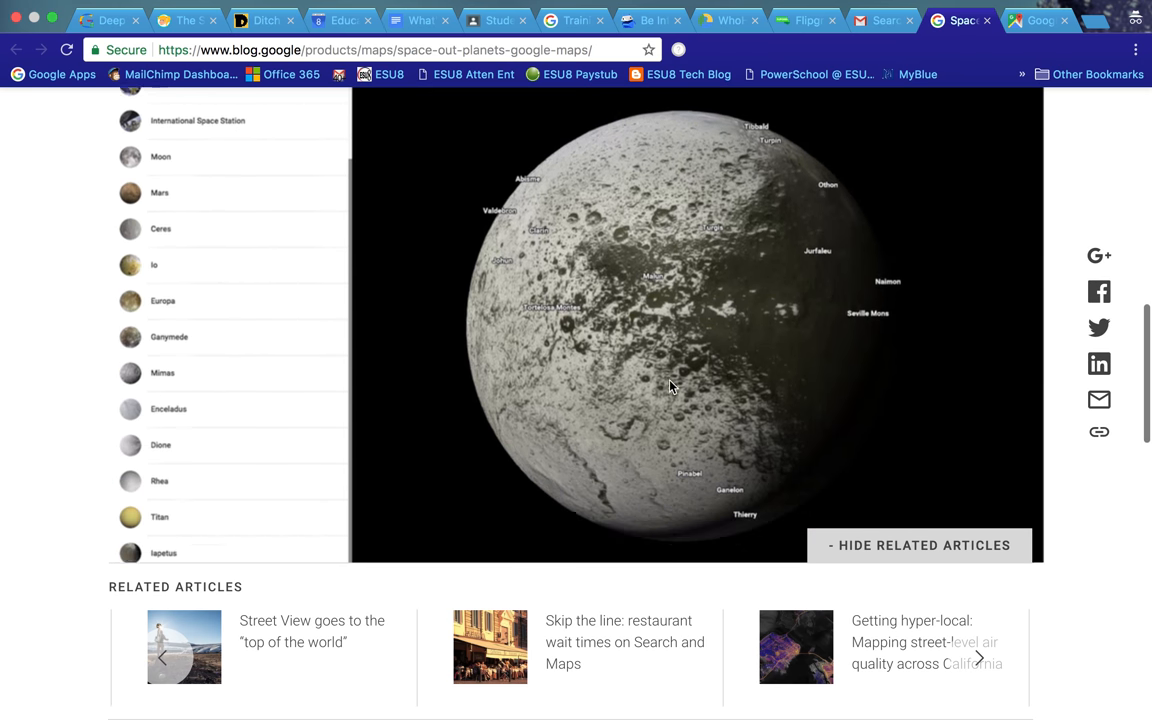
scroll("down", 3)
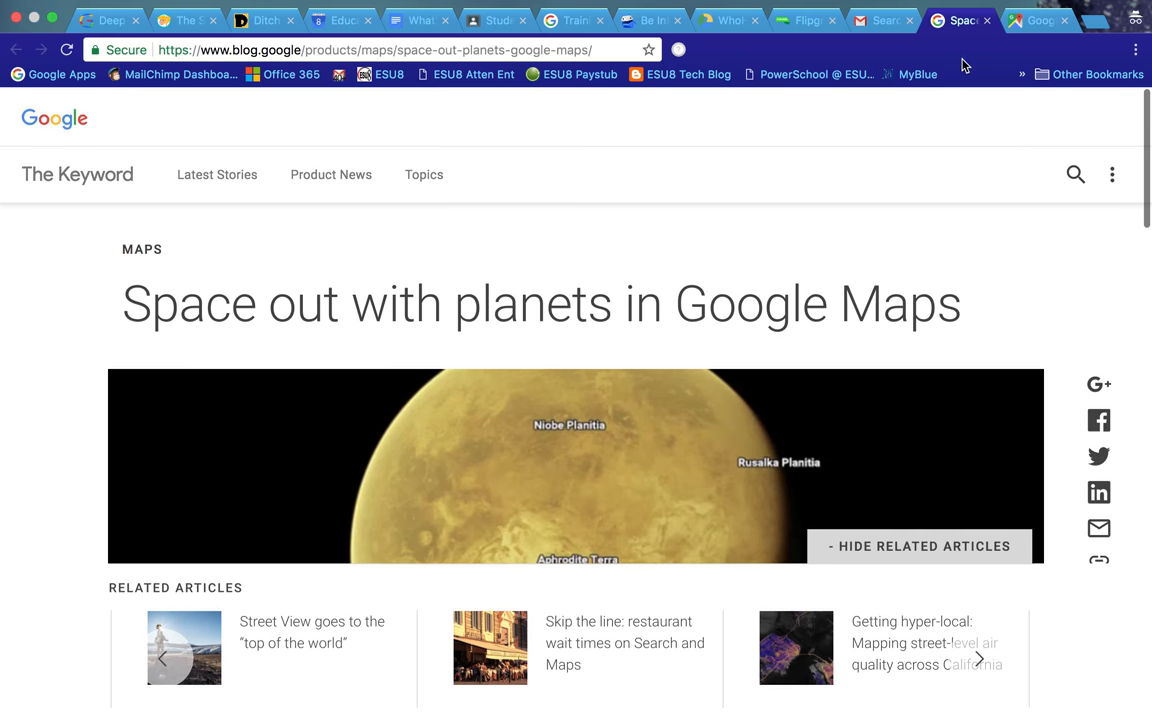
mouse_move(788, 368)
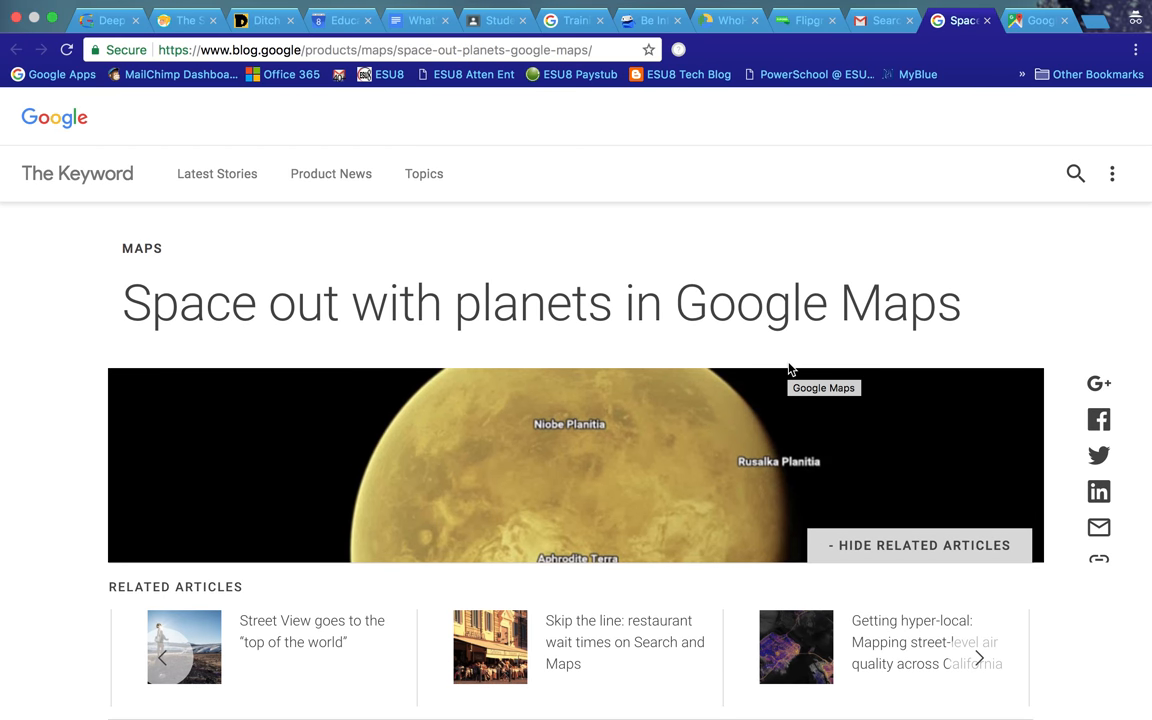
mouse_move(1036, 20)
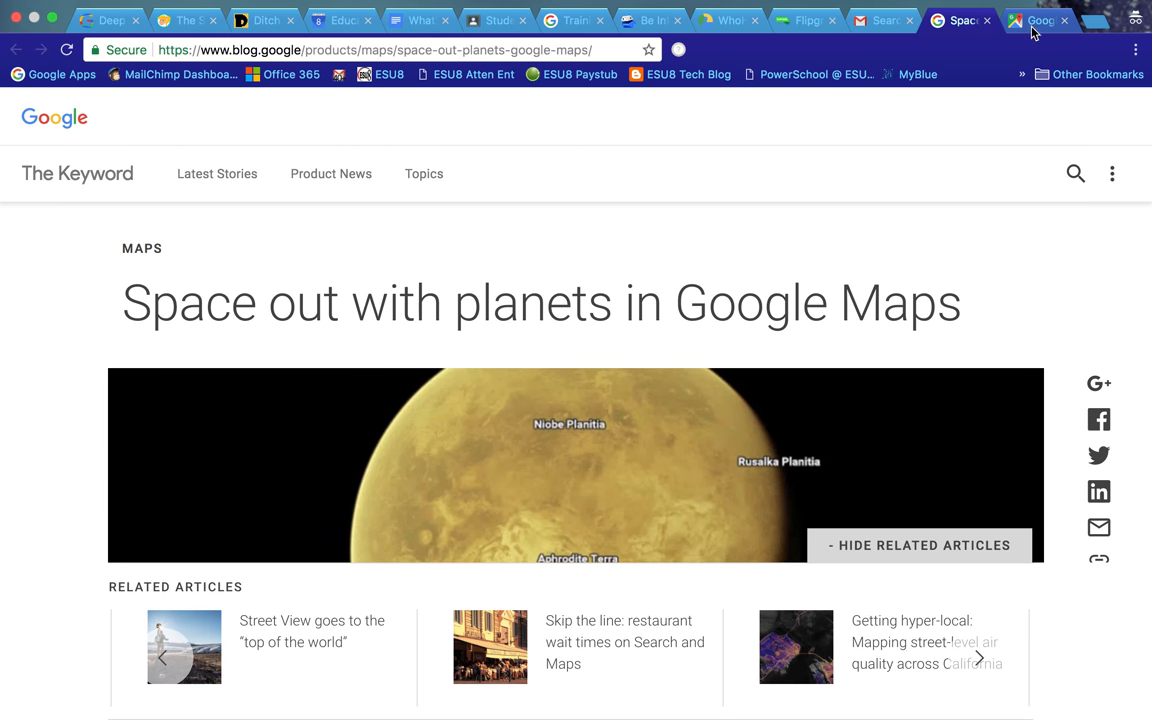
Step: Switch Maps to satellite imagery and zoom out until Earth is seen from space
left_click(1040, 20)
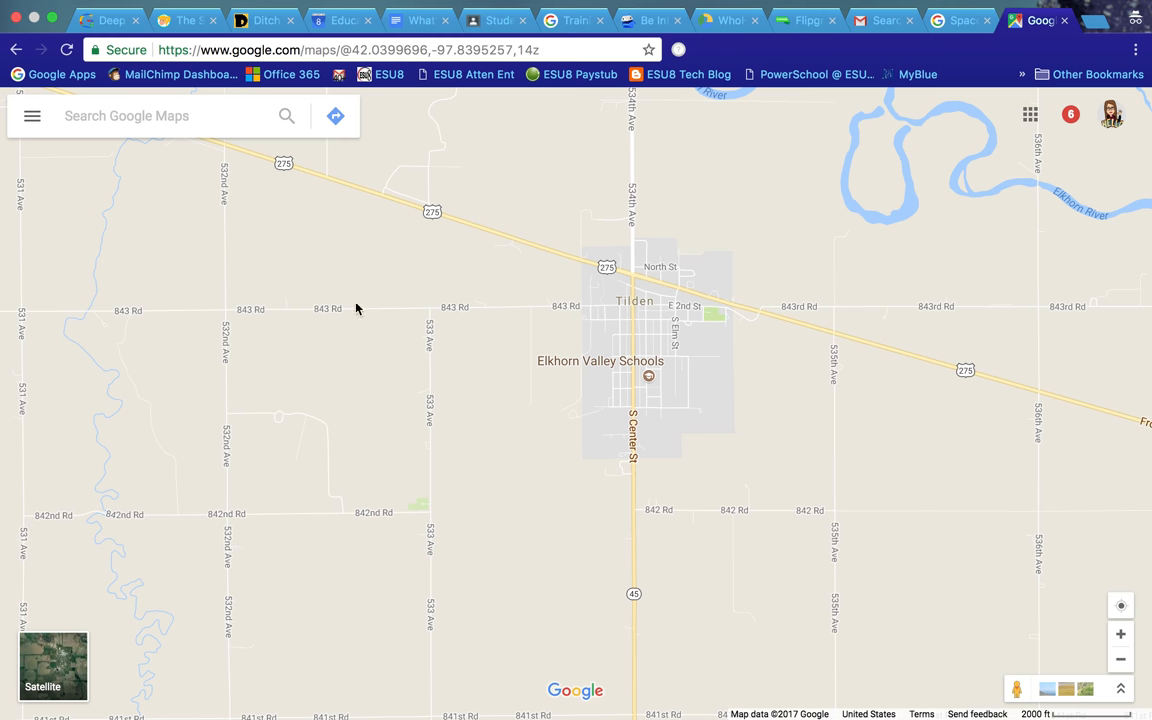
mouse_move(480, 390)
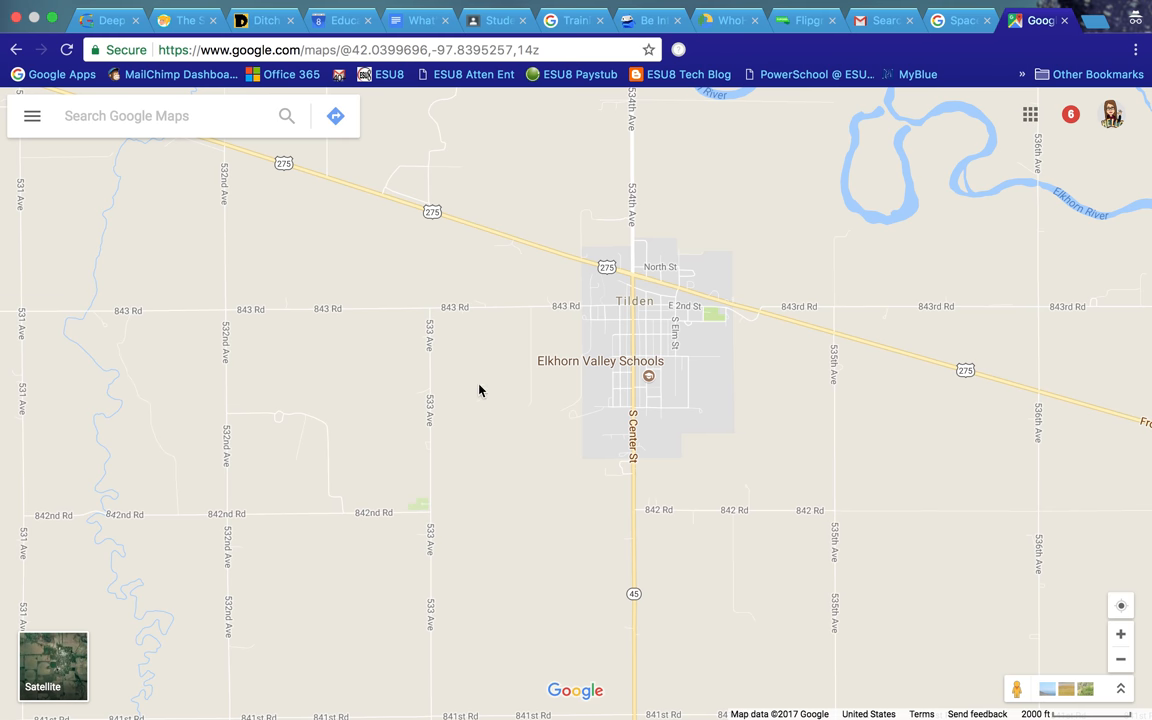
mouse_move(54, 652)
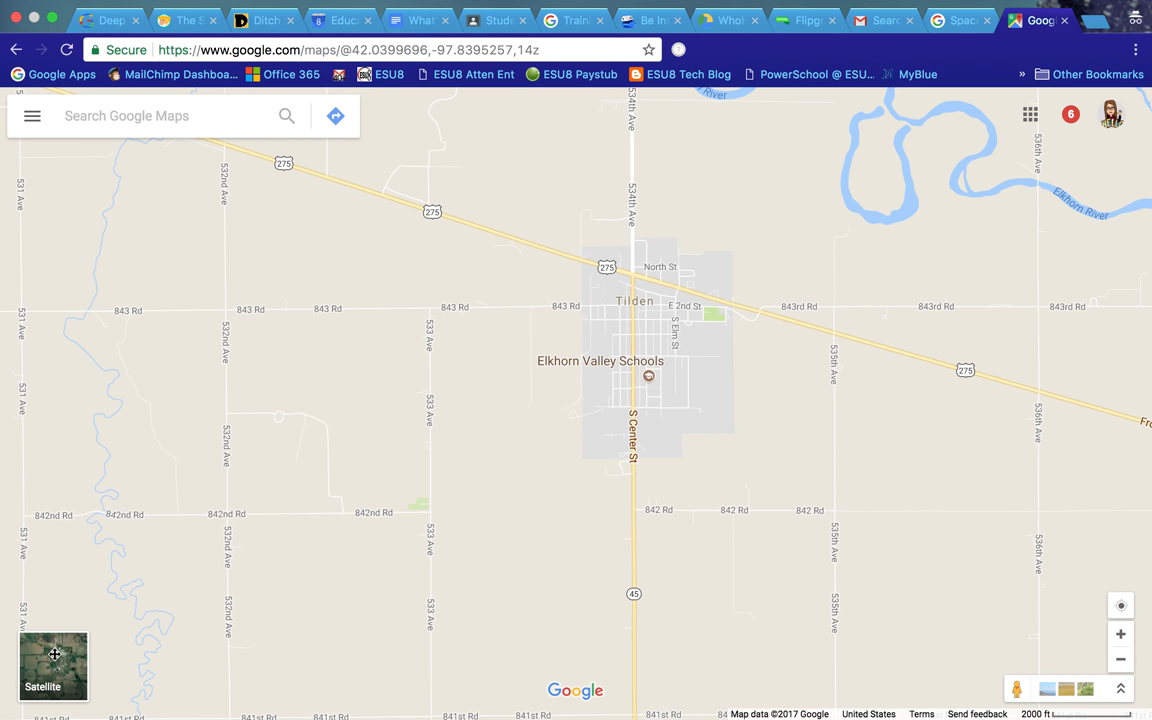
left_click(52, 666)
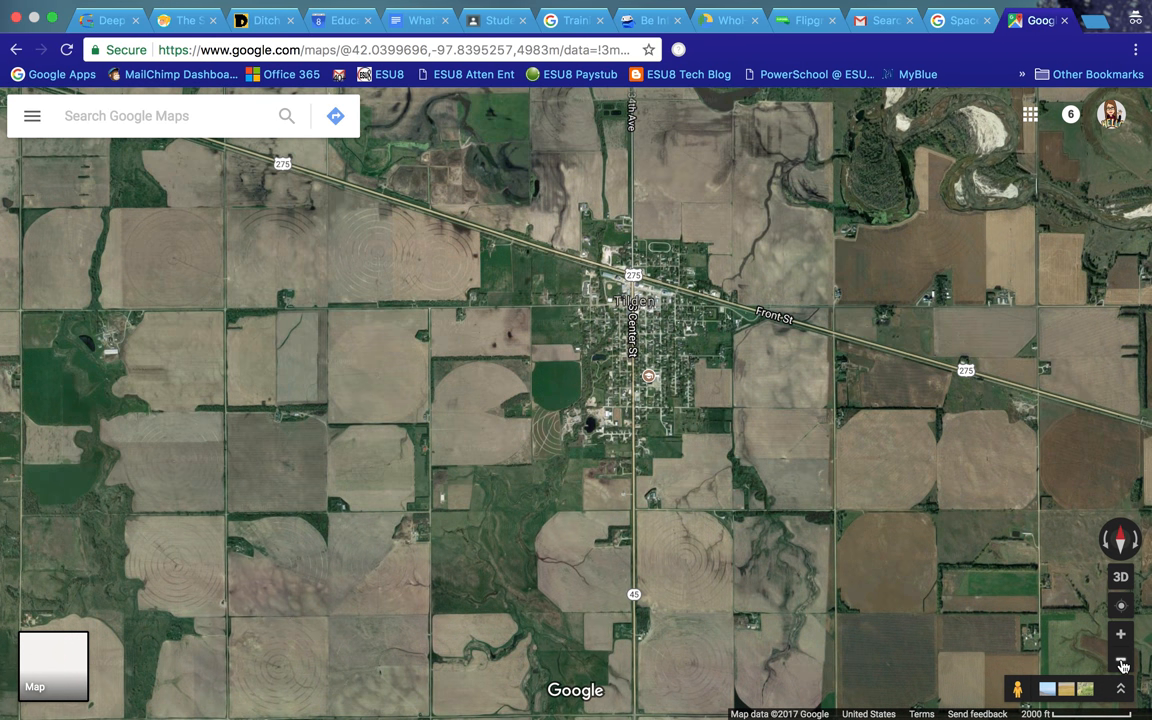
left_click(1120, 664)
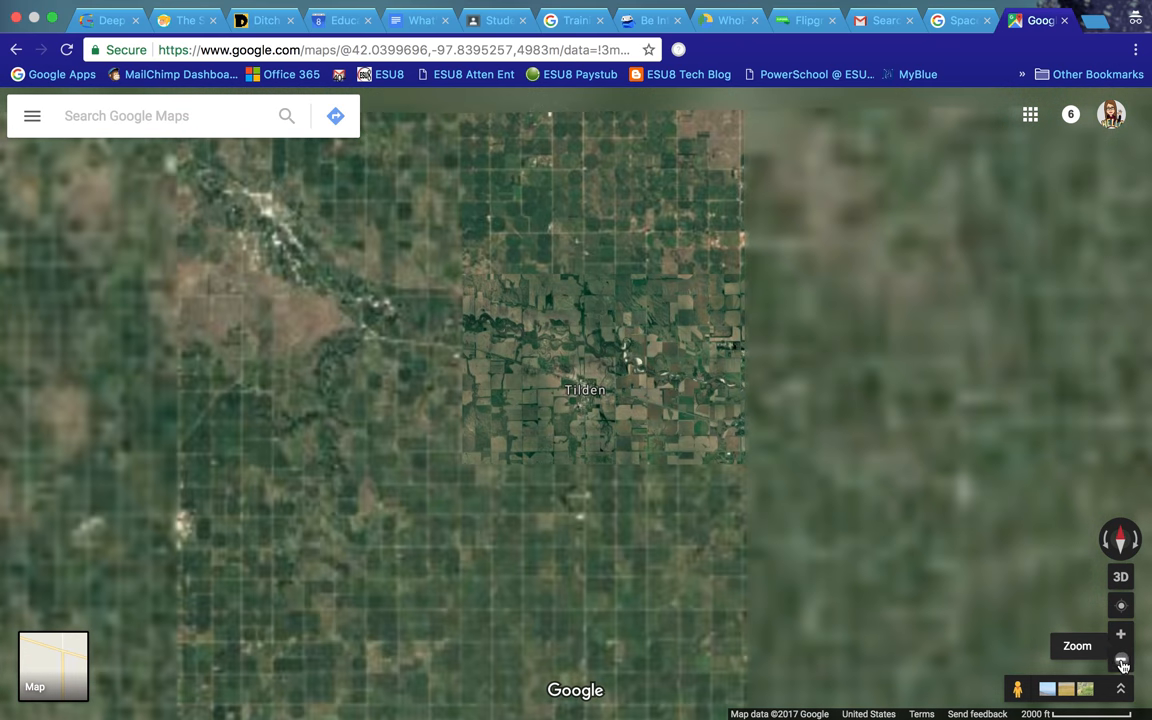
left_click(1120, 662)
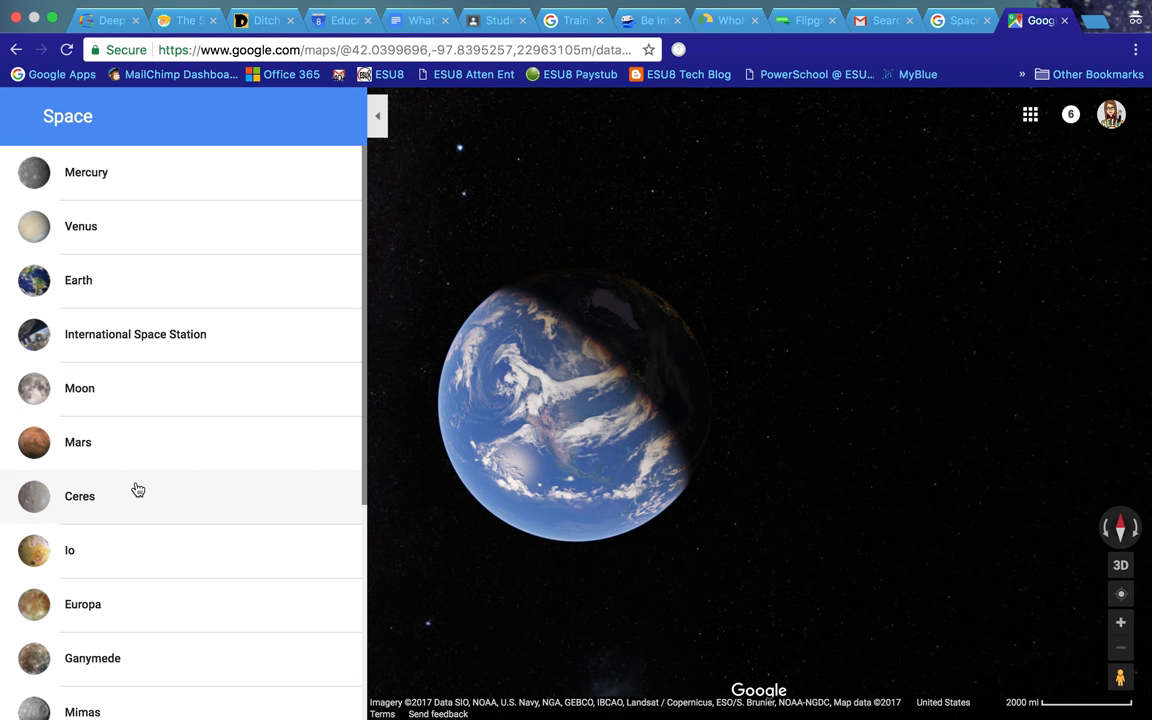
scroll("down", 3)
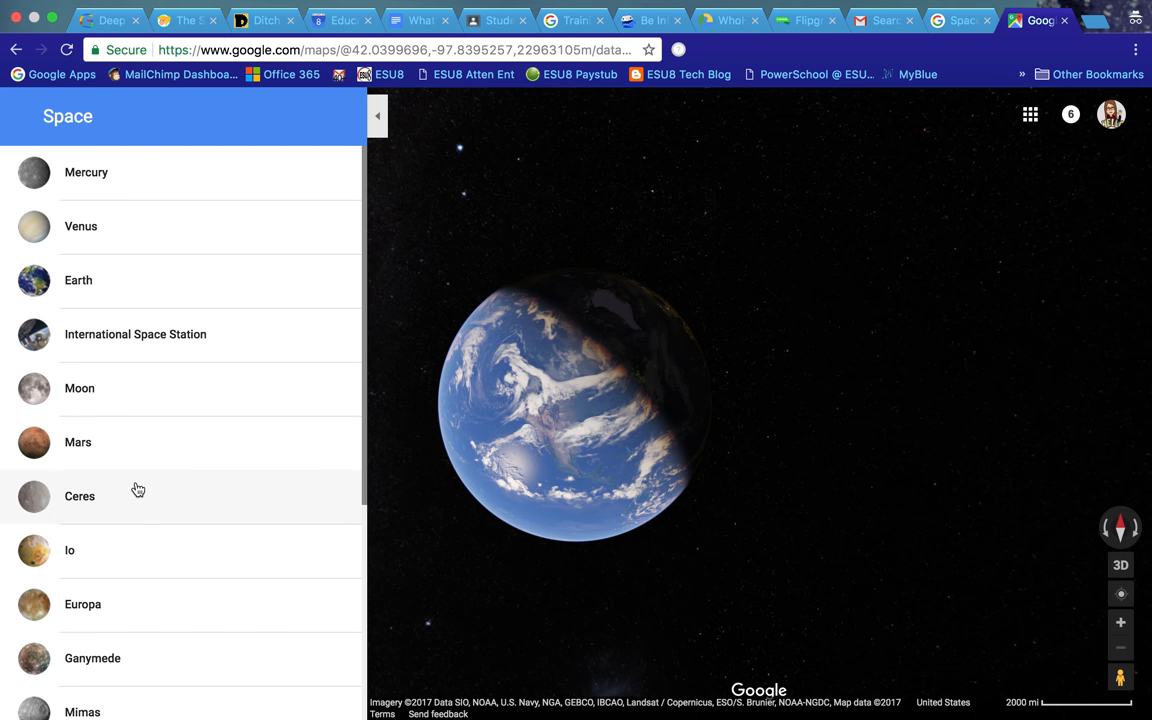
mouse_move(124, 334)
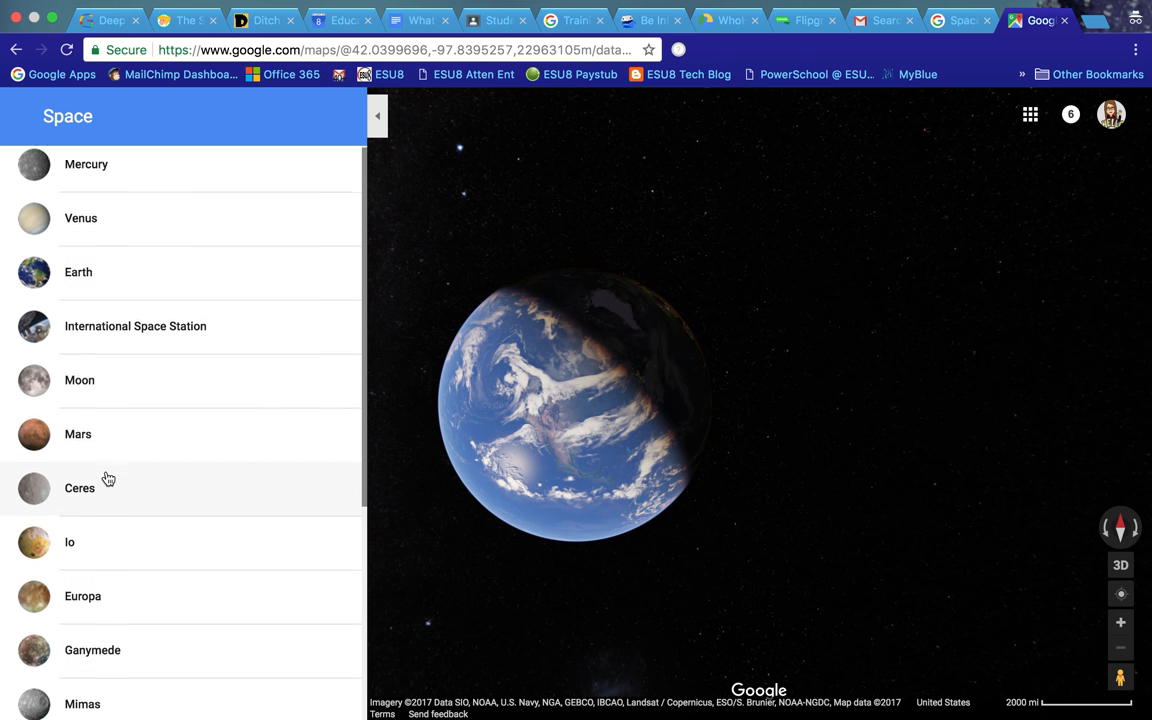
scroll("down", 3)
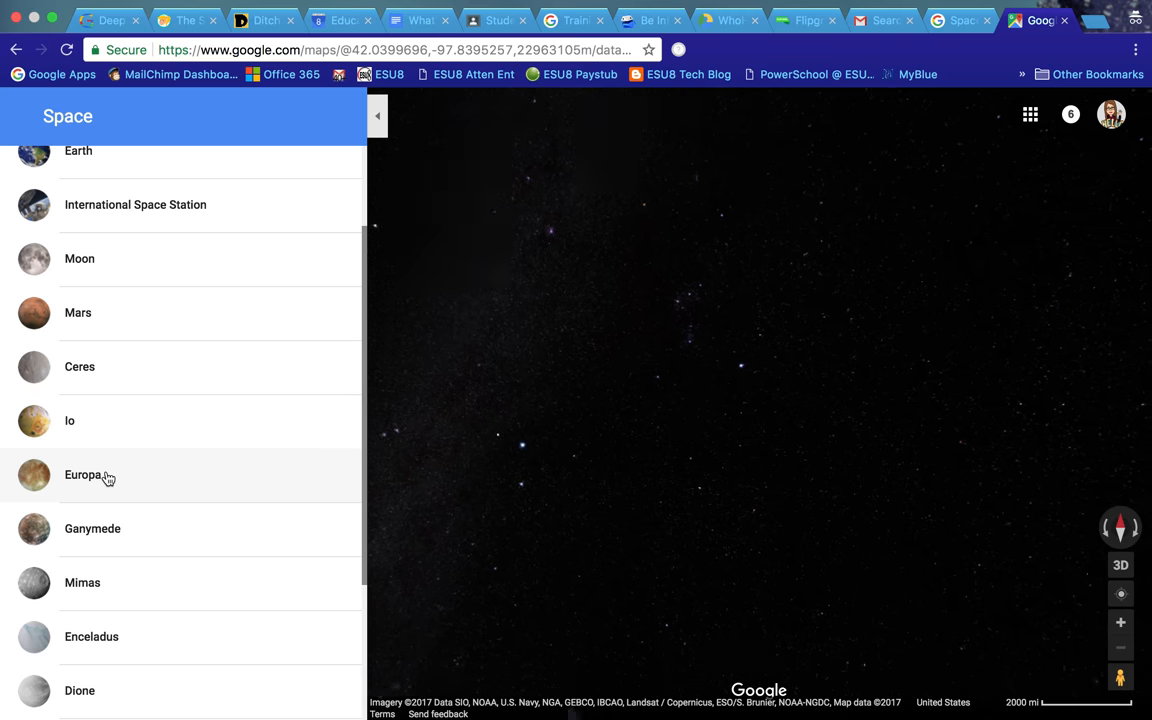
Step: Choose Europa from the Space list and zoom in close on its icy surface
left_click(84, 474)
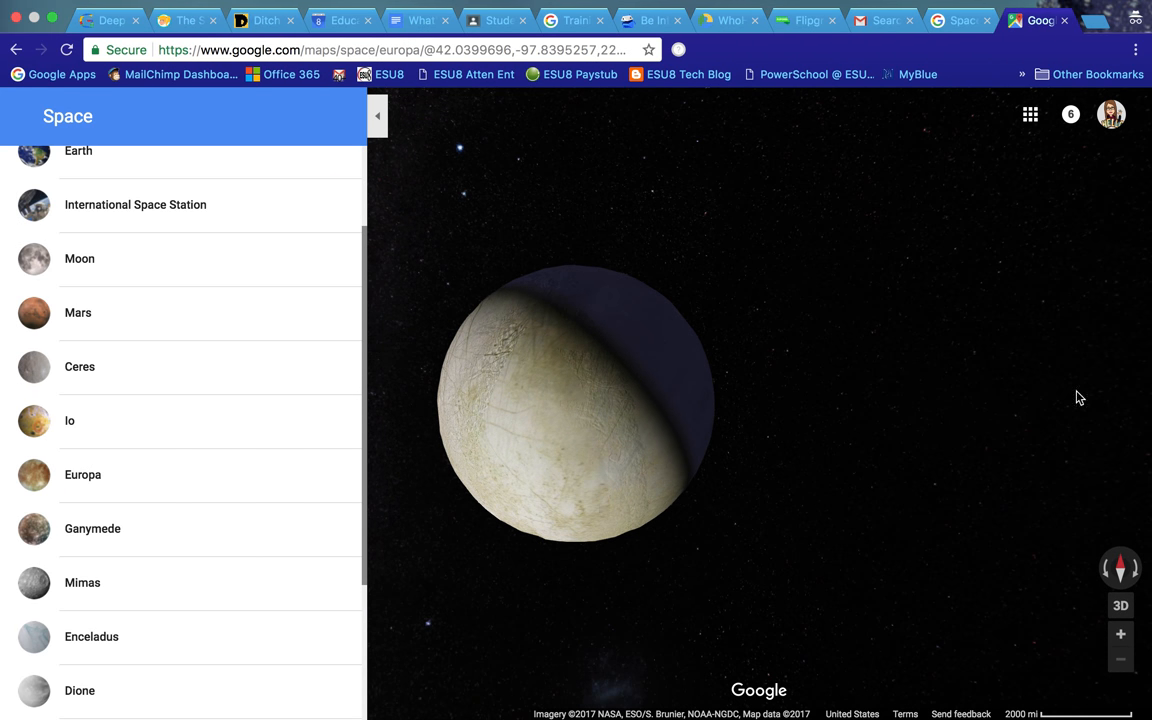
left_click(1120, 634)
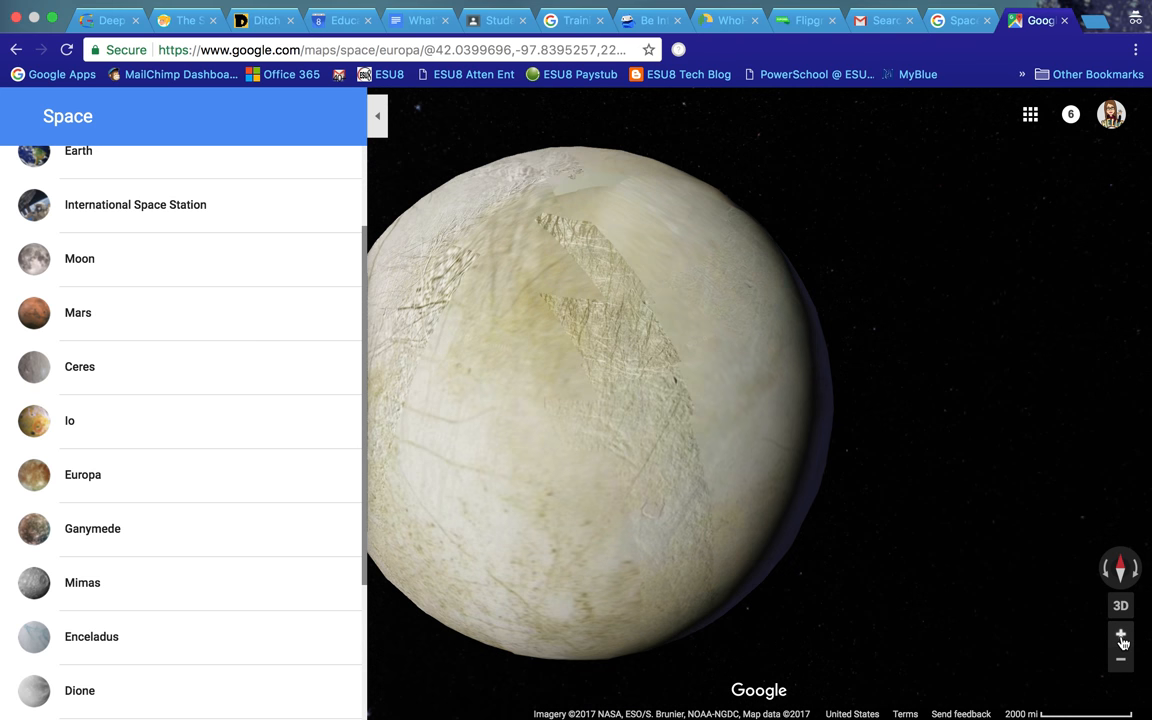
left_click(1120, 632)
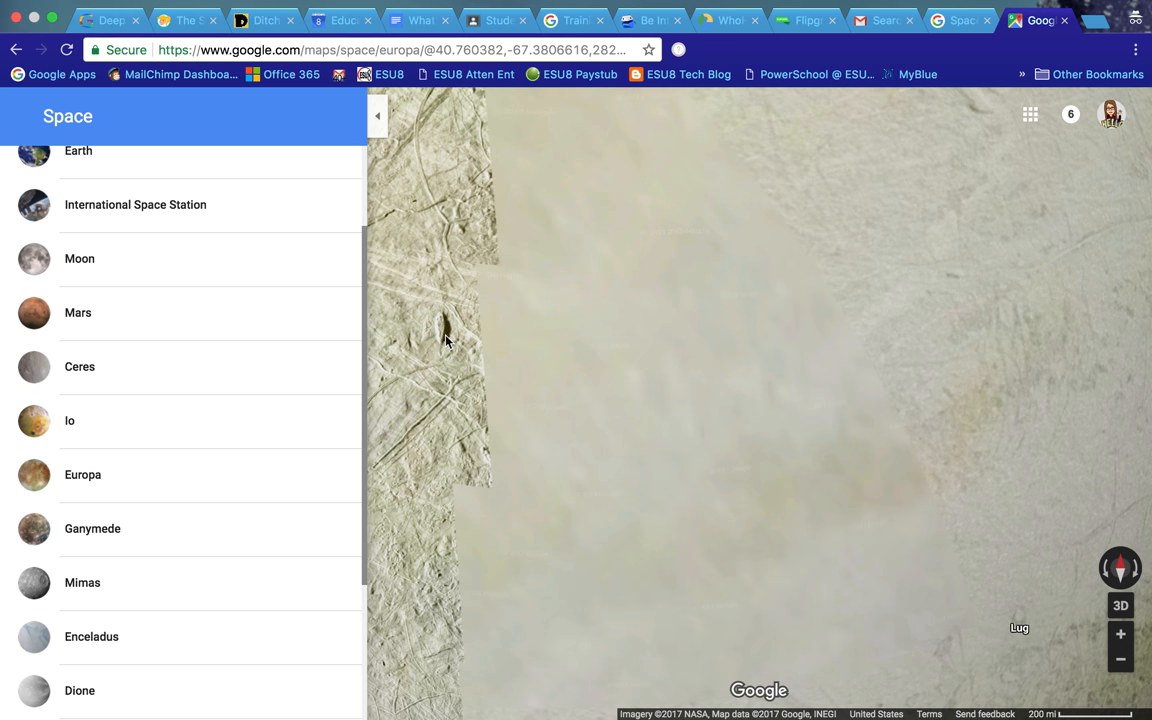
scroll("down", 3)
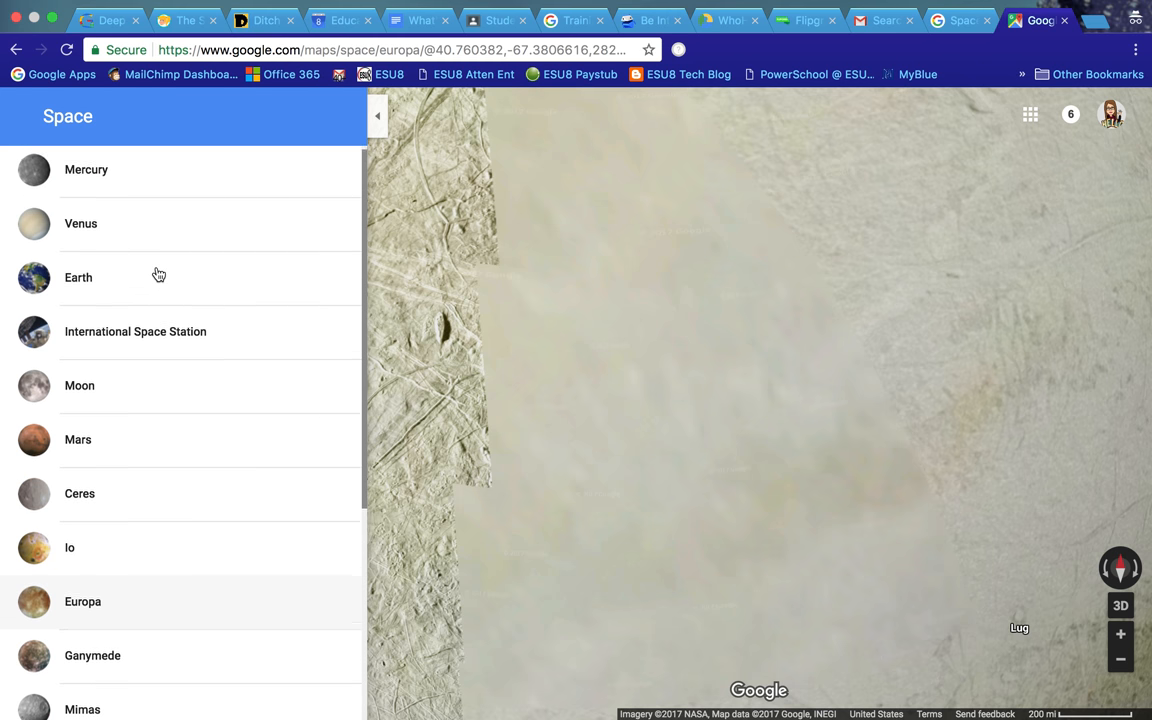
Step: Enter the International Space Station panorama, look around its interior, and return to the Slides presentation
left_click(136, 332)
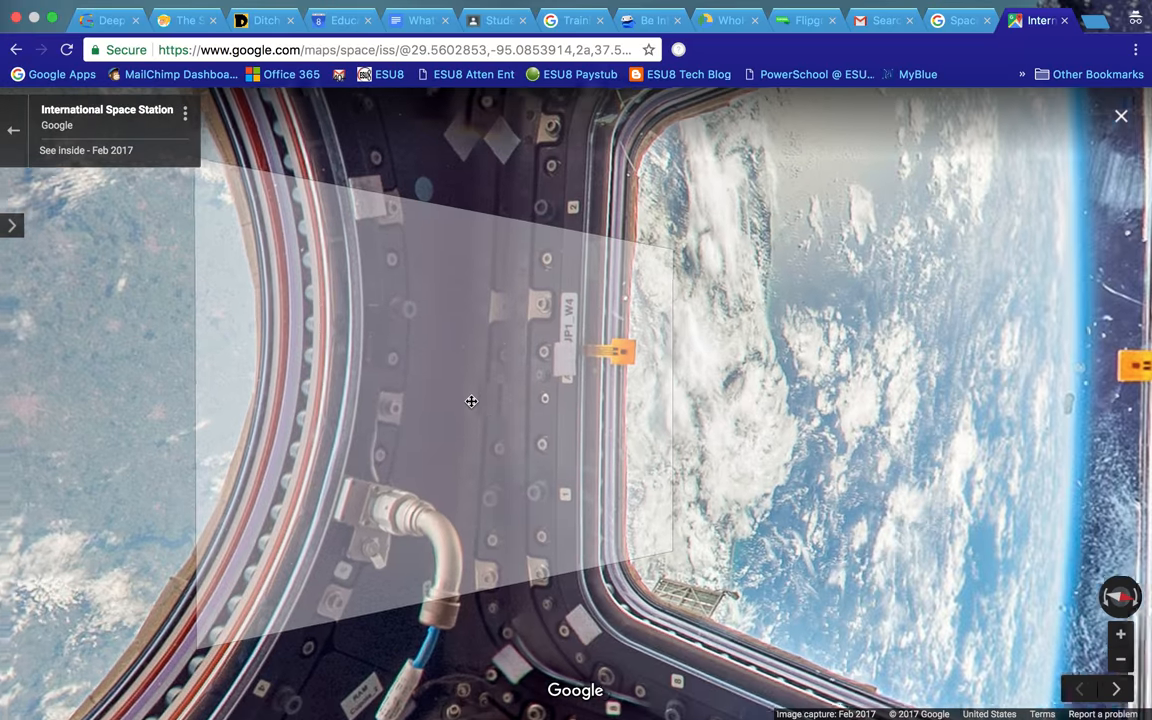
left_click_drag(472, 400, 636, 344)
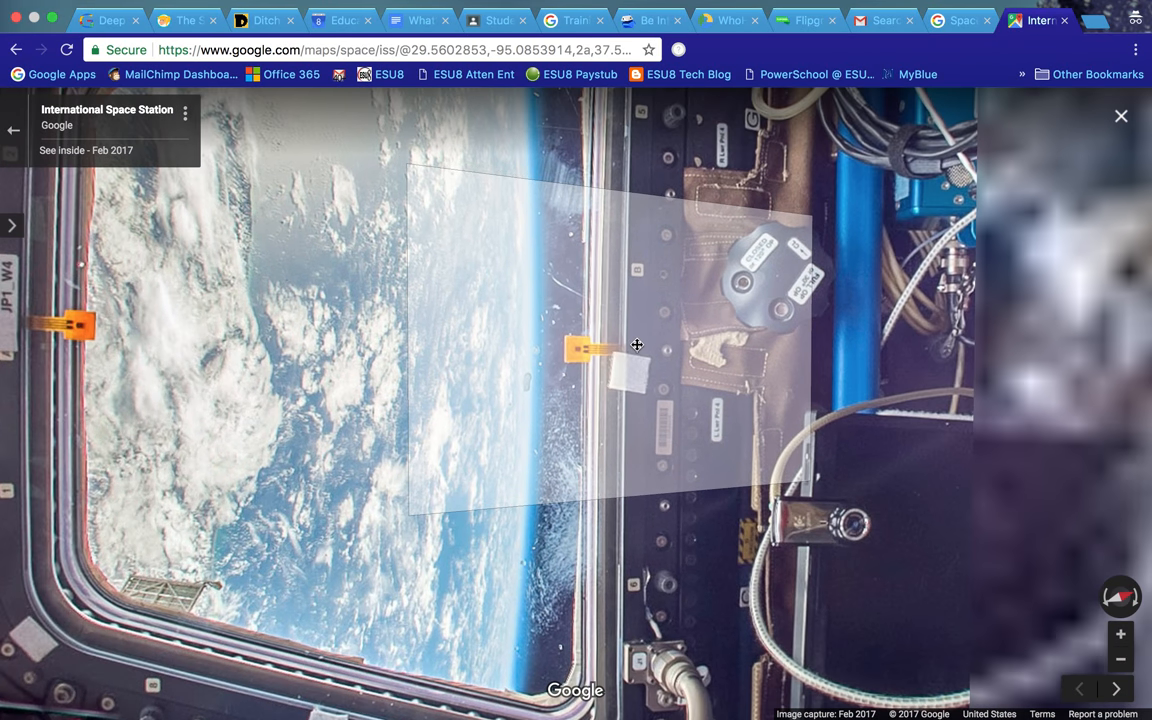
left_click(1120, 660)
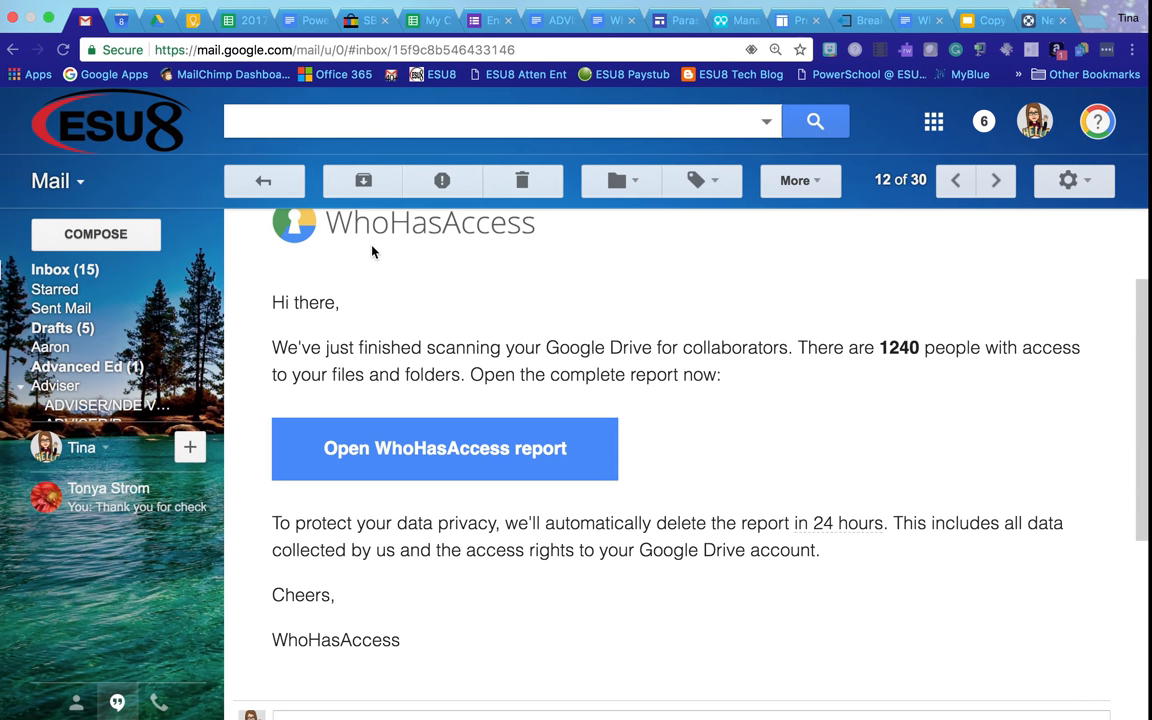
left_click(984, 20)
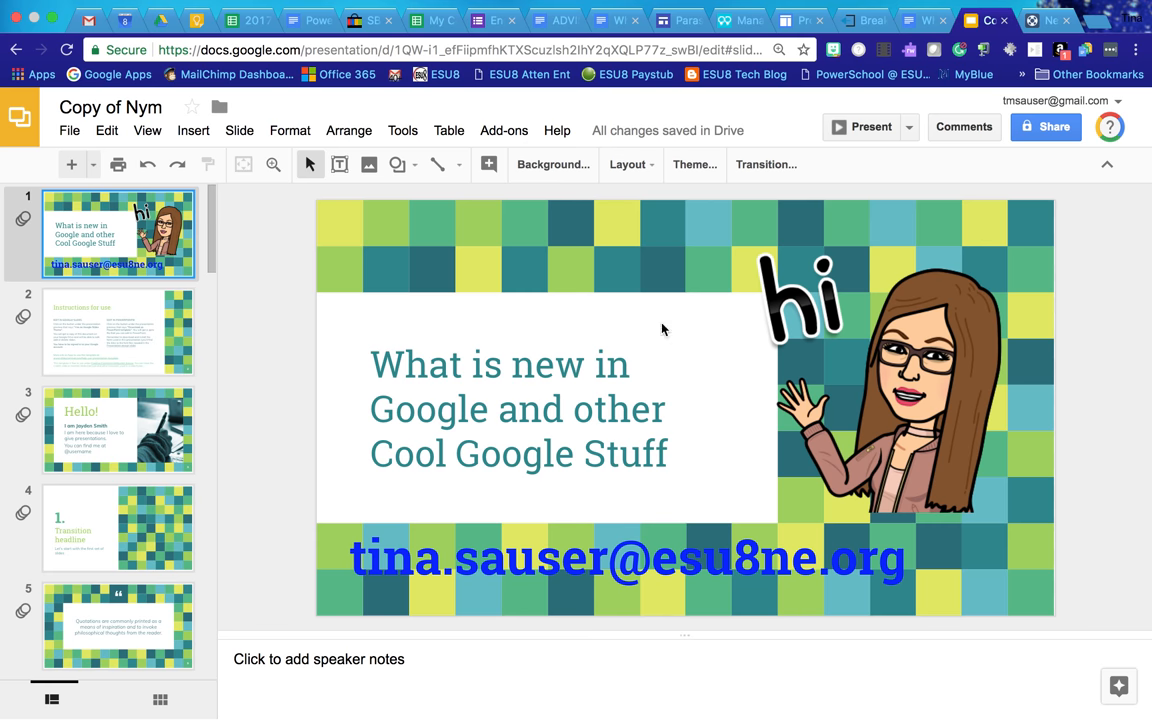